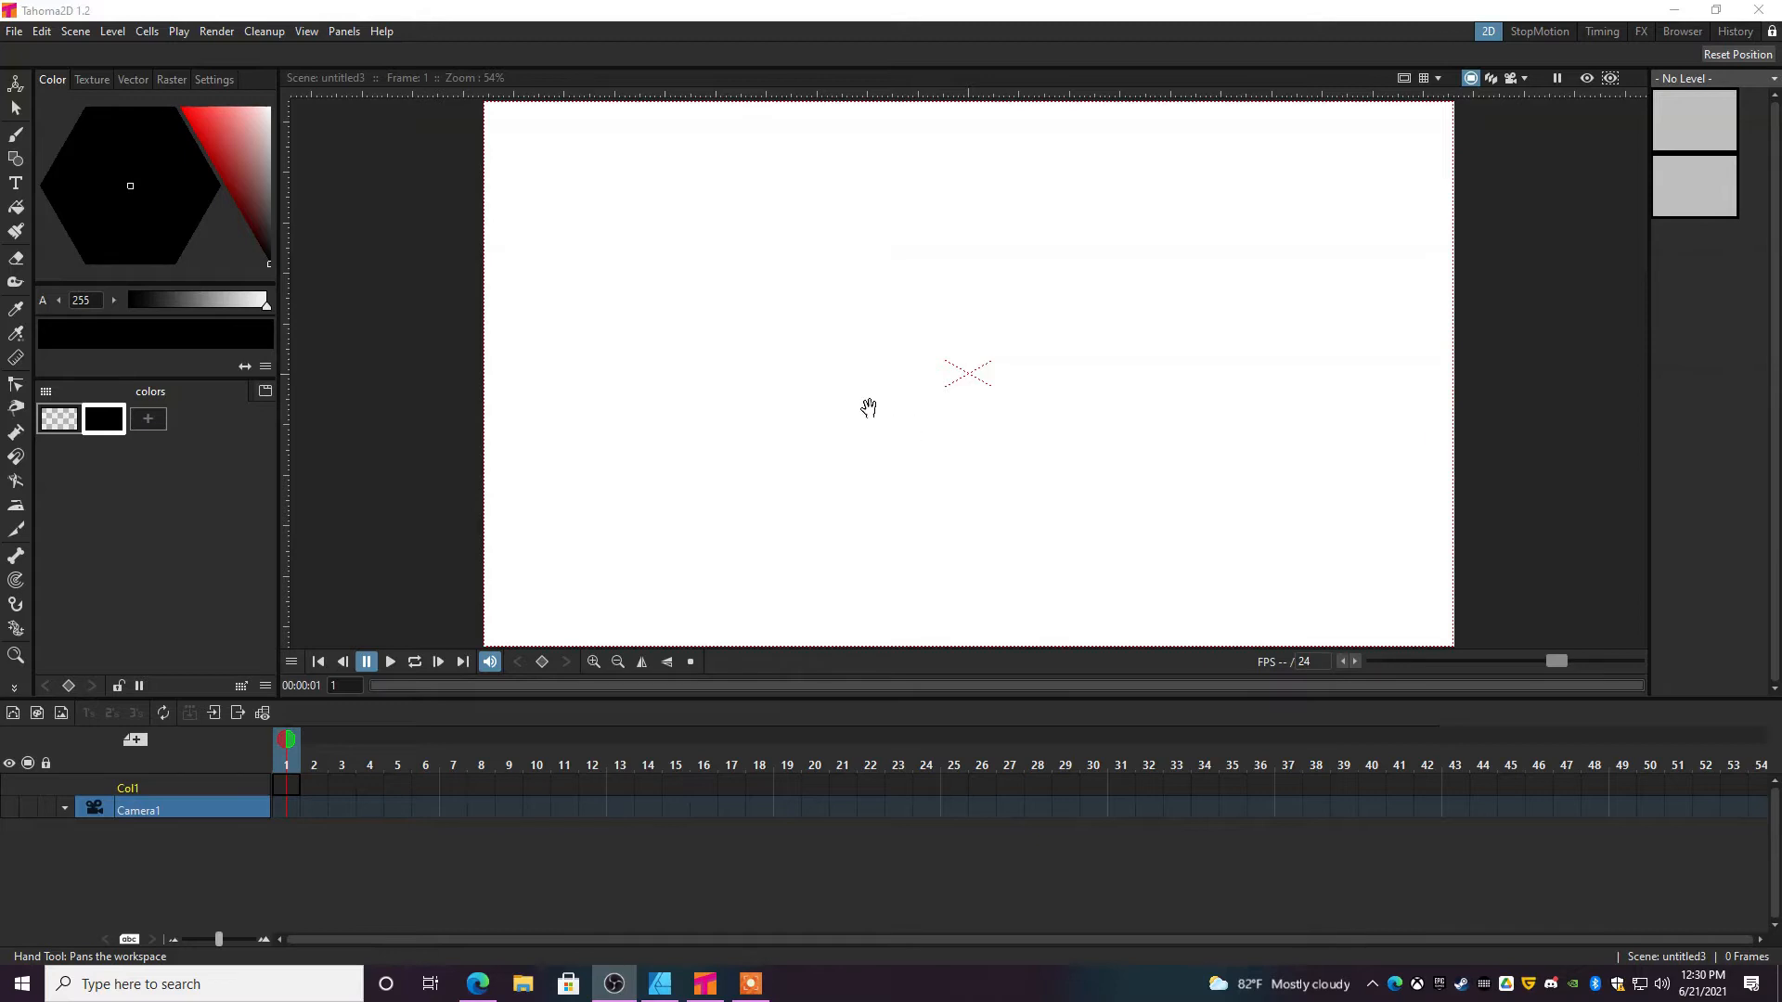
Draw a black freehand oval outline with the Brush Tool on frame 1.
{"action": "left_click", "coordinate": [16, 134]}
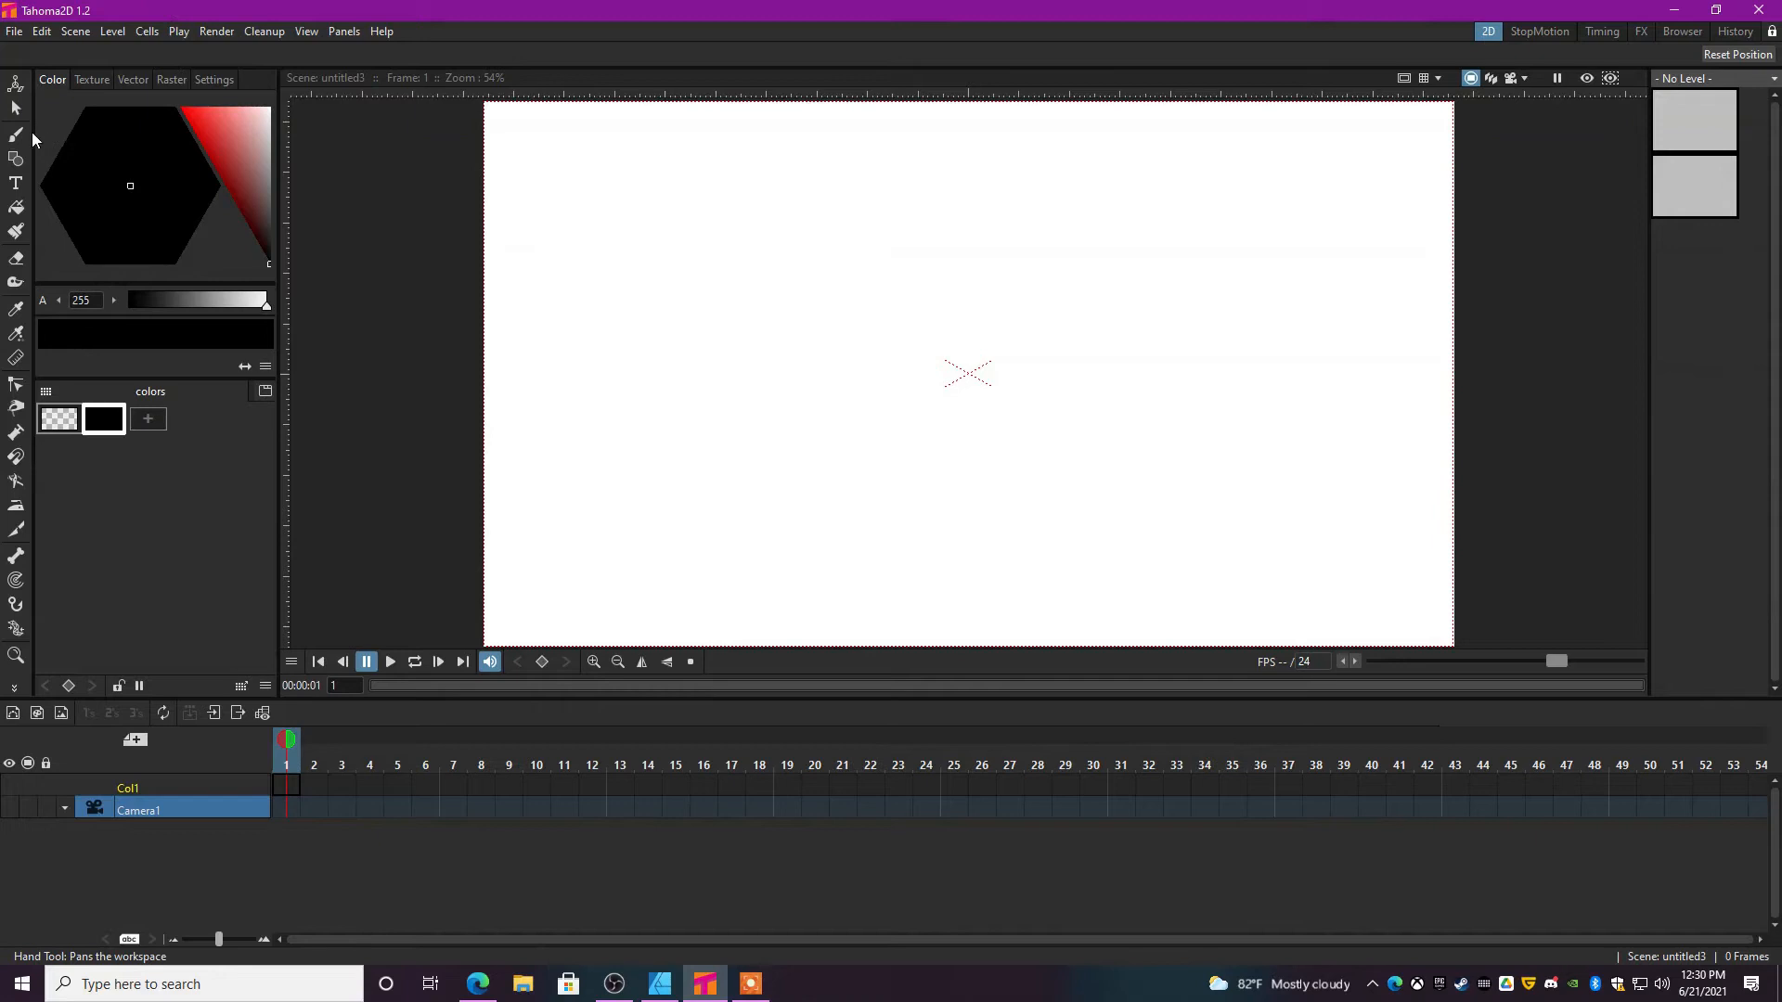
{"action": "mouse_move", "coordinate": [17, 135]}
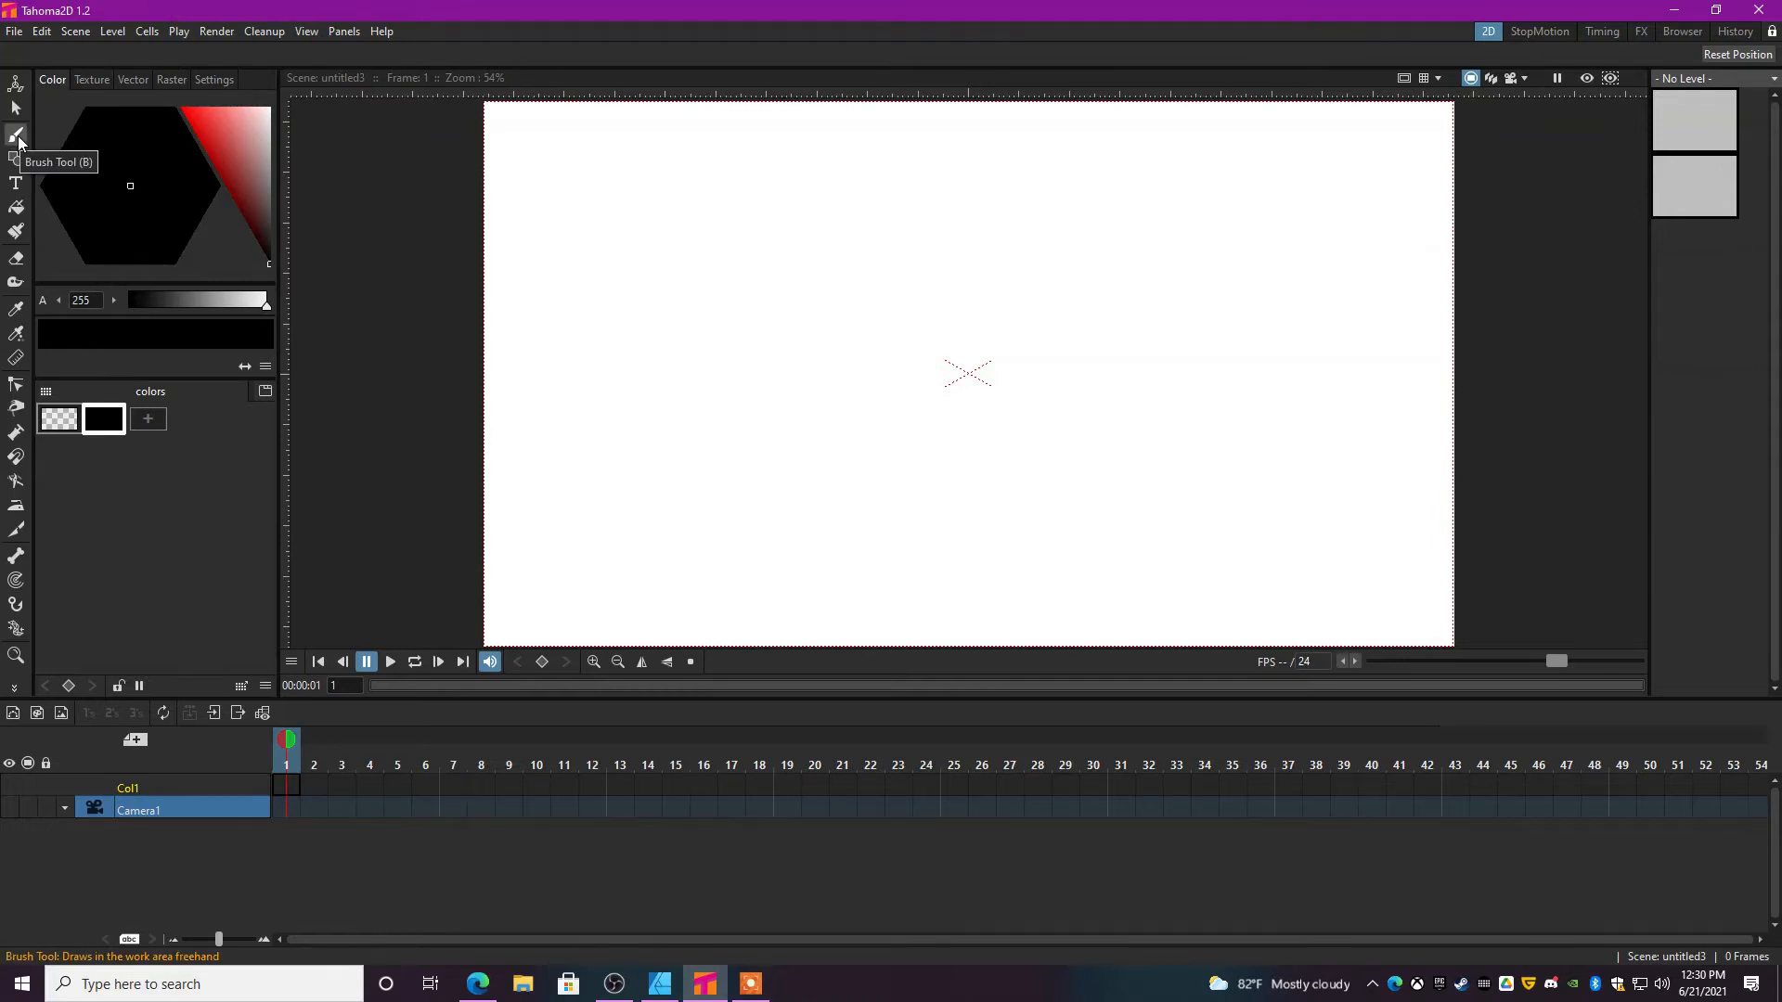
{"action": "left_click", "coordinate": [17, 136]}
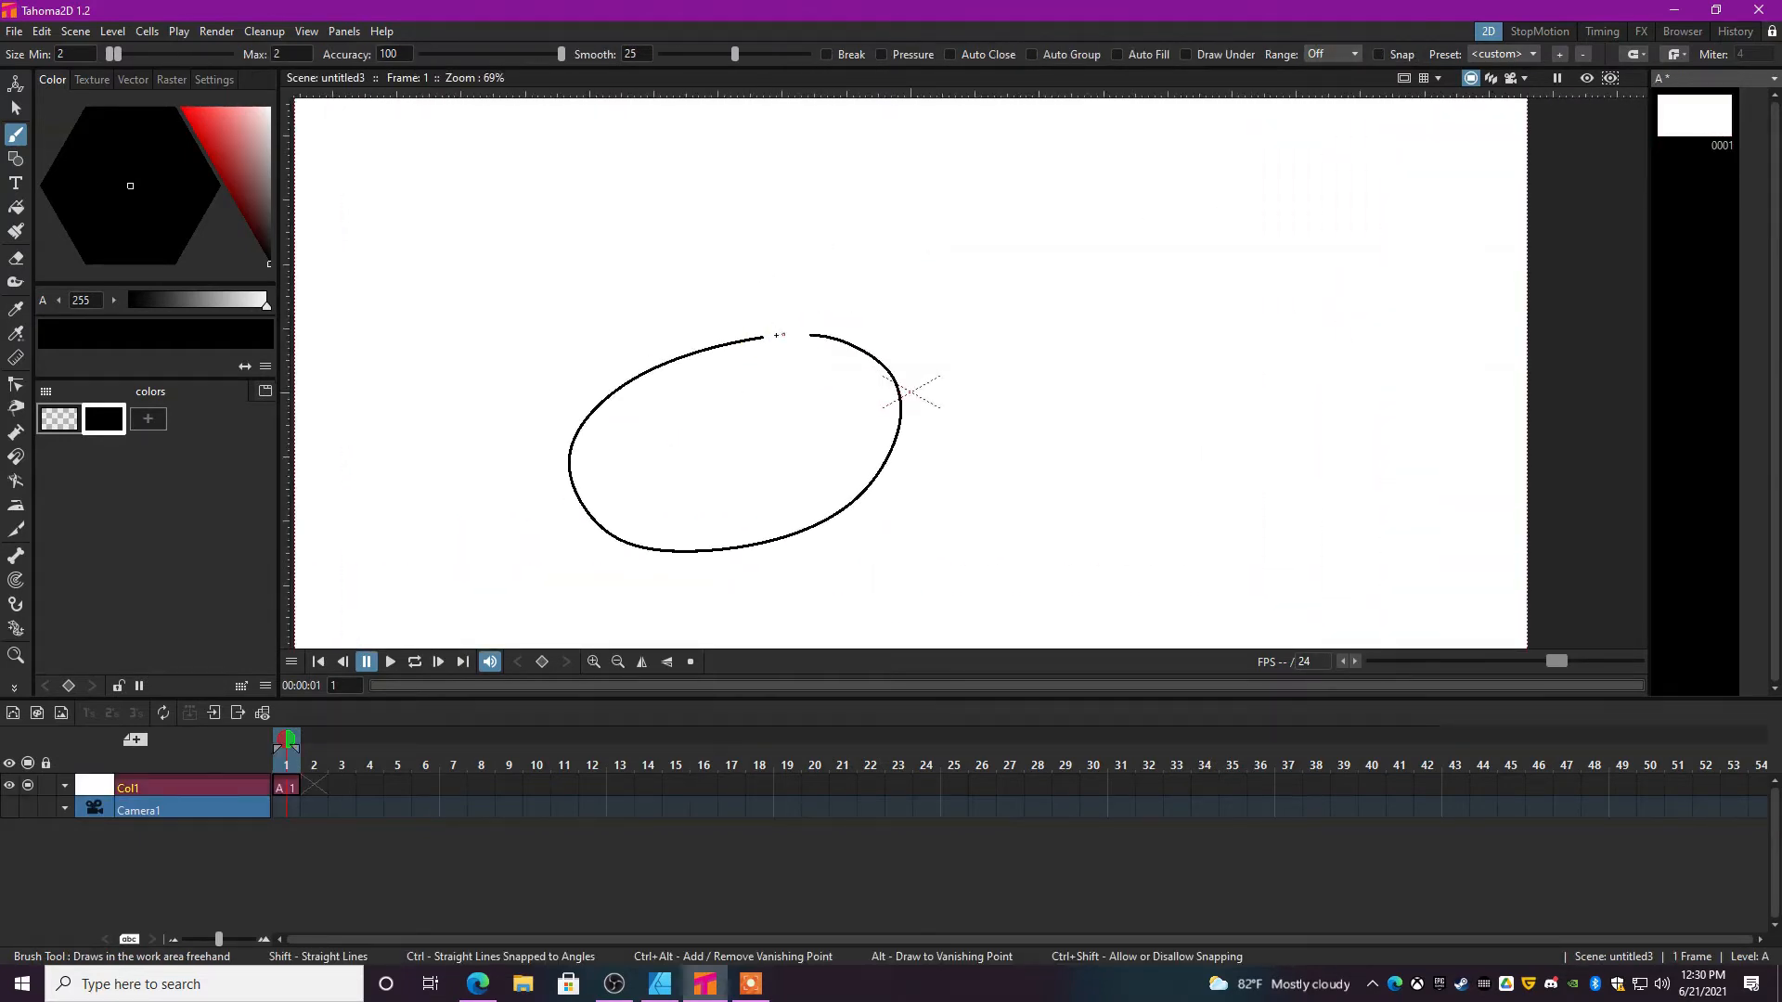
Enable Snap at Med strength and brush several more blob outlines, including heads with rounded ears.
{"action": "left_click_drag", "start_coordinate": [761, 336], "coordinate": [733, 359]}
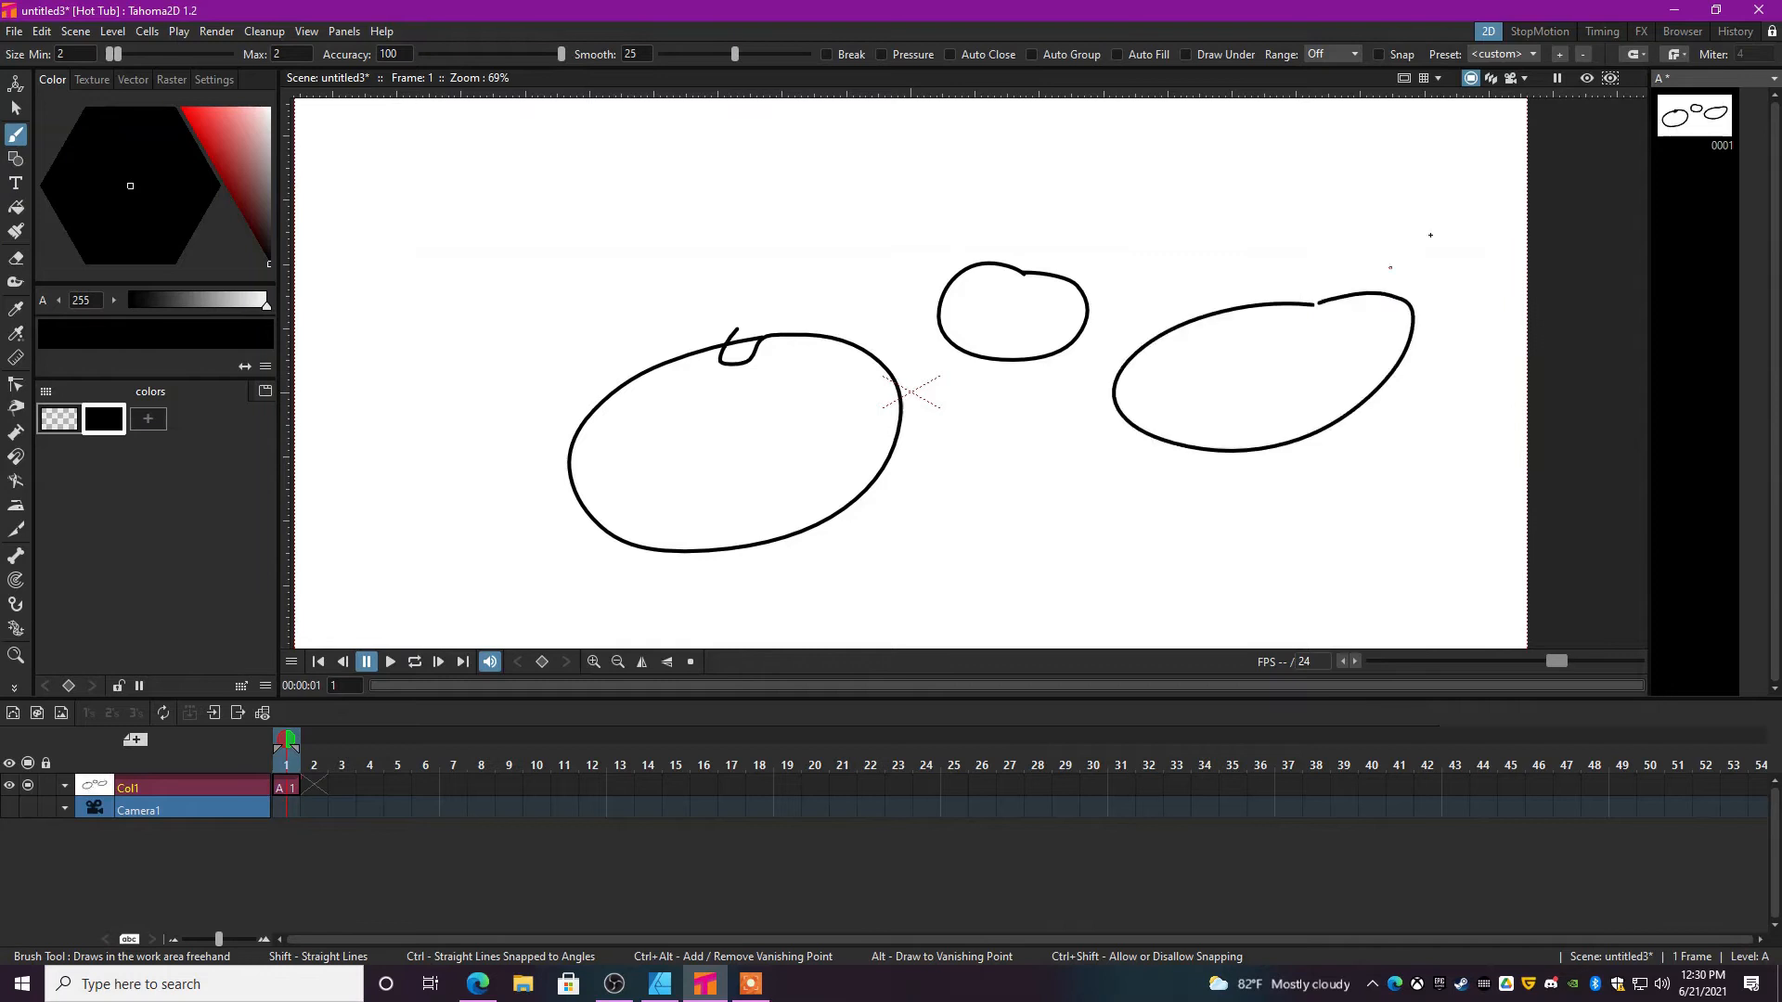
{"action": "left_click", "coordinate": [1387, 54]}
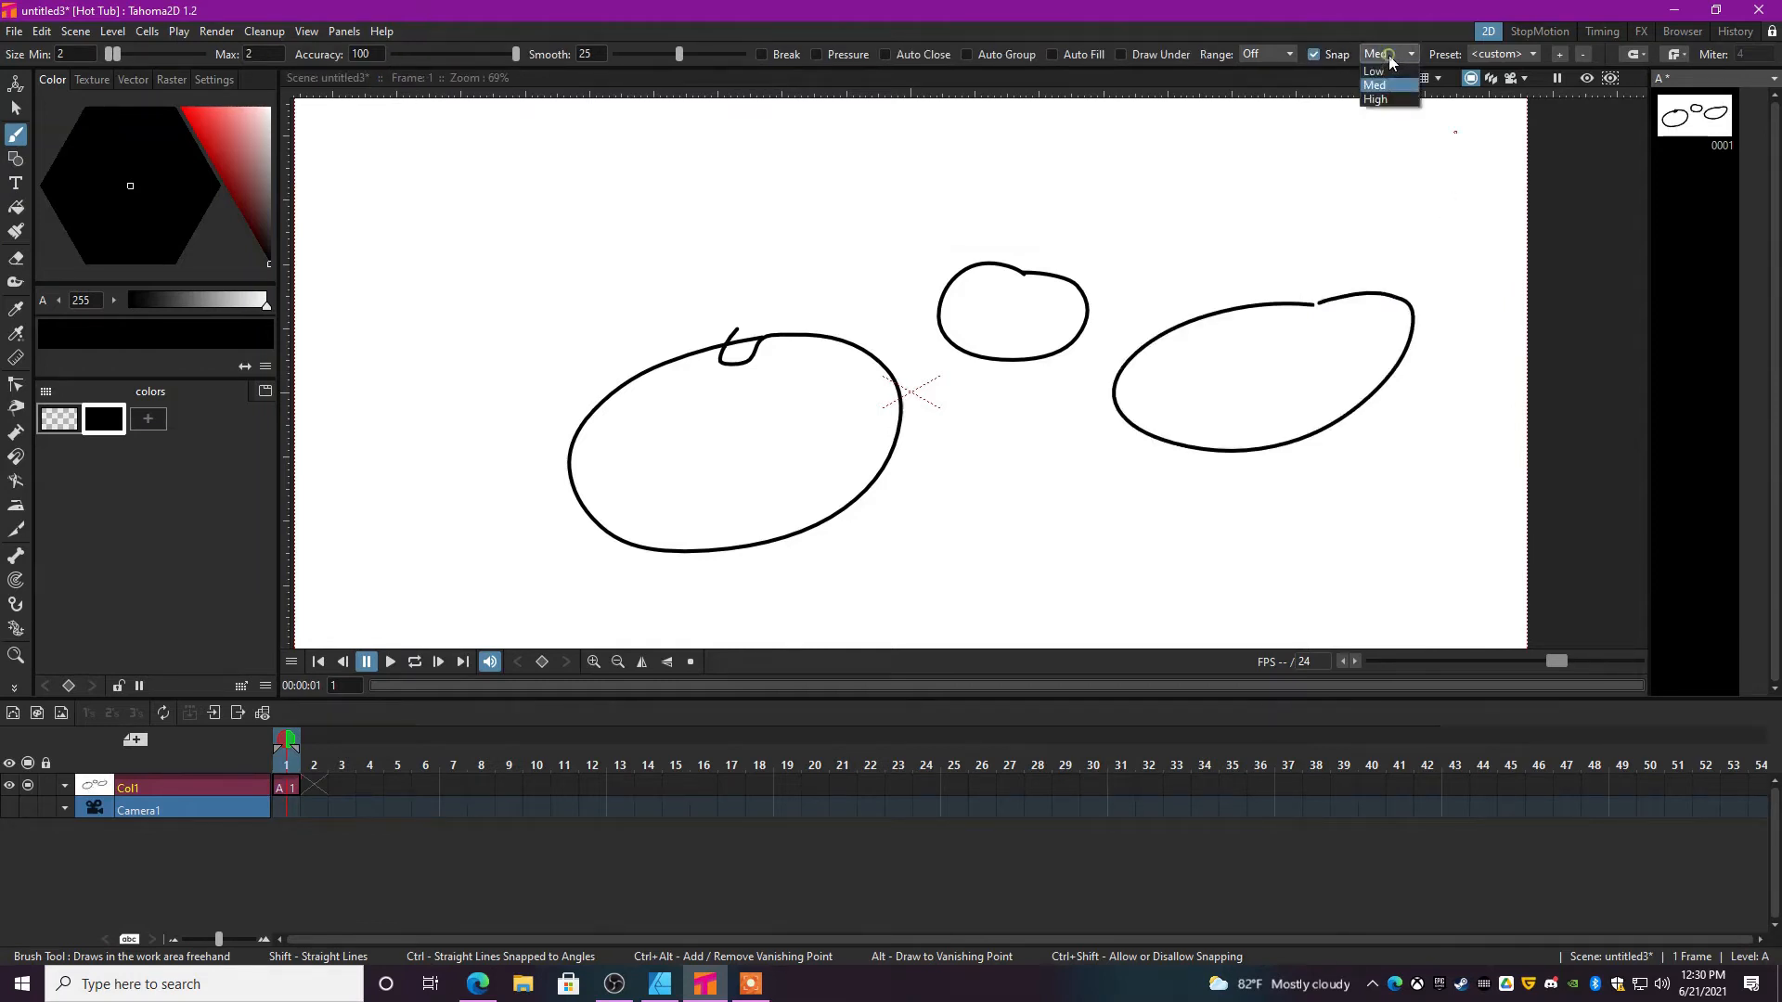
{"action": "left_click", "coordinate": [1375, 84]}
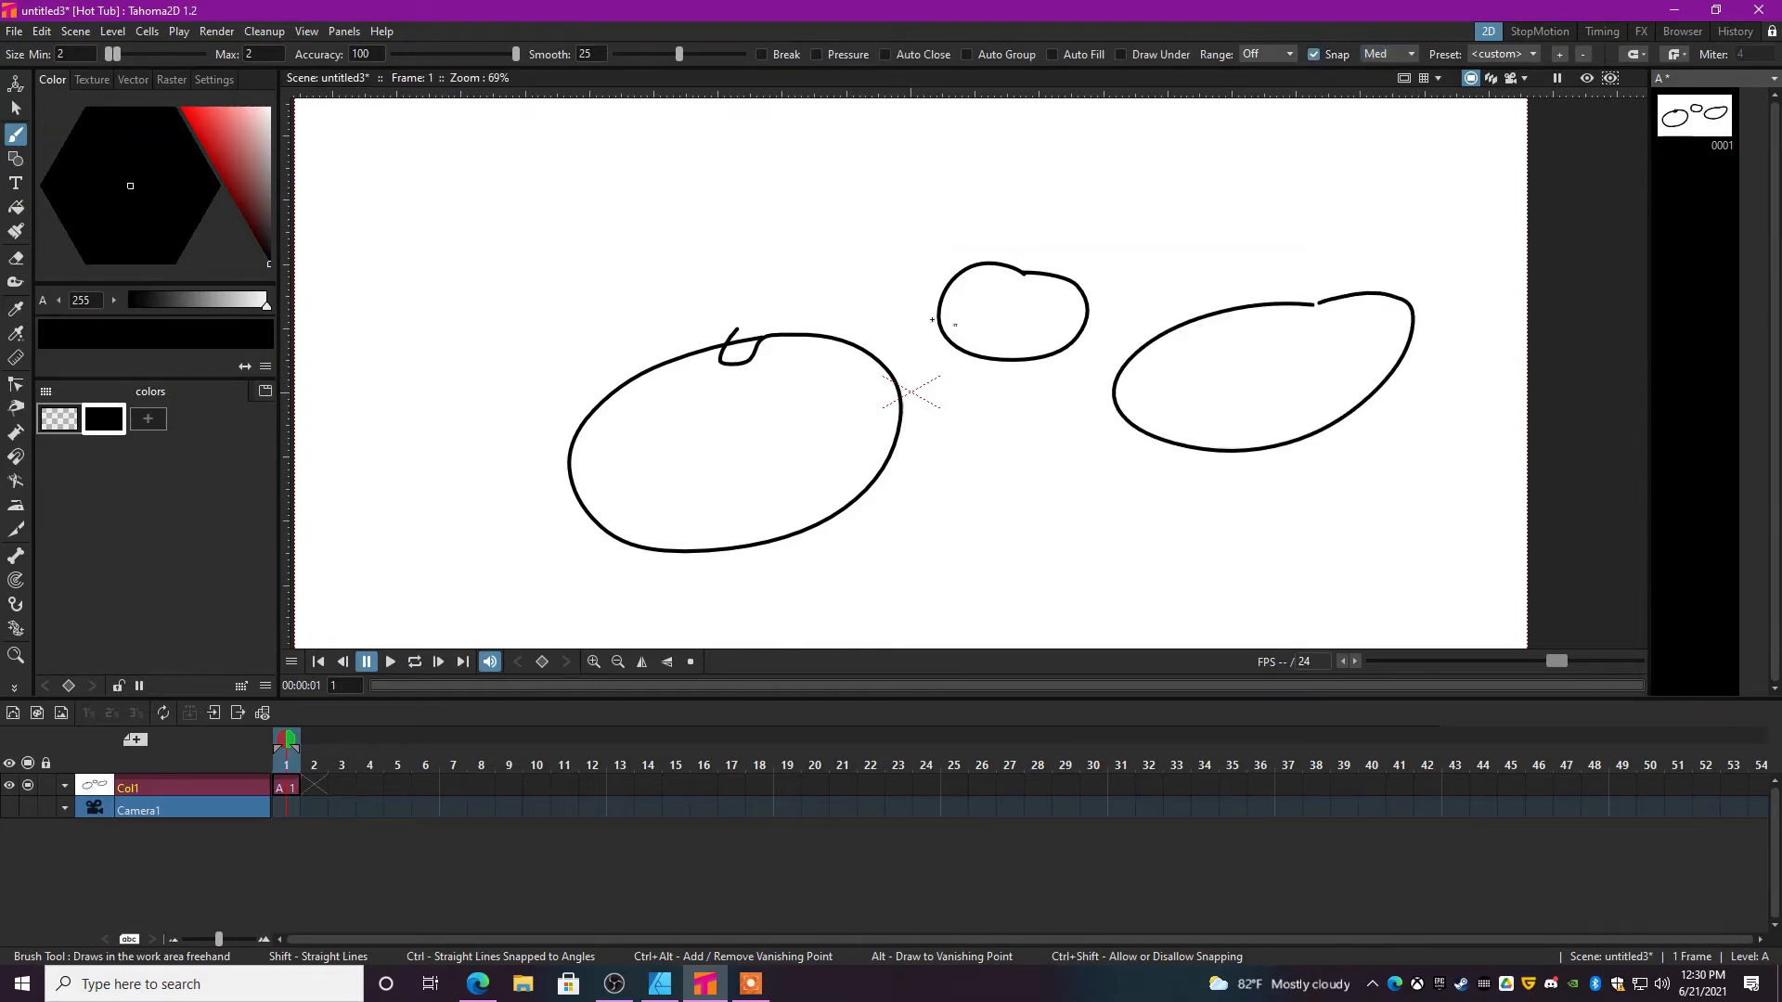
{"action": "left_click_drag", "start_coordinate": [750, 160], "coordinate": [830, 227]}
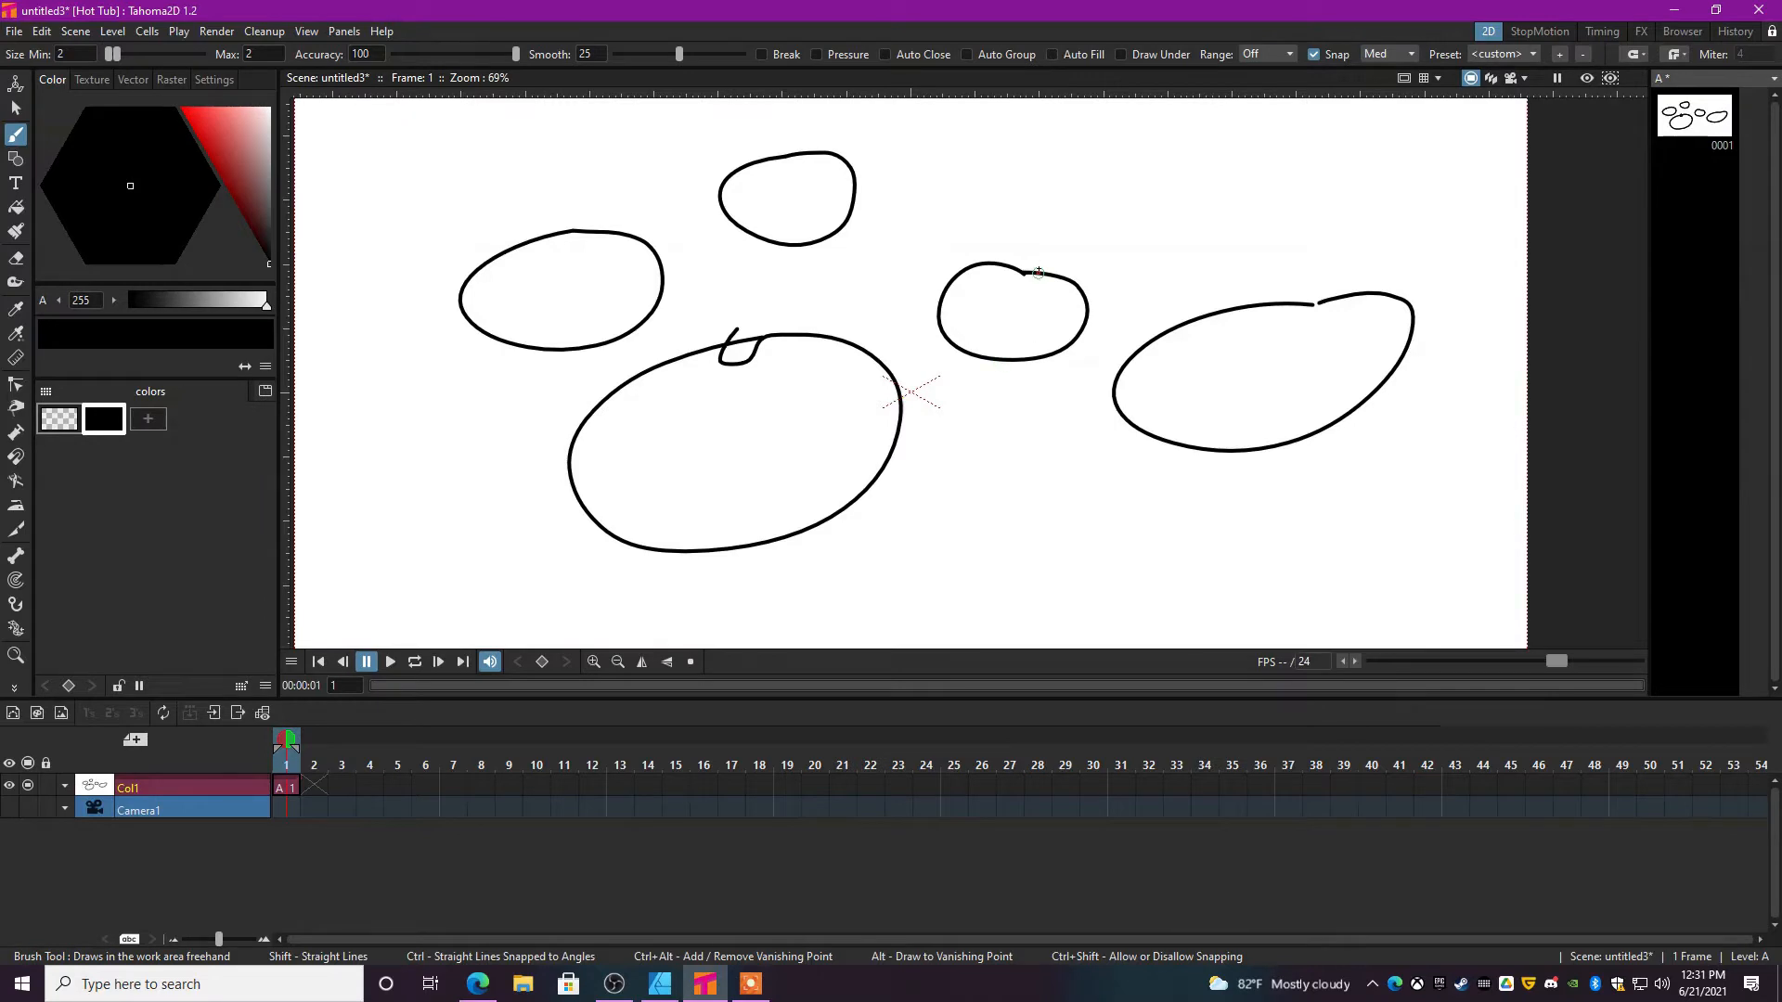
{"action": "left_click_drag", "start_coordinate": [1033, 284], "coordinate": [1108, 272]}
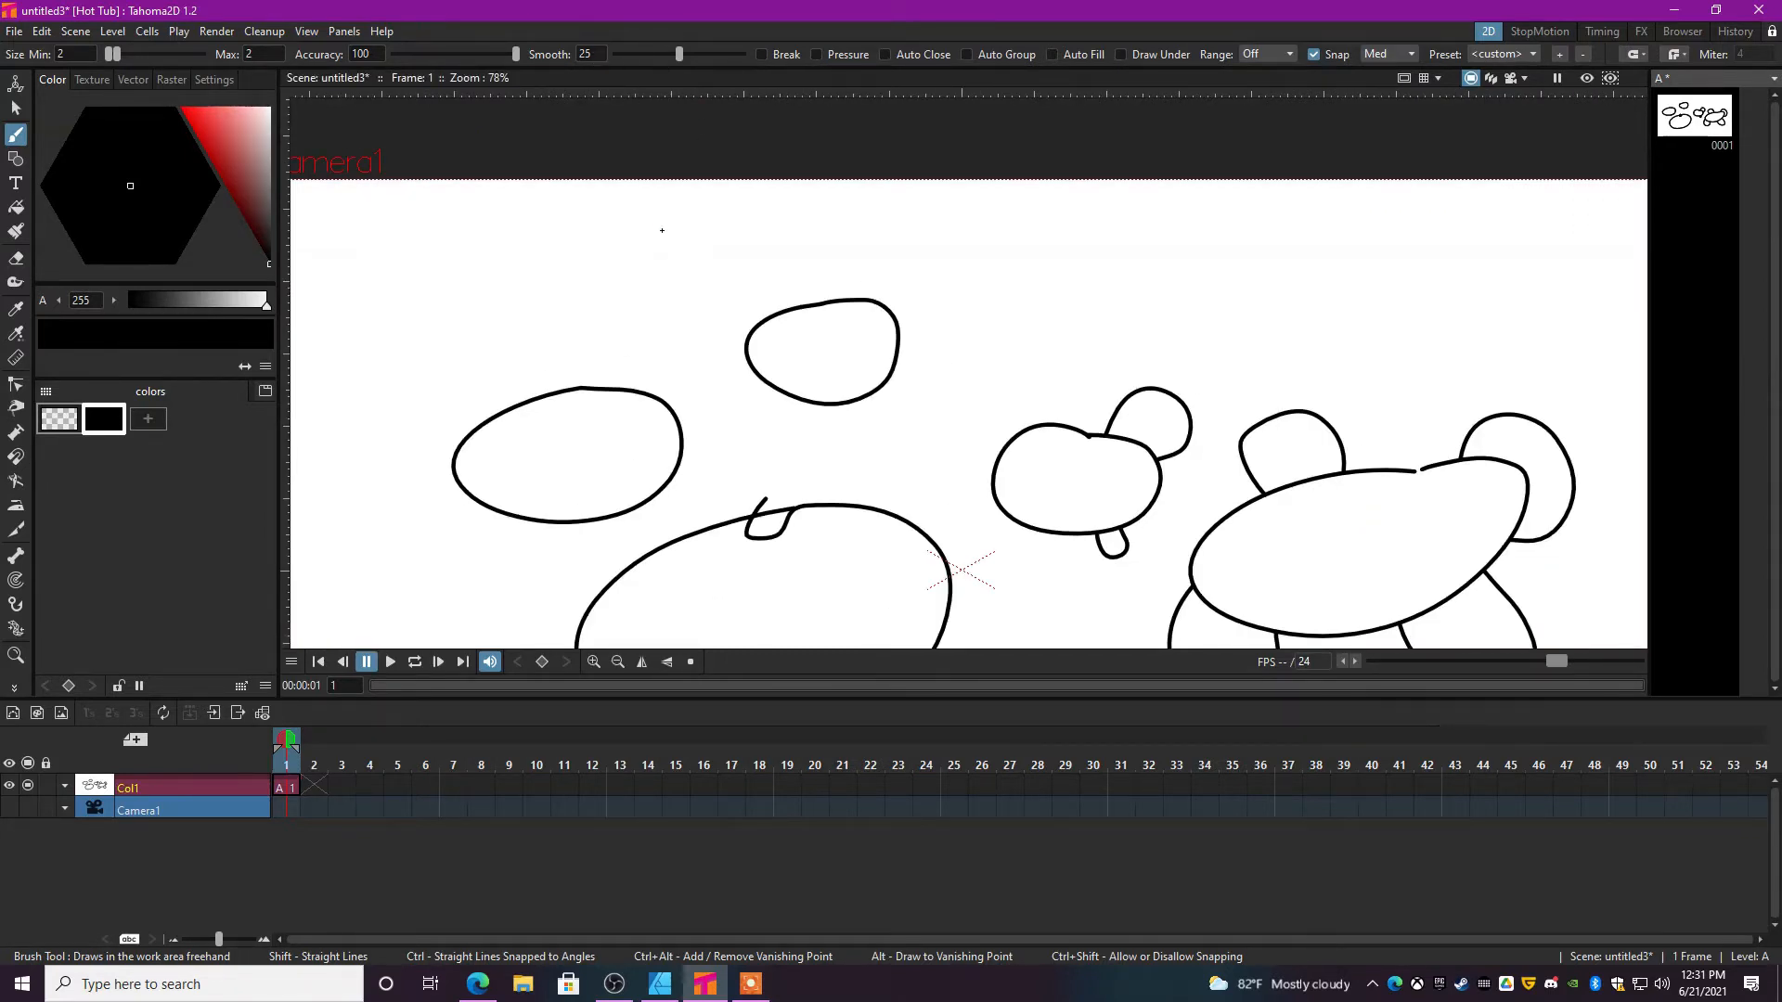
Brush three spiral strokes above the blob outlines.
{"action": "left_click_drag", "start_coordinate": [665, 215], "coordinate": [601, 295]}
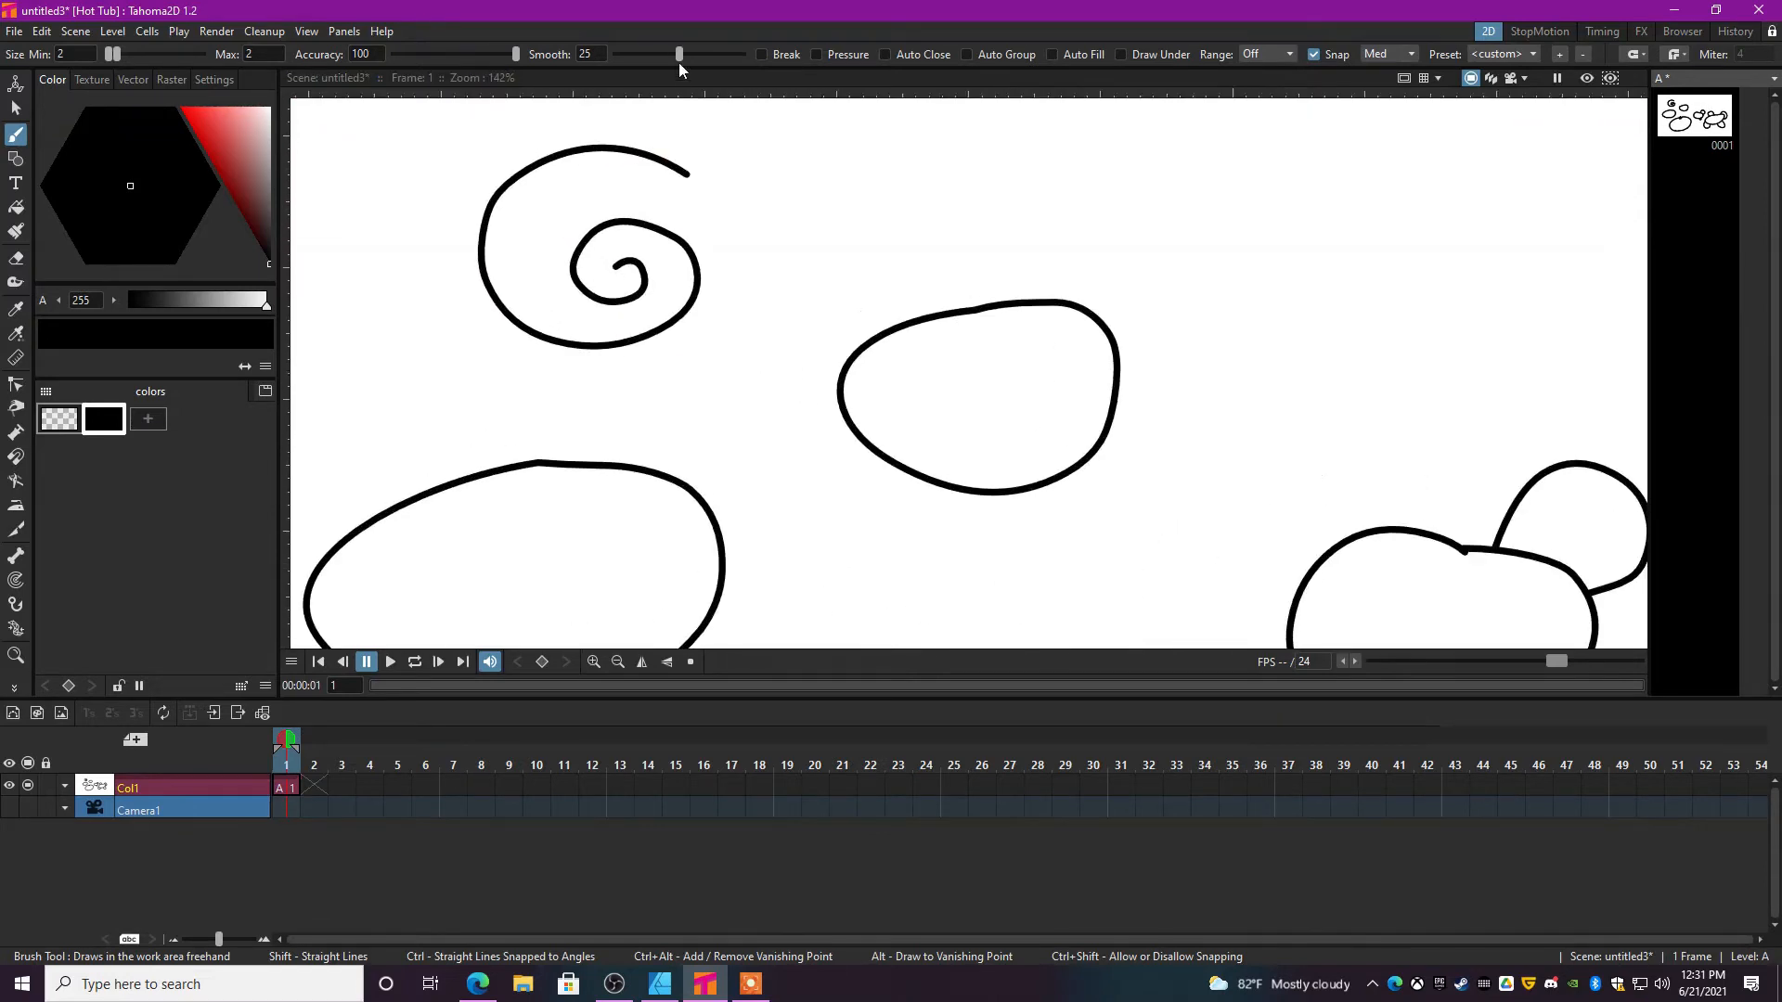
{"action": "left_click_drag", "start_coordinate": [954, 148], "coordinate": [910, 210]}
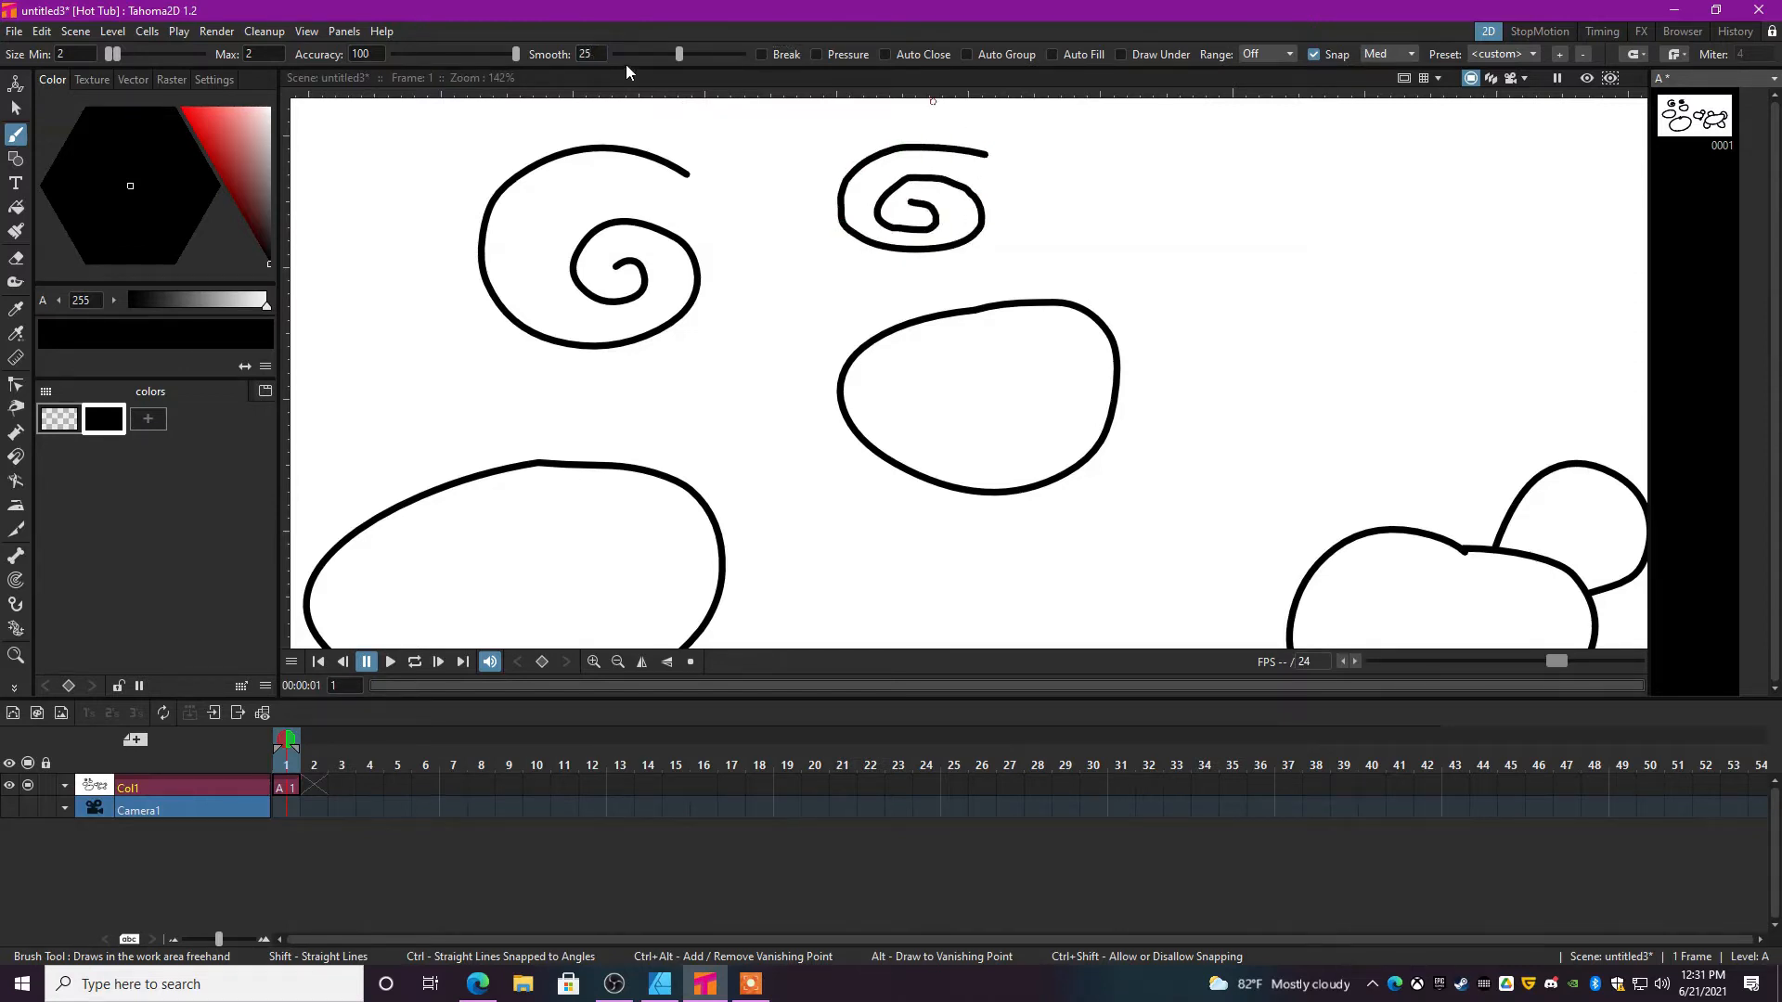
{"action": "left_click_drag", "start_coordinate": [1397, 234], "coordinate": [1306, 353]}
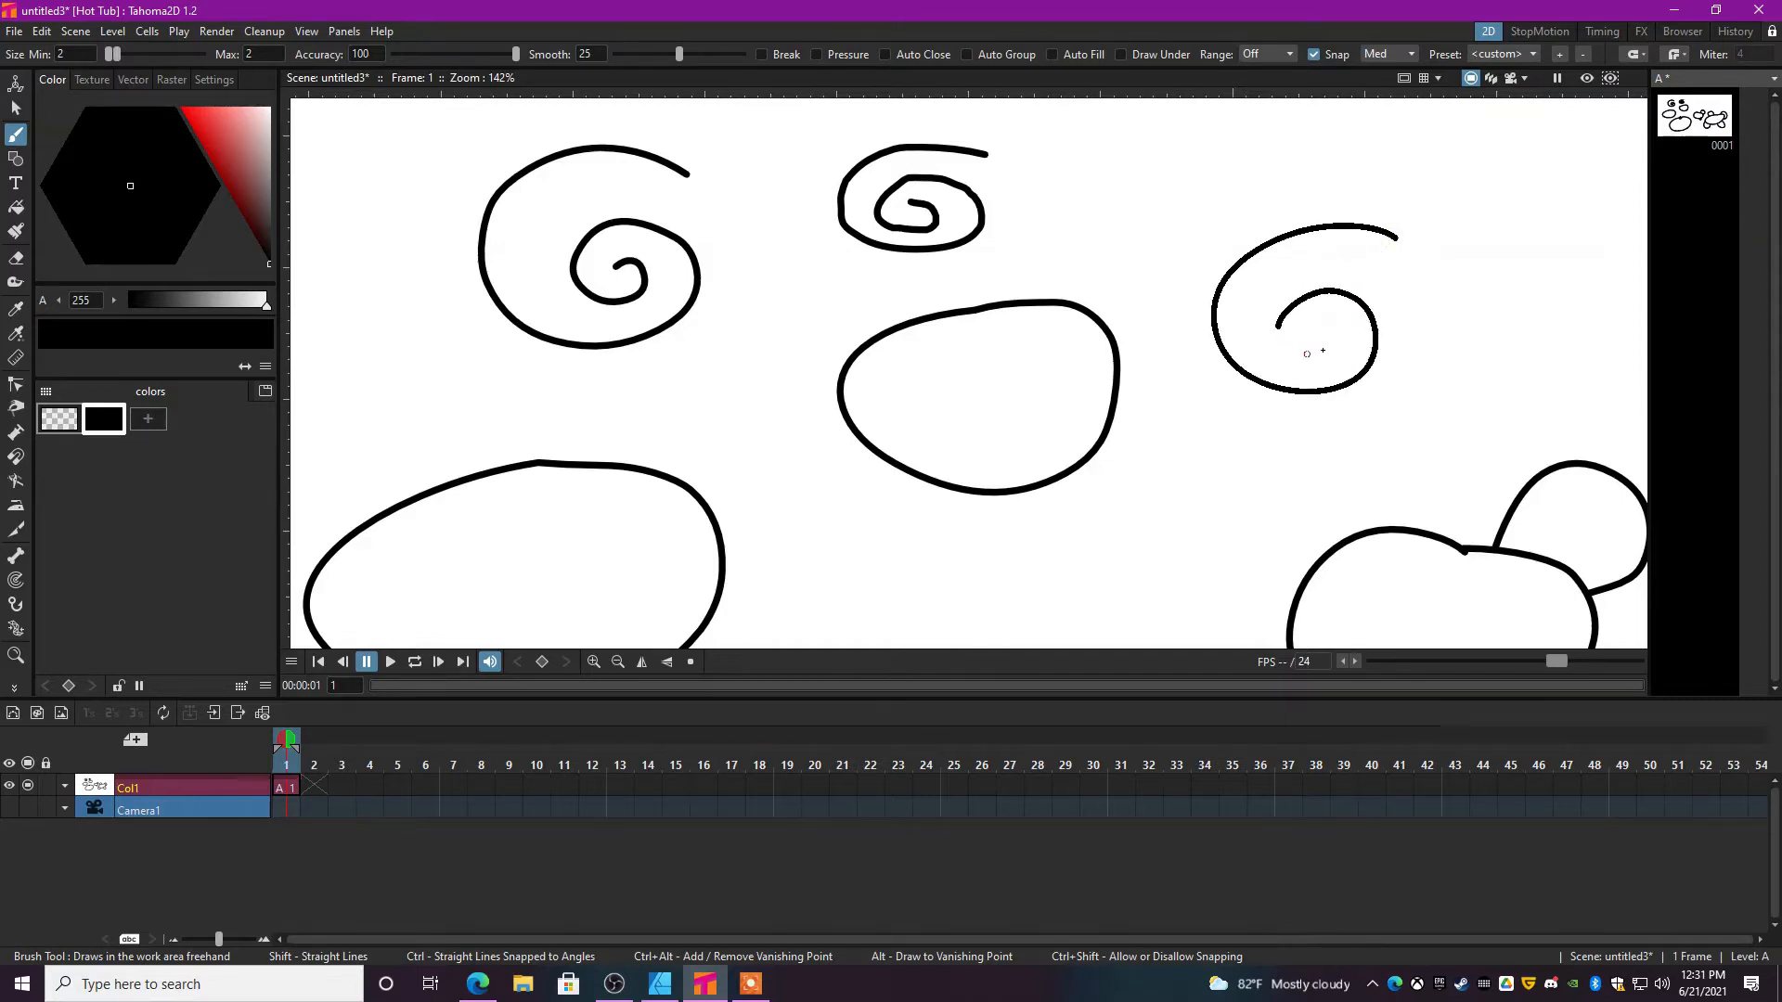
{"action": "scroll", "scroll_direction": "down", "scroll_amount": 3}
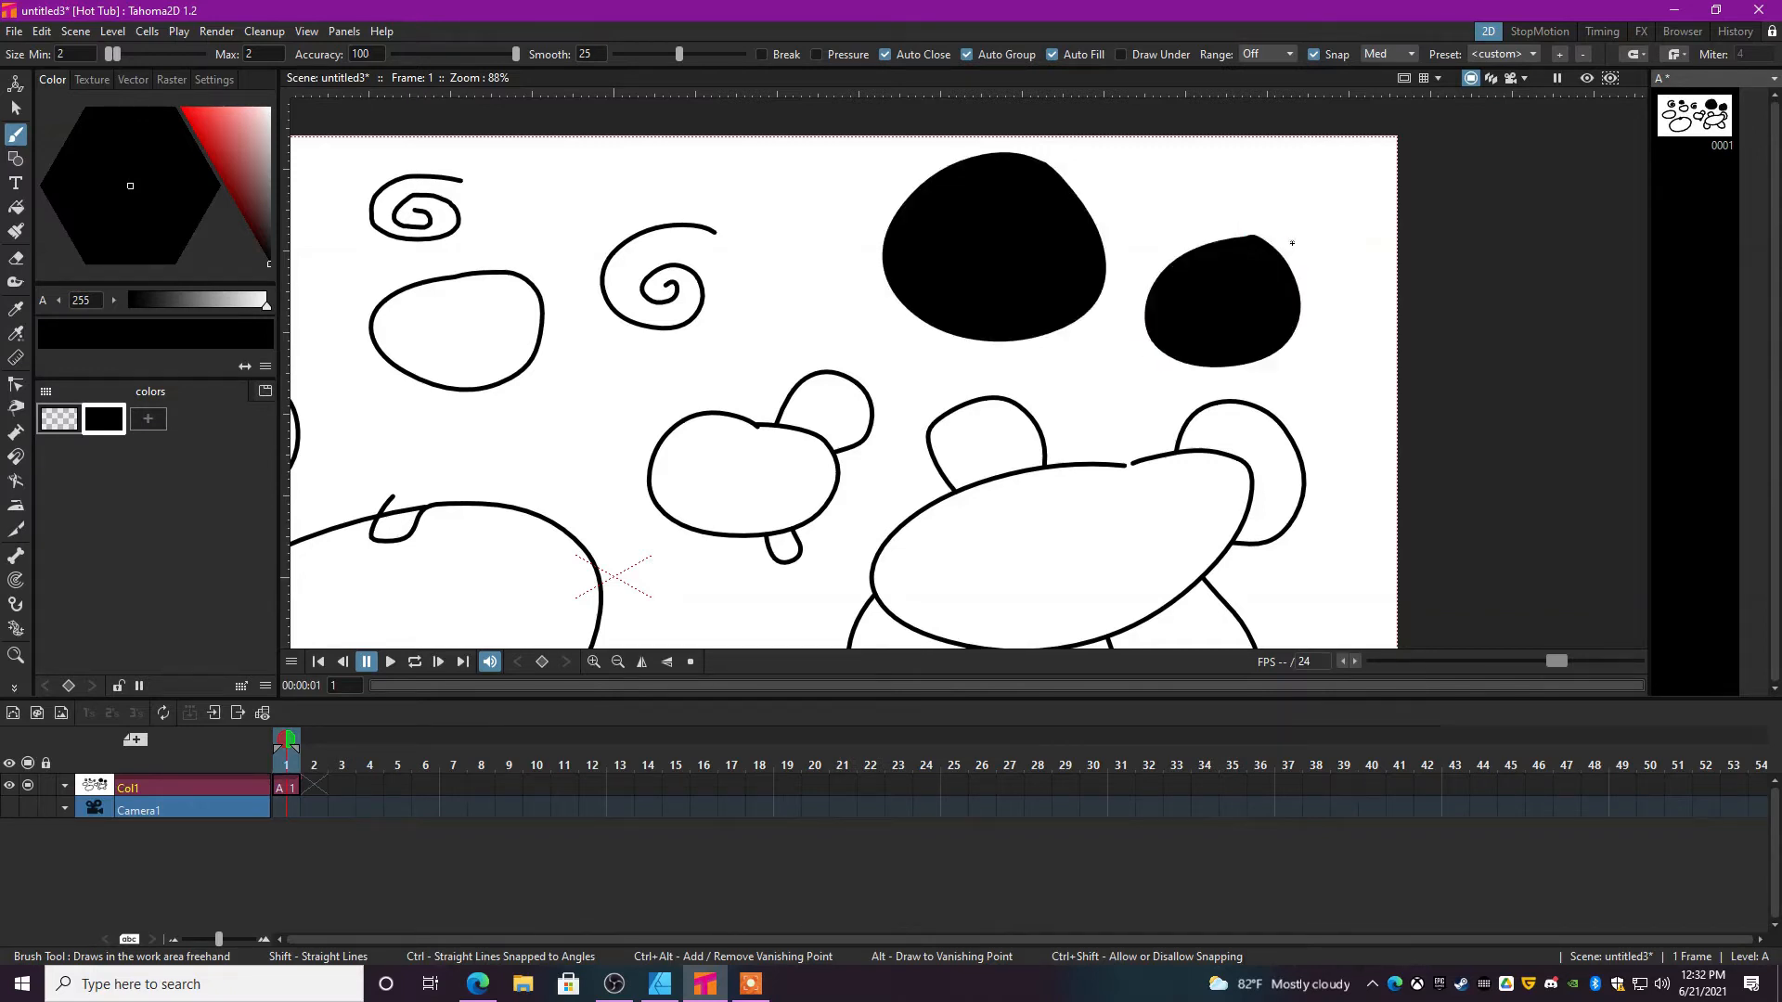
Draw closed blobs that come out solid-filled using Auto Close and Auto Fill.
{"action": "left_click", "coordinate": [777, 289]}
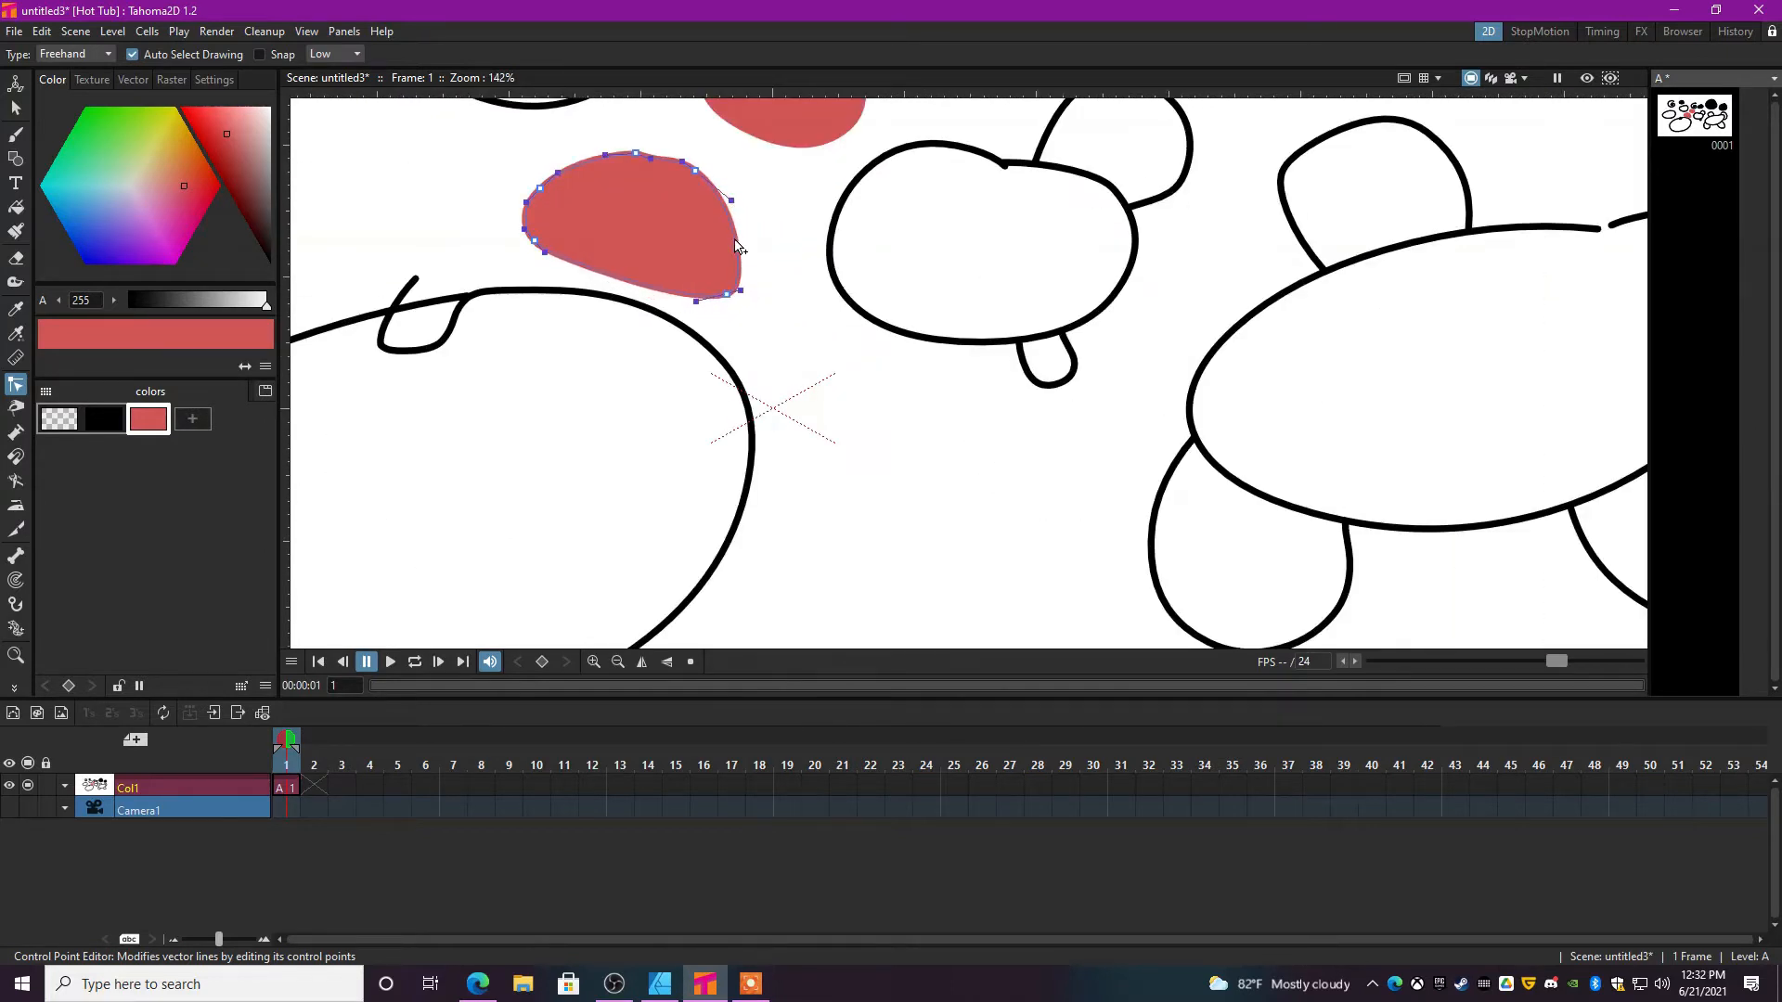
Reshape the red blob's control points into a wavy fish-like form, then clear the drawing.
{"action": "left_click_drag", "start_coordinate": [737, 247], "coordinate": [772, 245]}
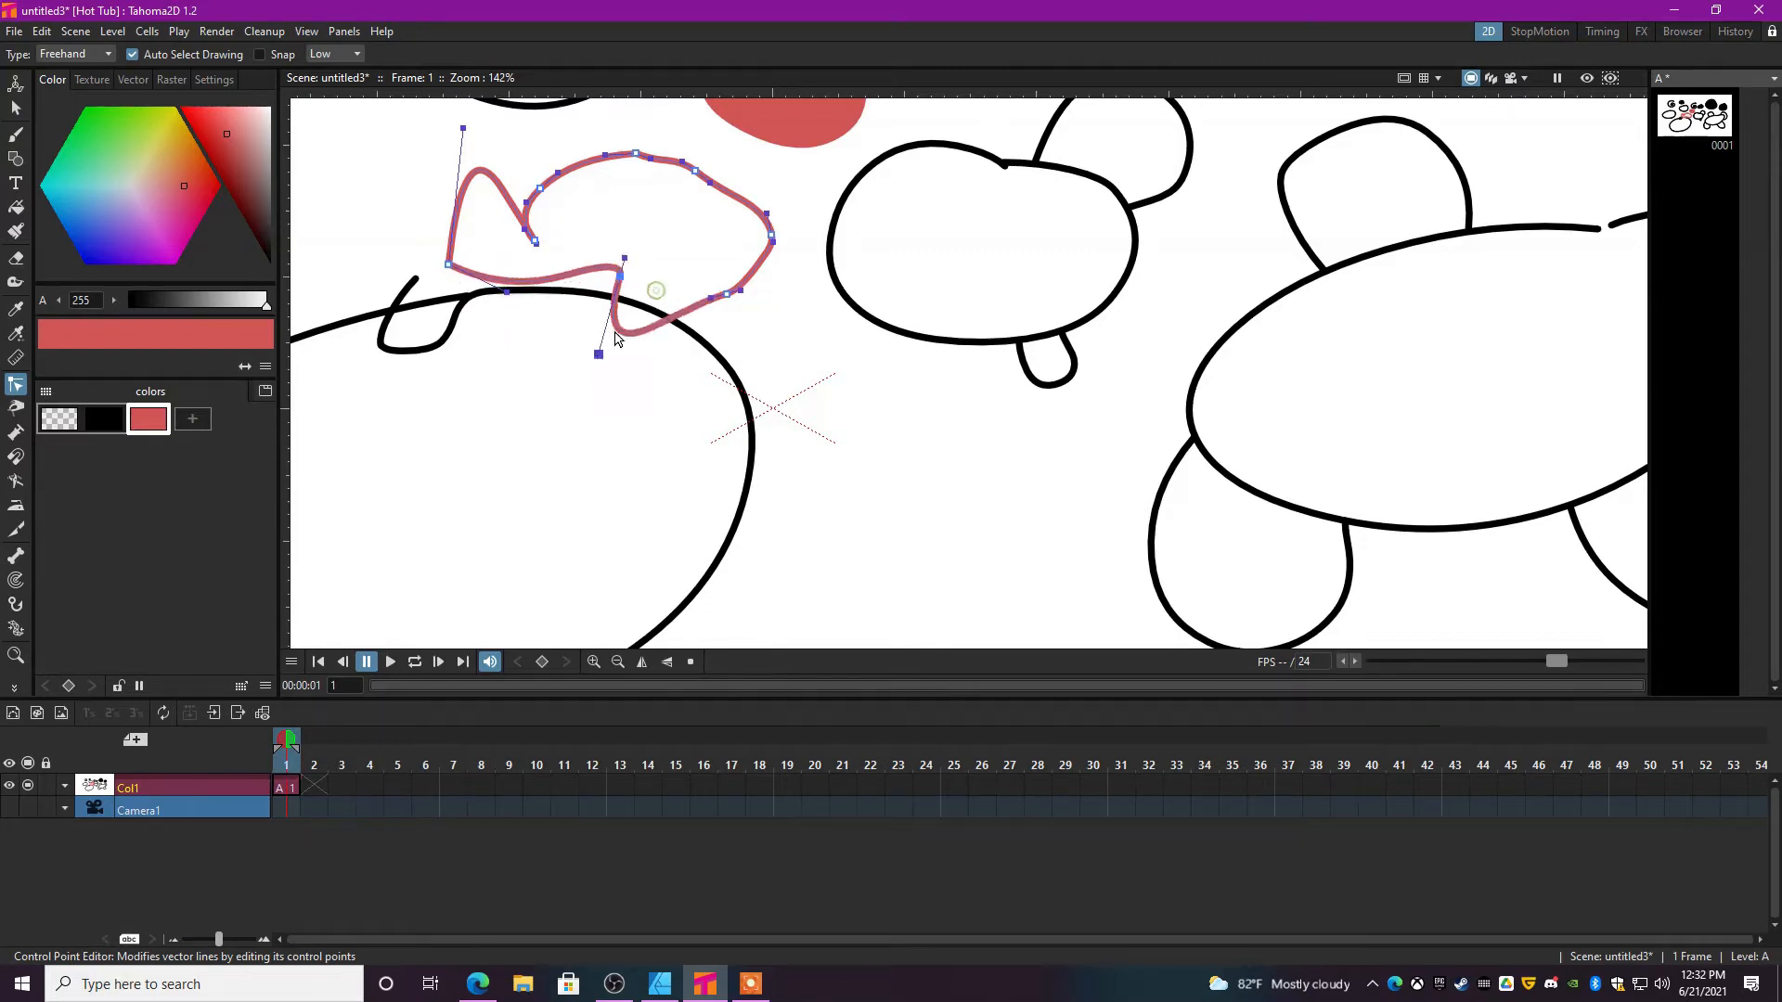
{"action": "left_click_drag", "start_coordinate": [624, 352], "coordinate": [566, 340]}
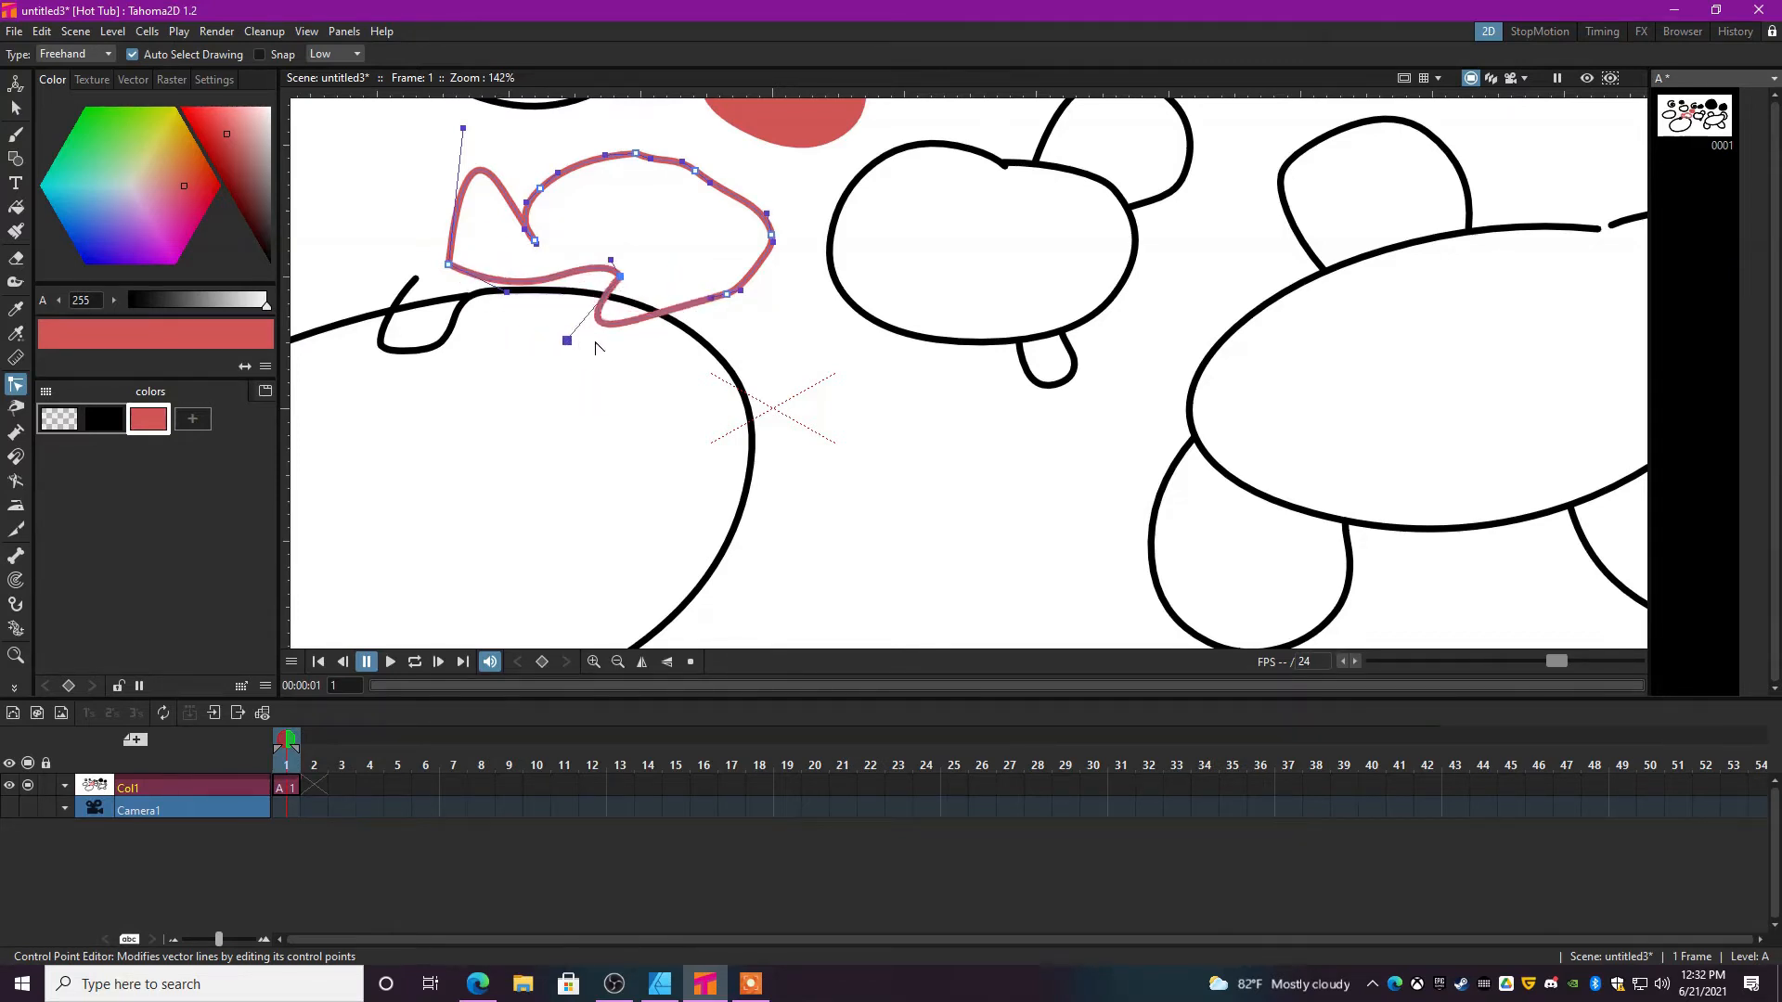
{"action": "left_click", "coordinate": [696, 247]}
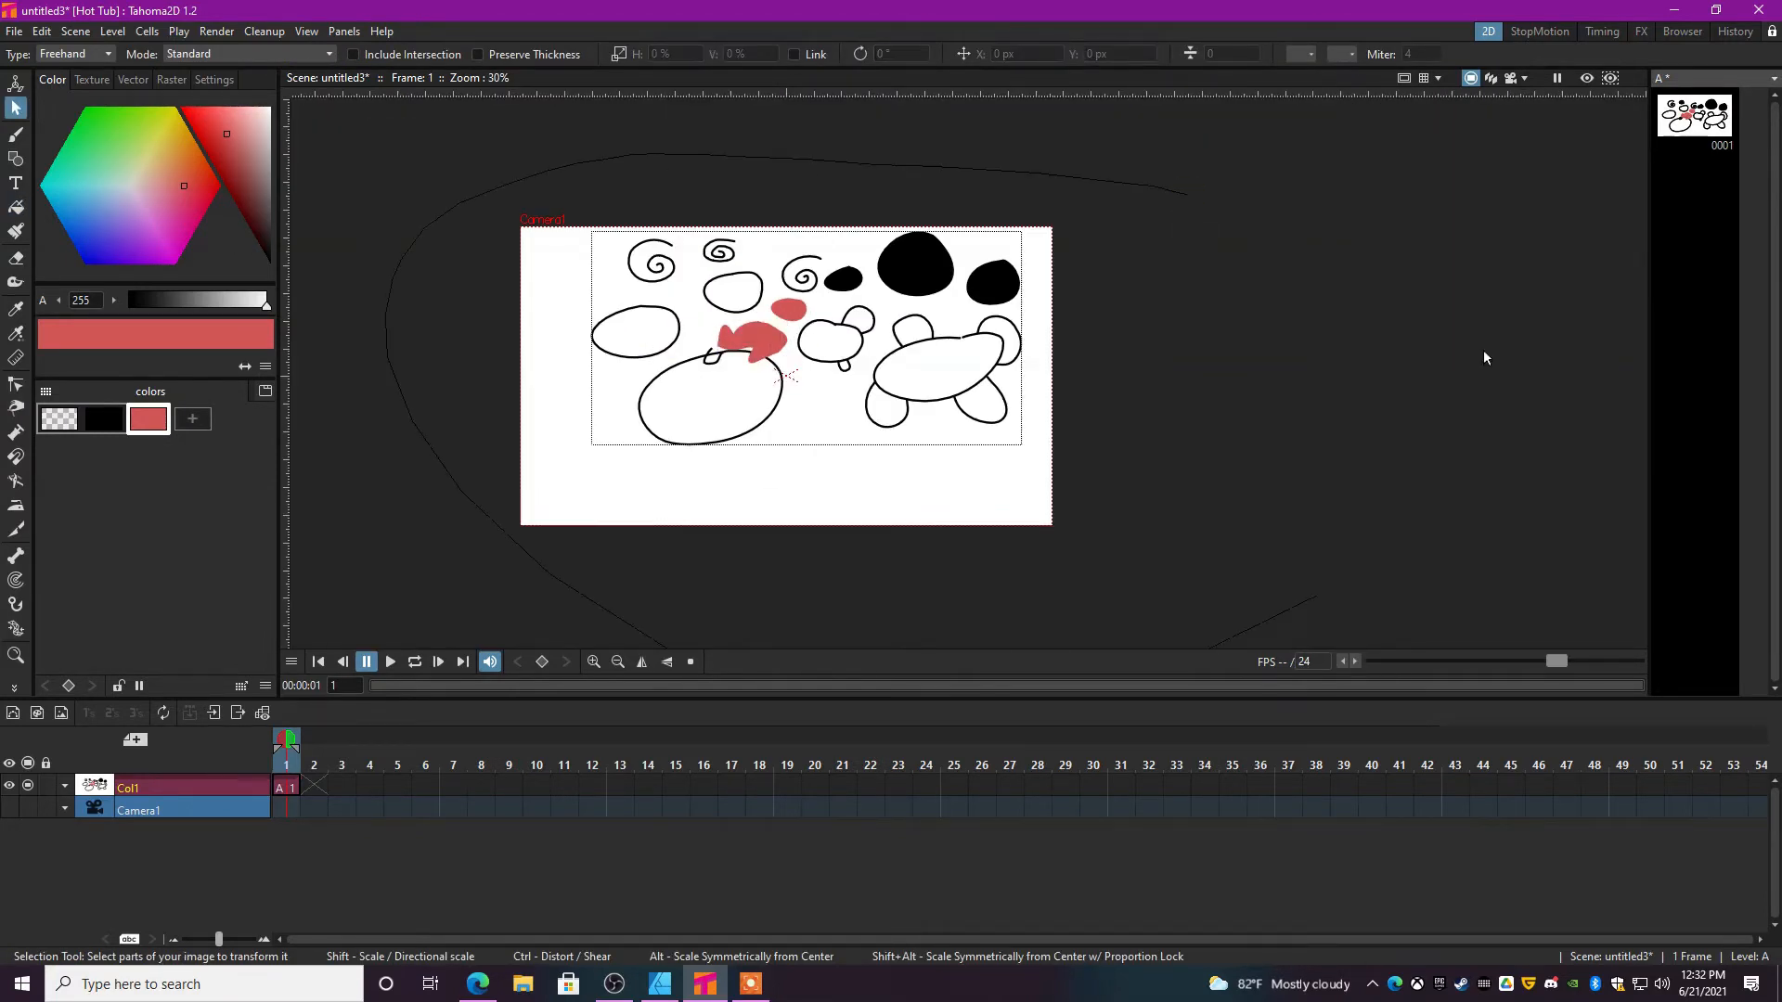
{"action": "left_click", "coordinate": [594, 661]}
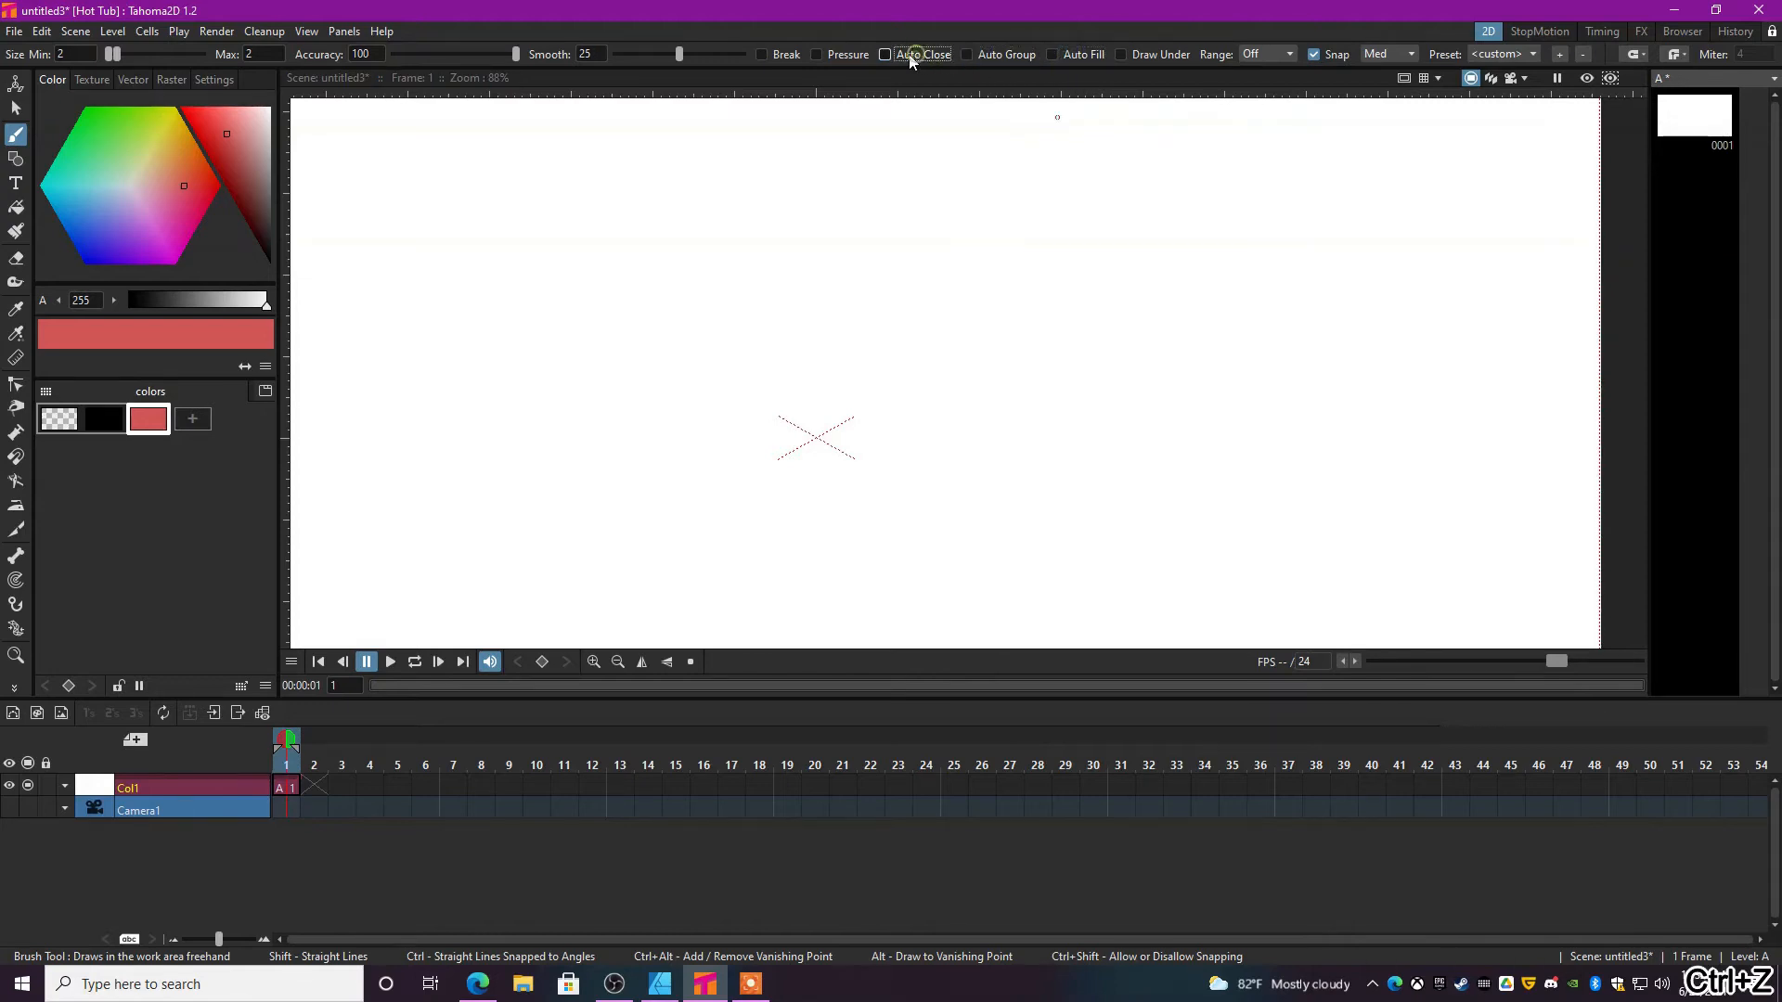
Undo a stray red stroke and brush a black boxy head with ears, eyes and mouth.
{"action": "left_click_drag", "start_coordinate": [726, 297], "coordinate": [846, 272]}
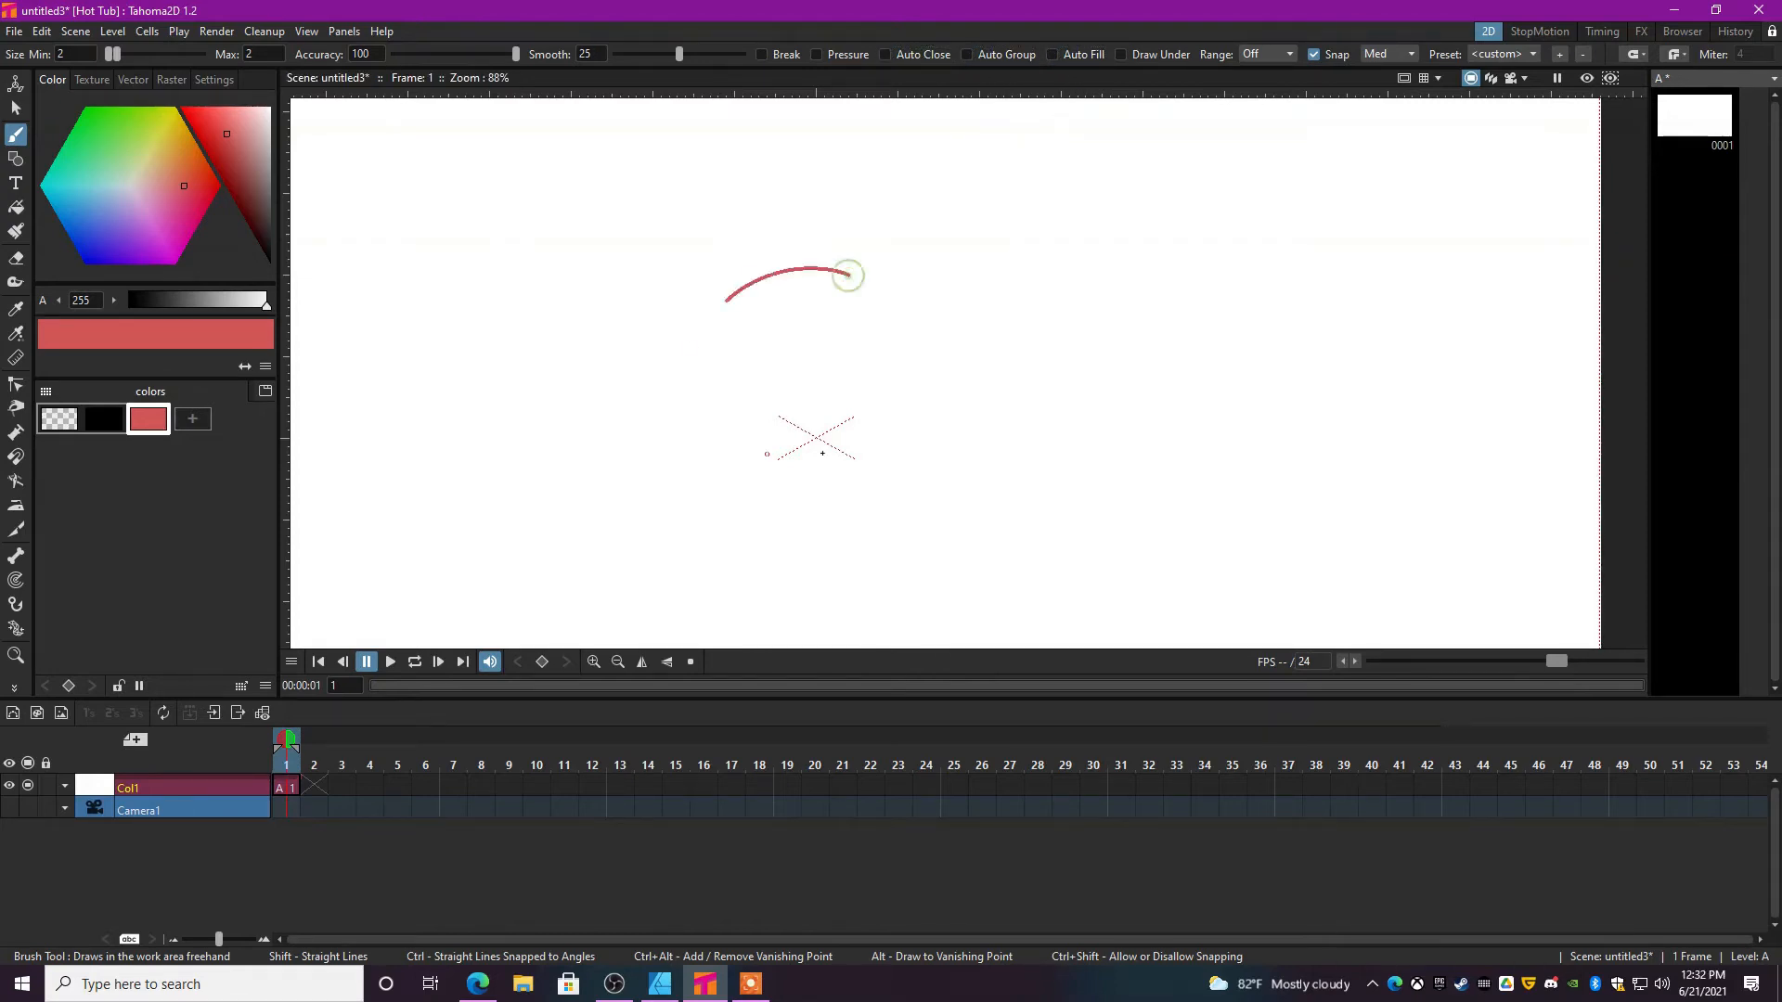
{"action": "key", "text": "ctrl+z"}
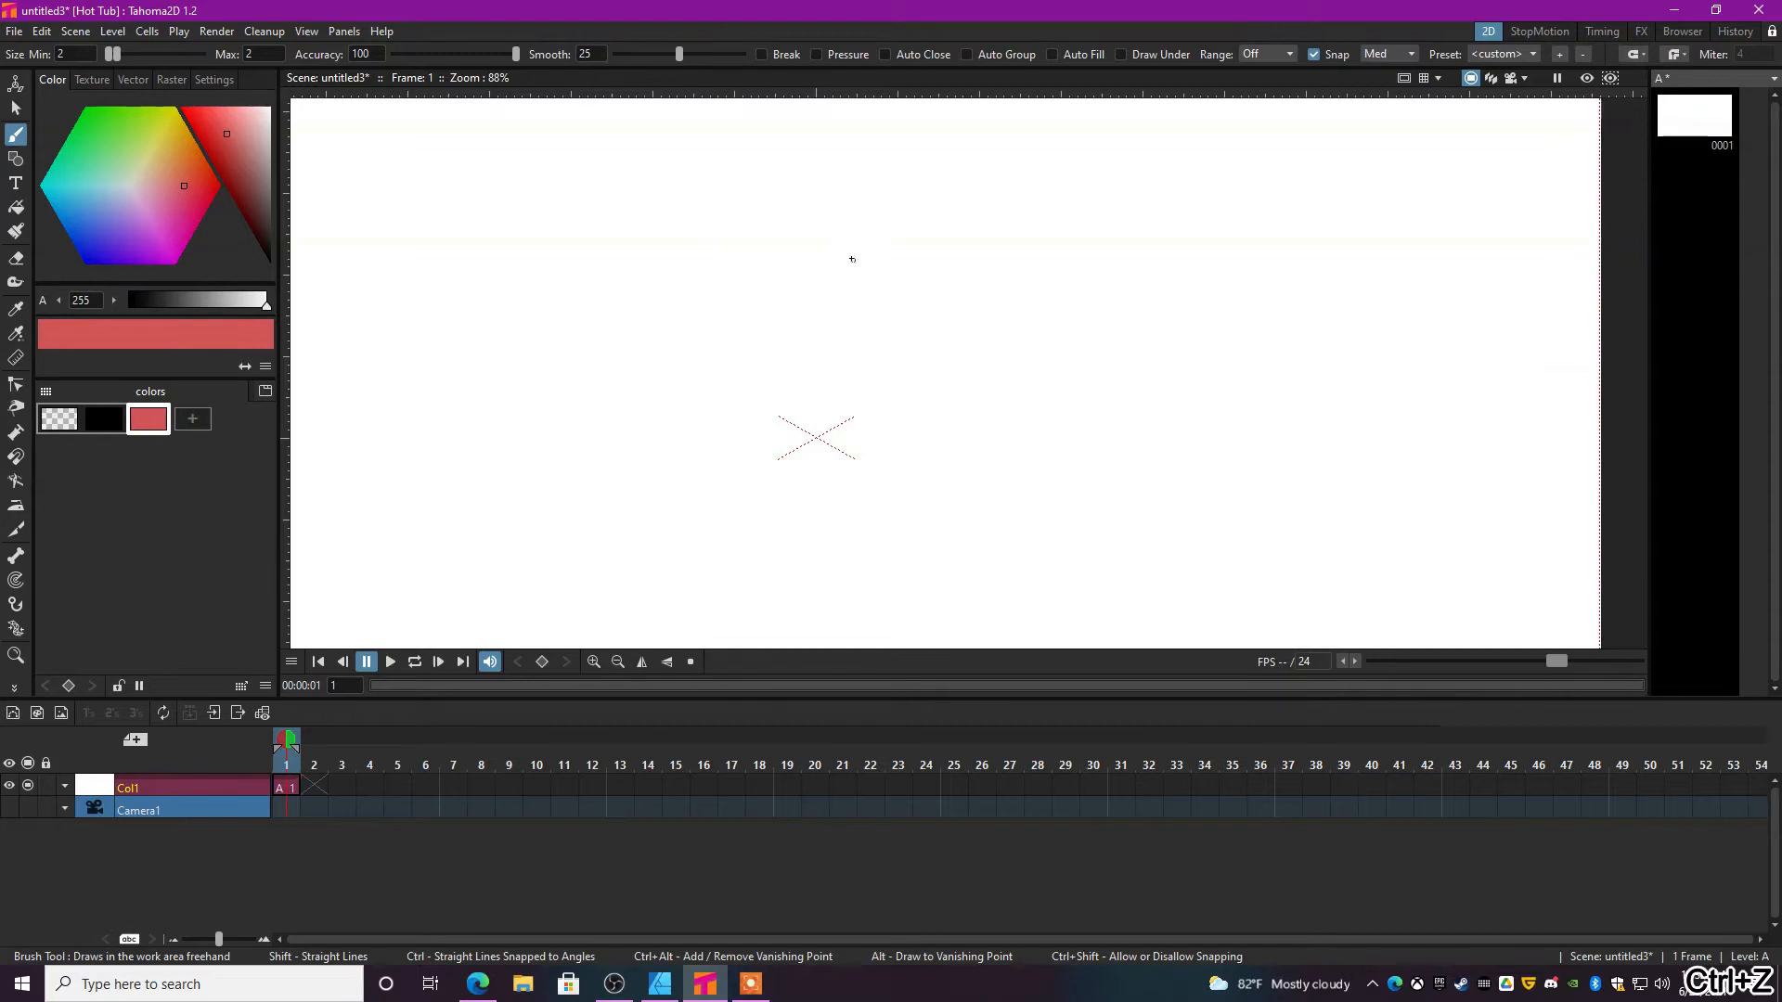
{"action": "left_click_drag", "start_coordinate": [835, 210], "coordinate": [884, 215]}
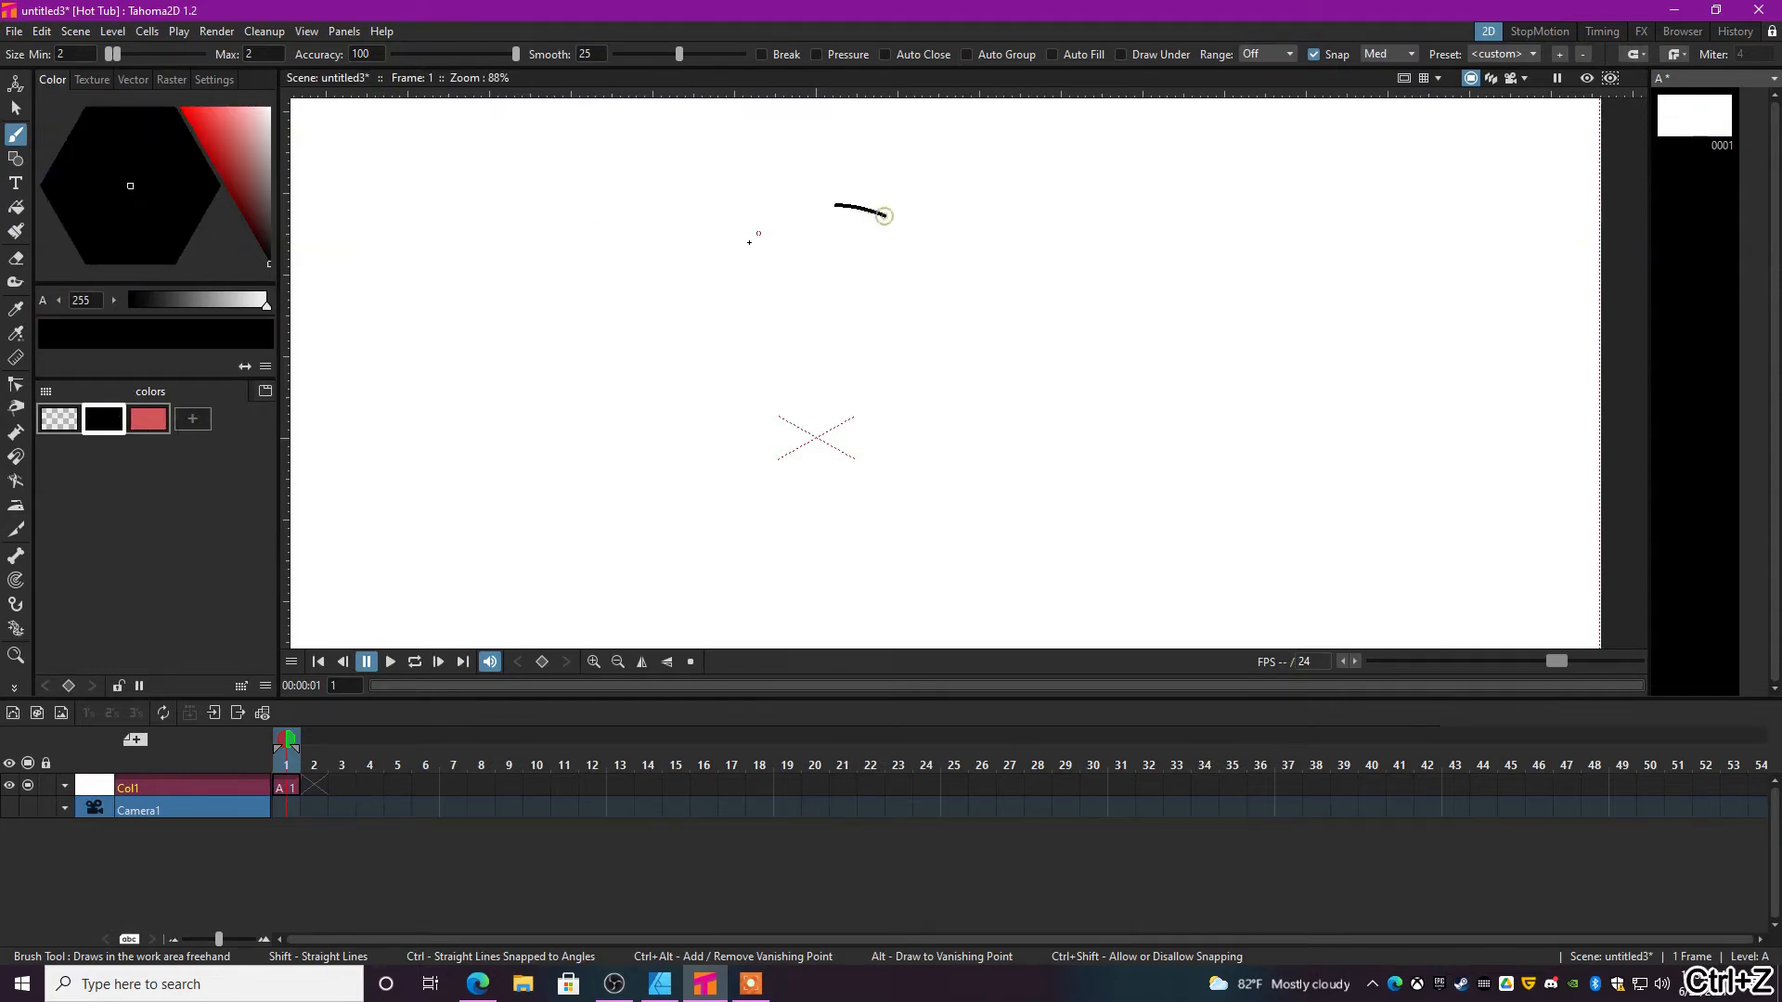
{"action": "left_click_drag", "start_coordinate": [713, 267], "coordinate": [701, 428]}
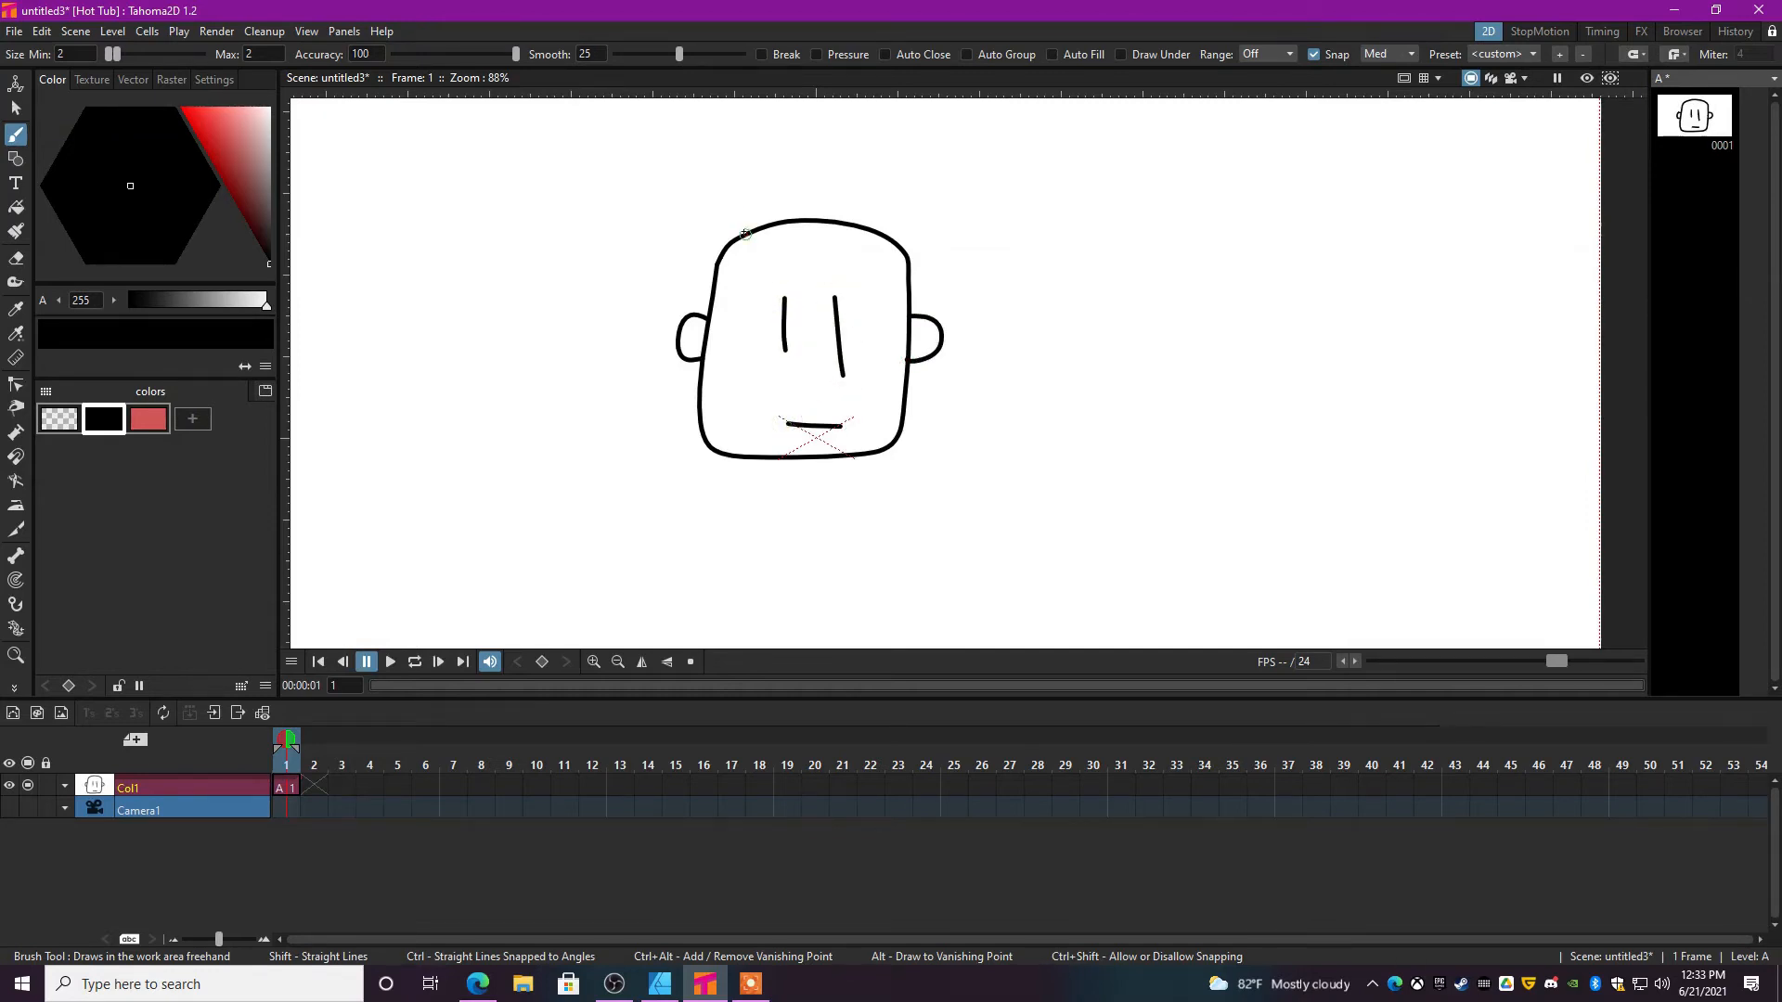
{"action": "left_click_drag", "start_coordinate": [746, 236], "coordinate": [922, 182]}
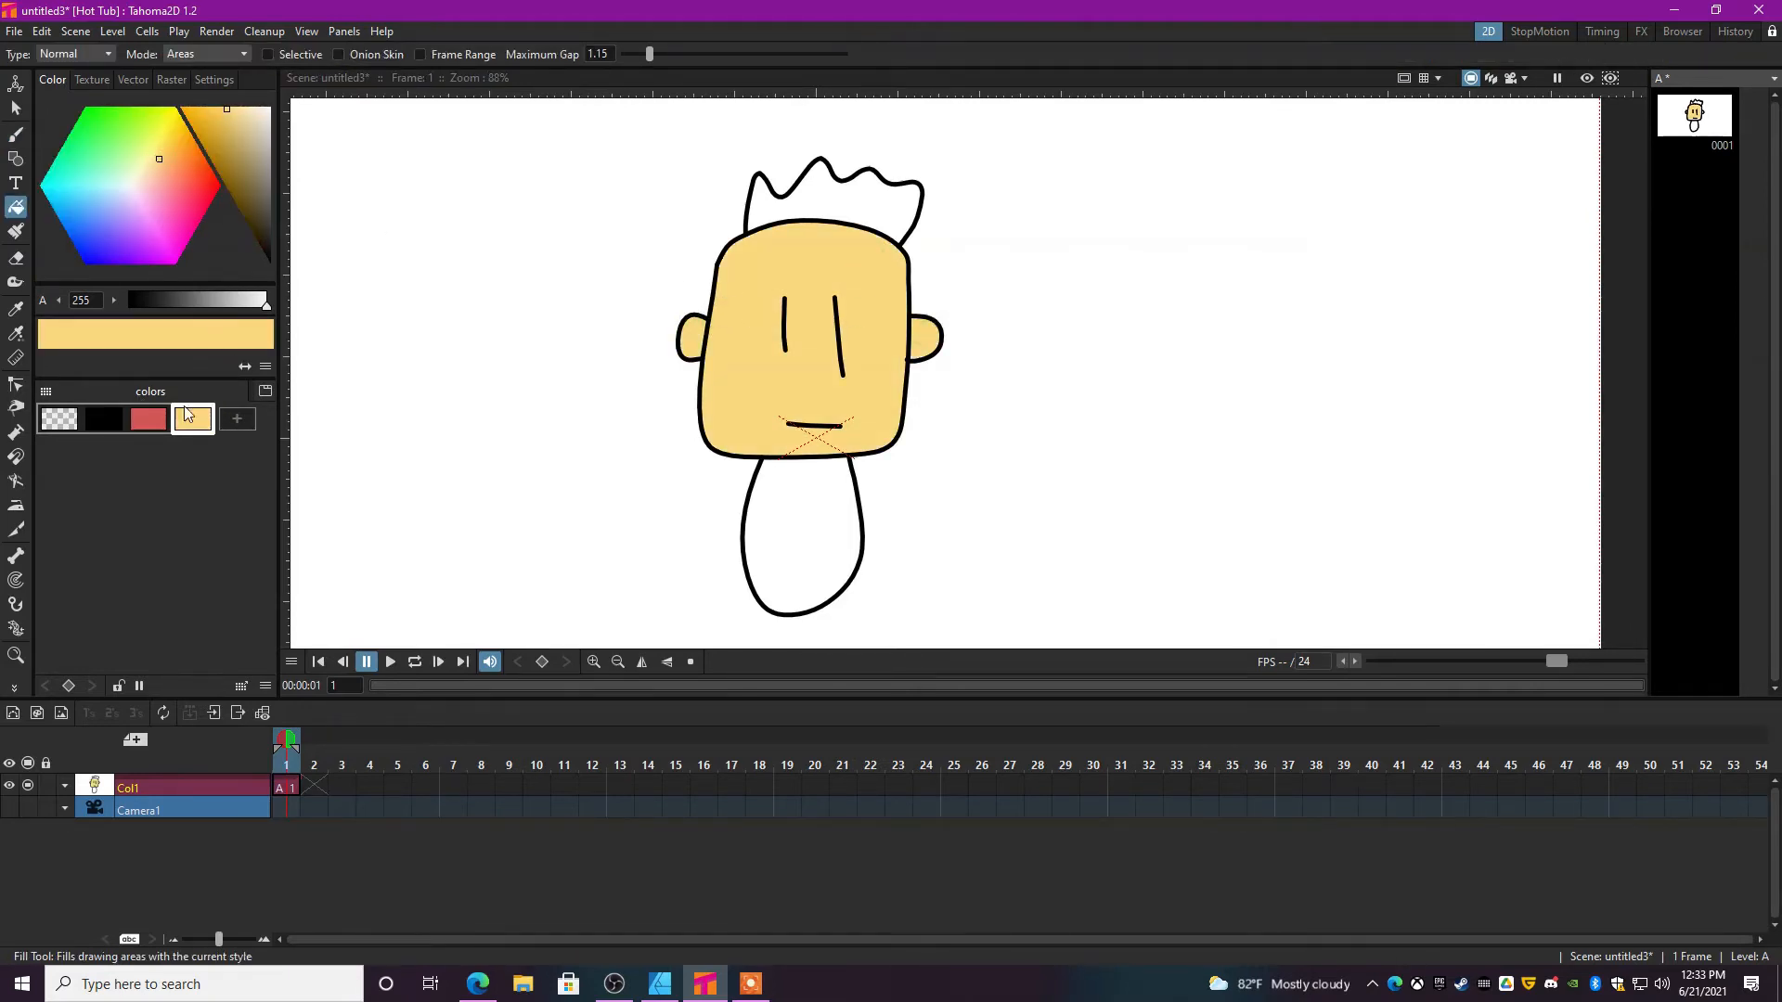
Fill the spiky hair red and the oval body blue with the Fill Tool in Areas mode.
{"action": "left_click", "coordinate": [829, 199]}
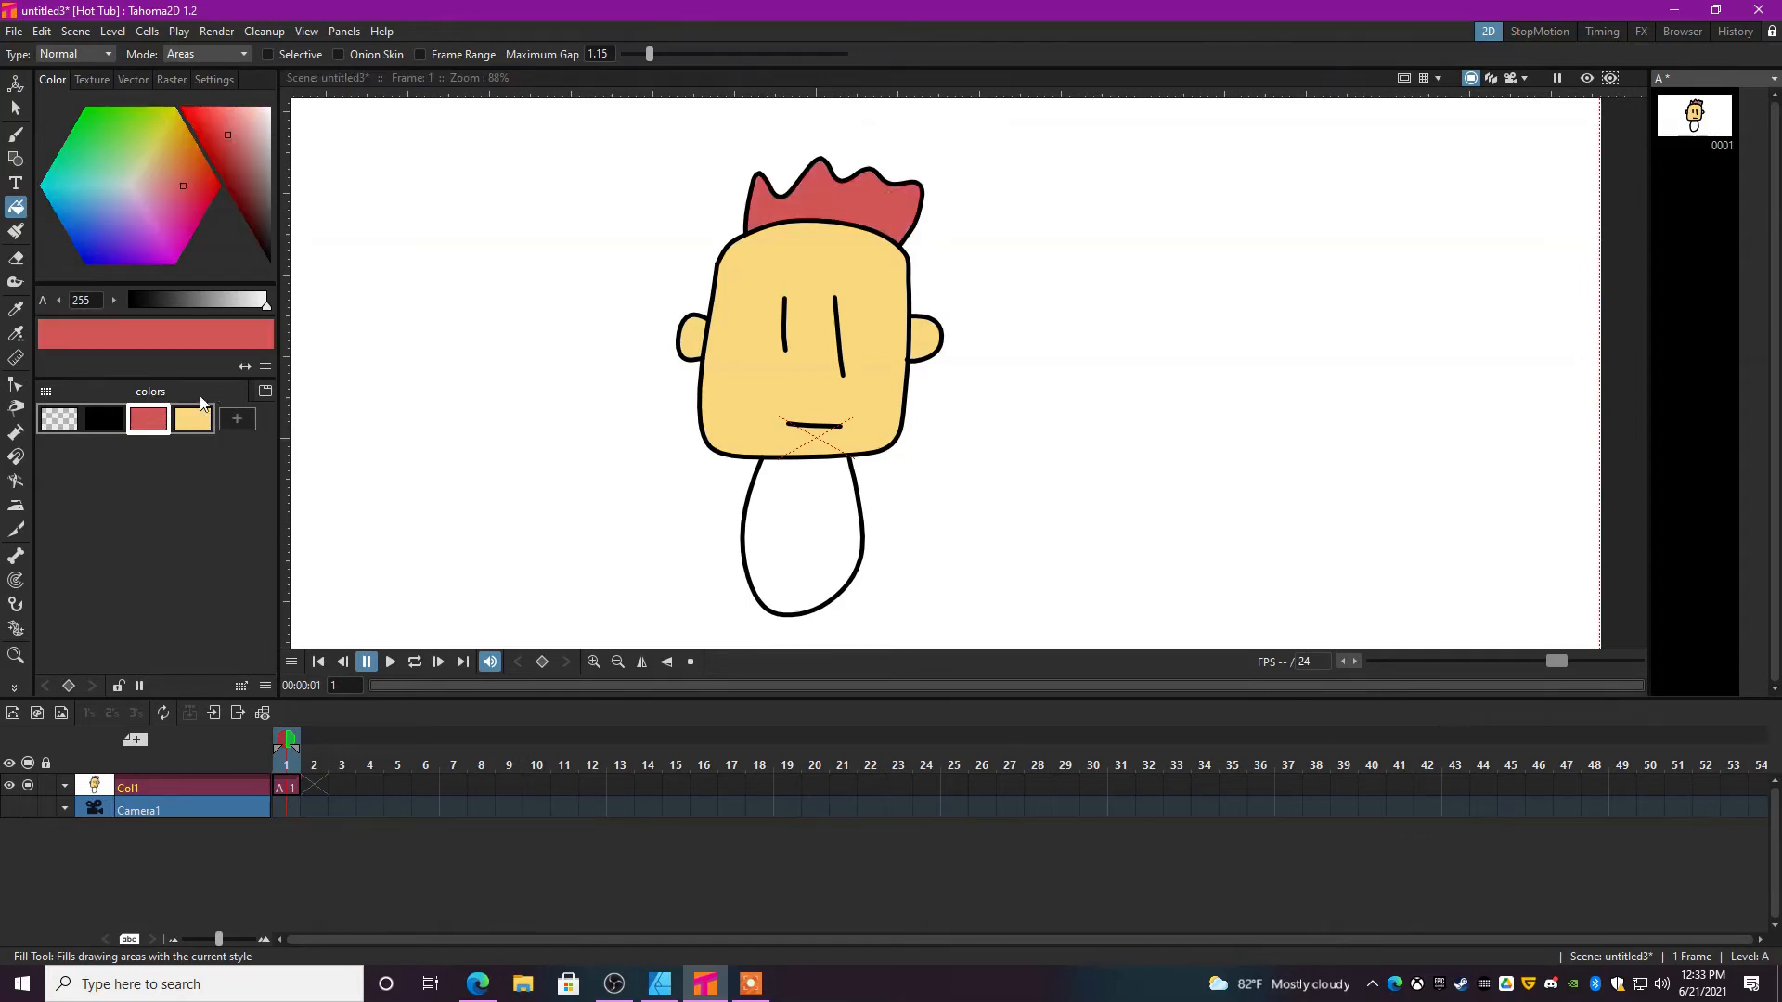
{"action": "left_click", "coordinate": [802, 534]}
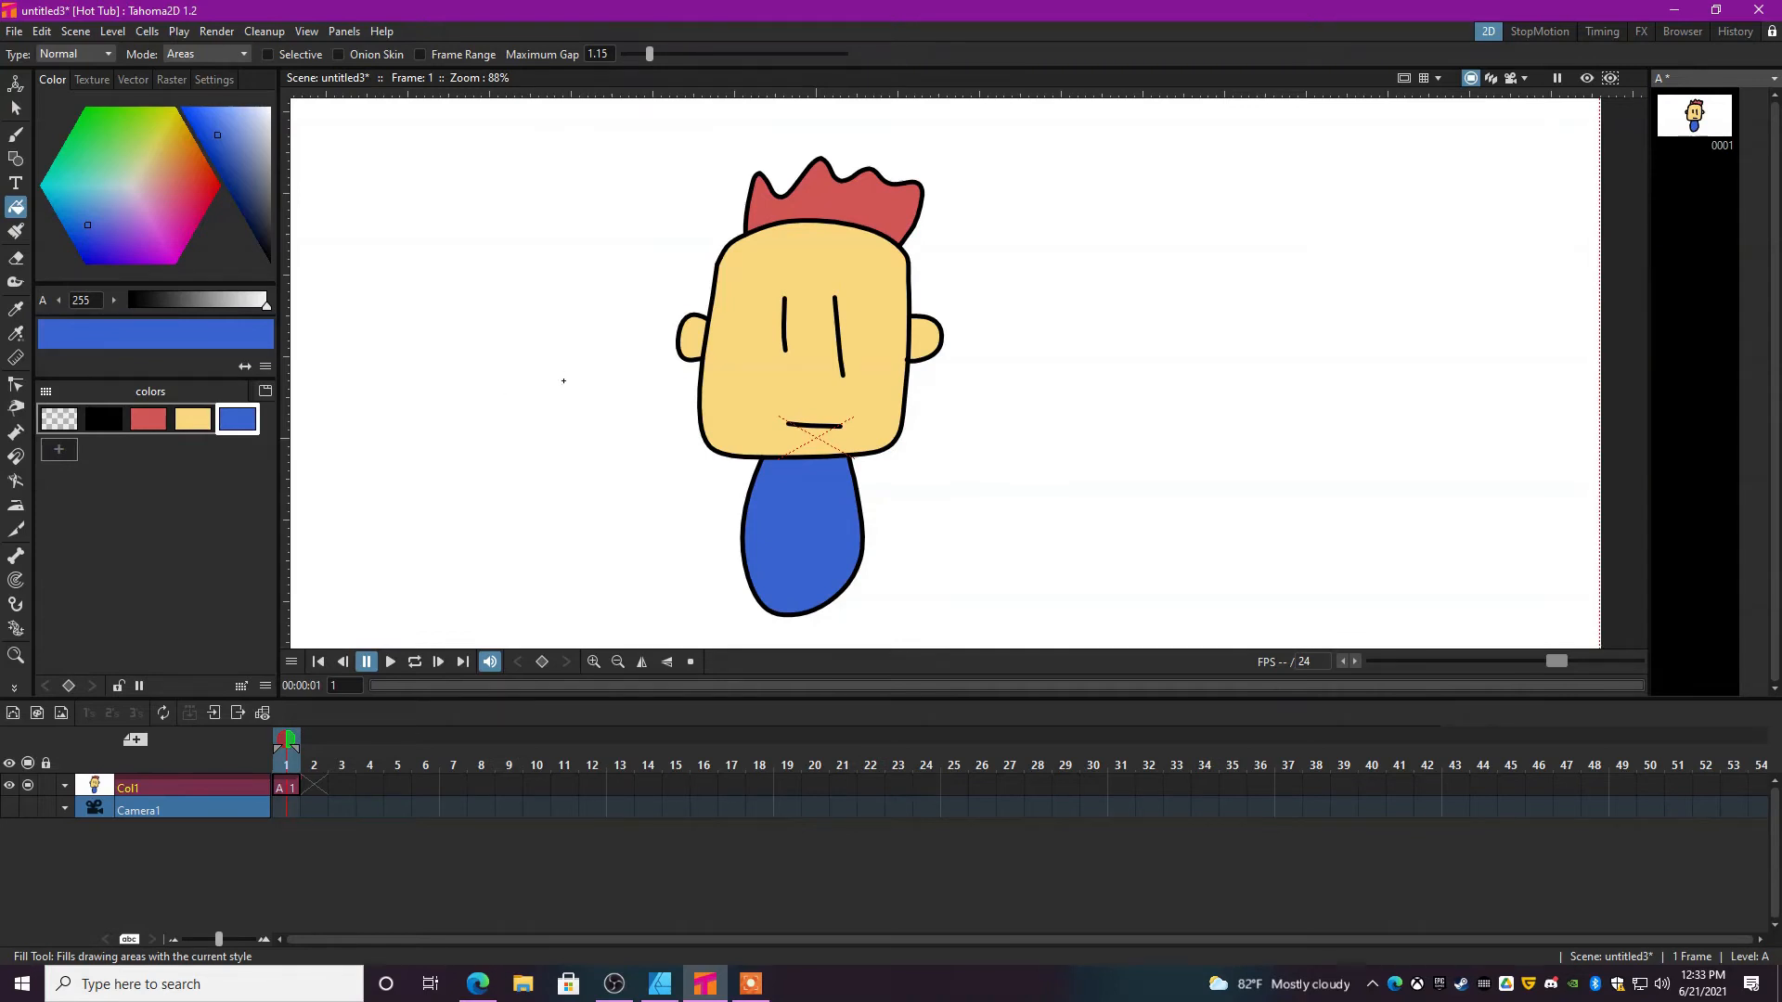
{"action": "left_click", "coordinate": [17, 133]}
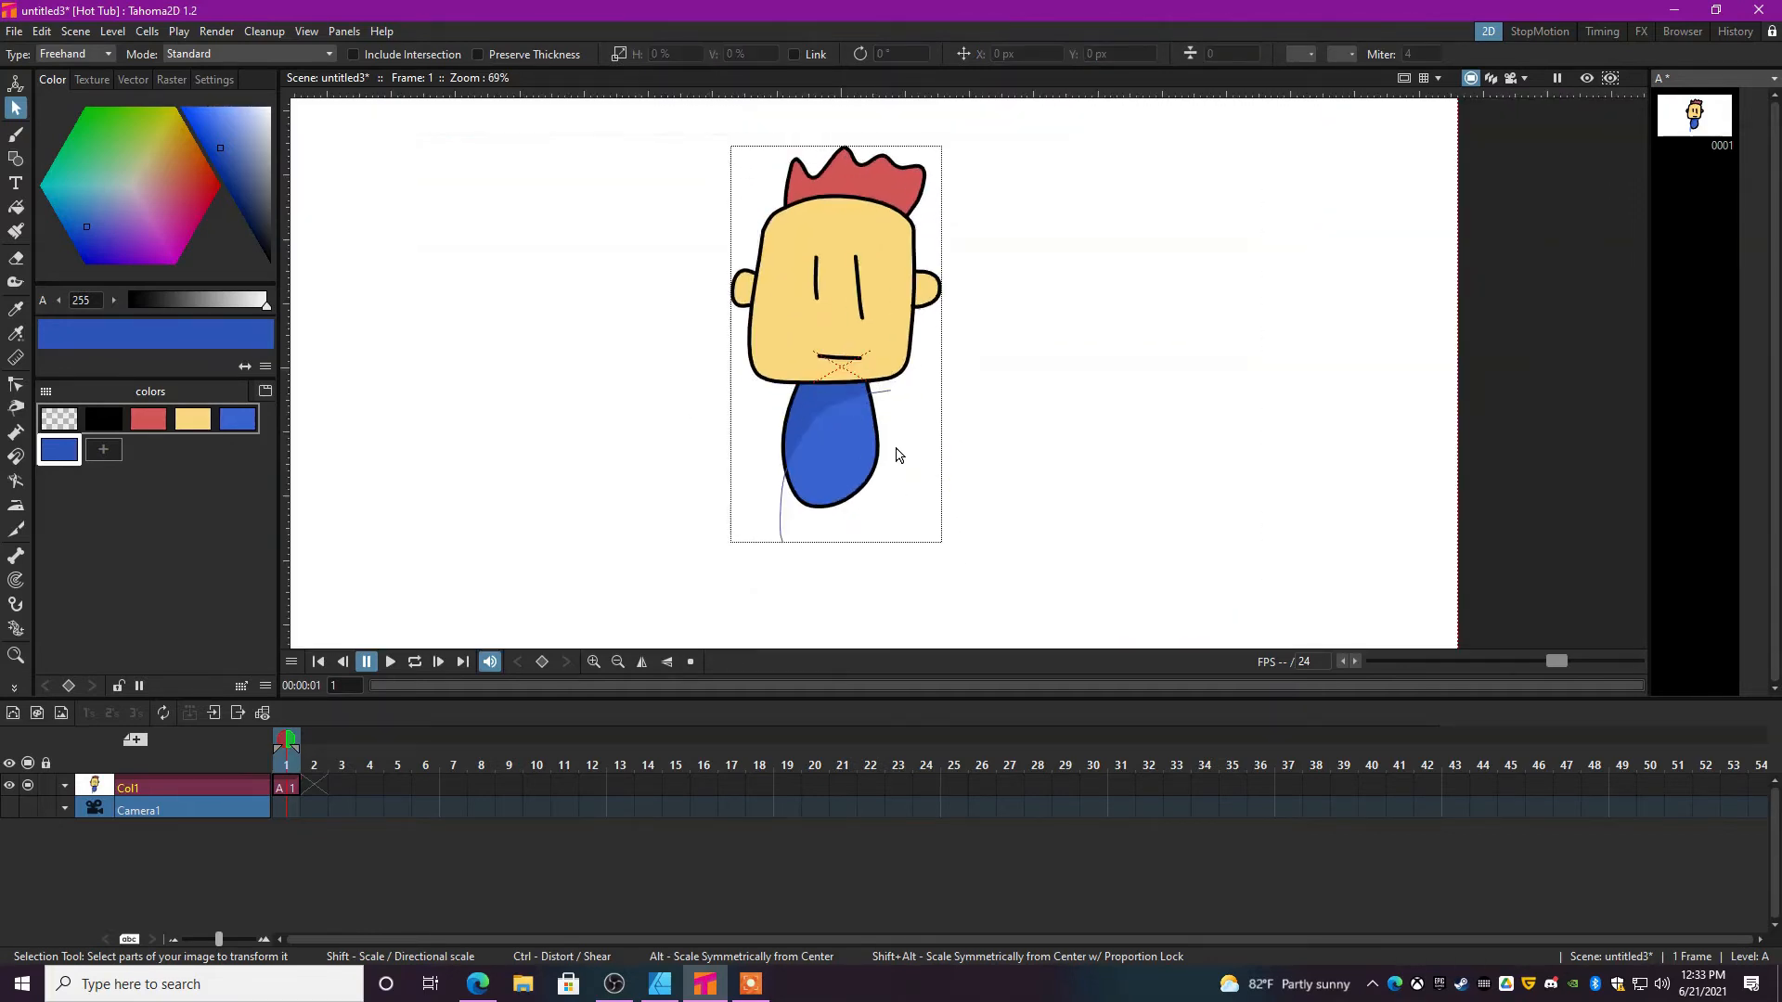
Add a darker yellow style and place shading shapes on the left of the face and body.
{"action": "scroll", "scroll_direction": "up", "scroll_amount": 3}
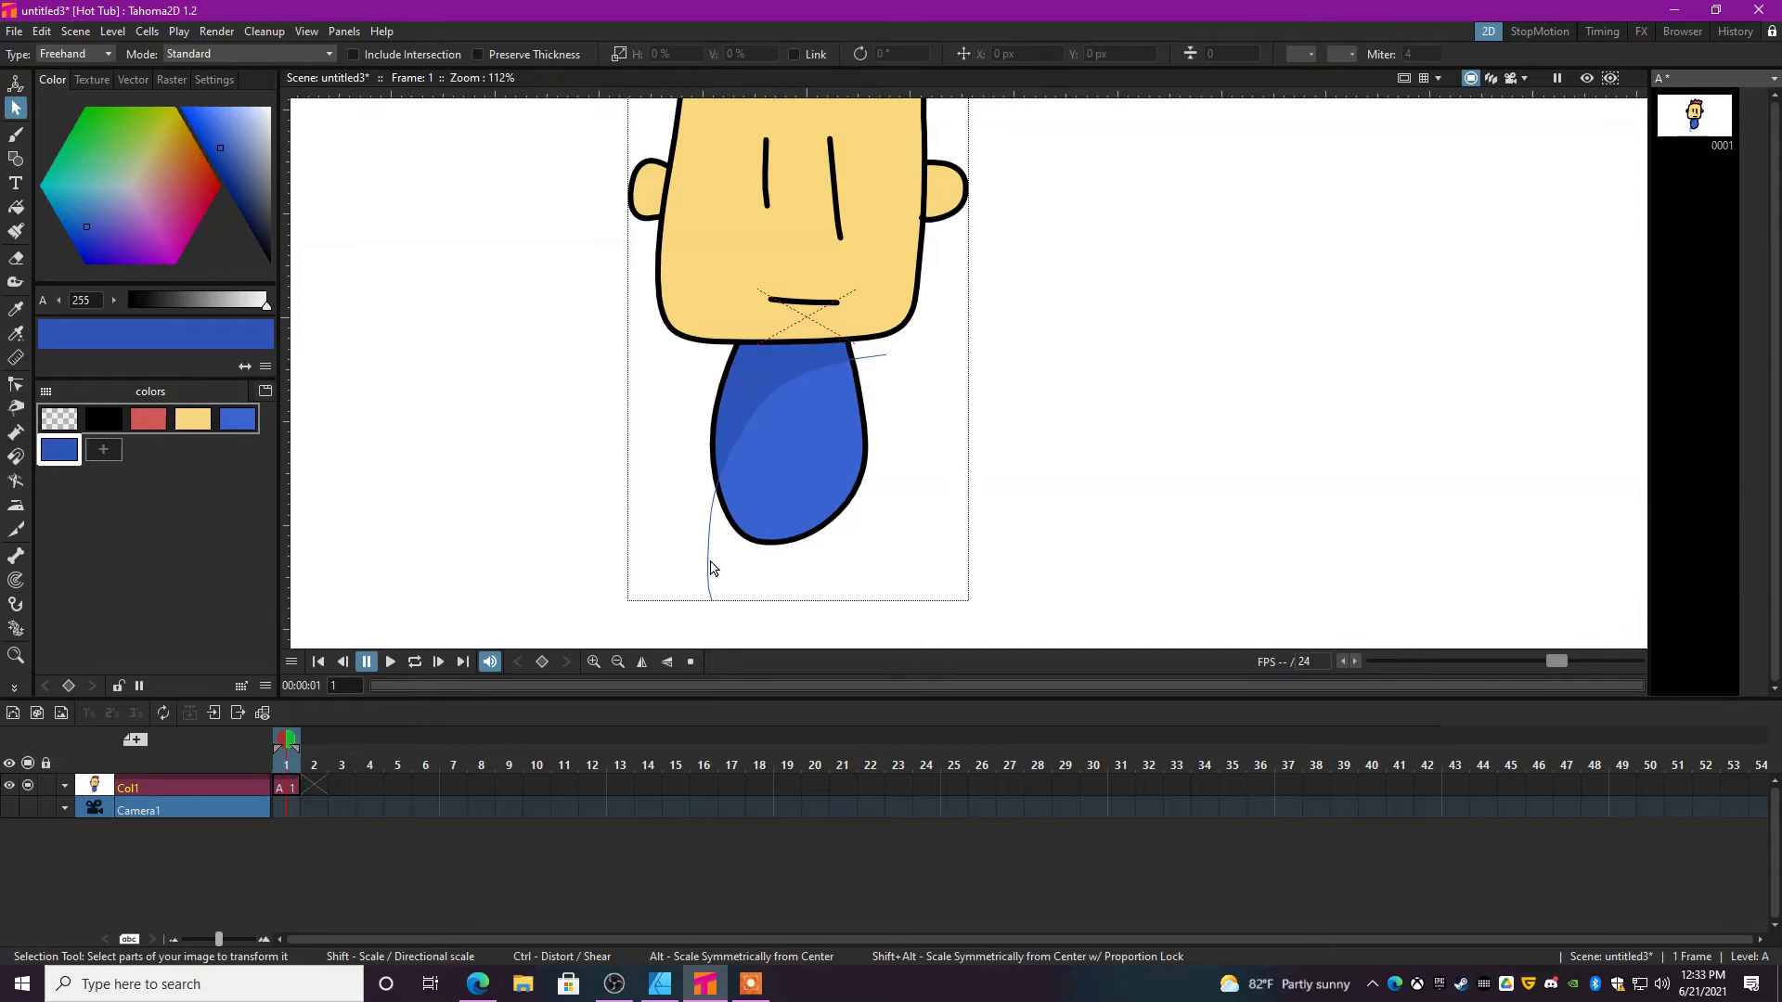
{"action": "left_click", "coordinate": [1611, 78]}
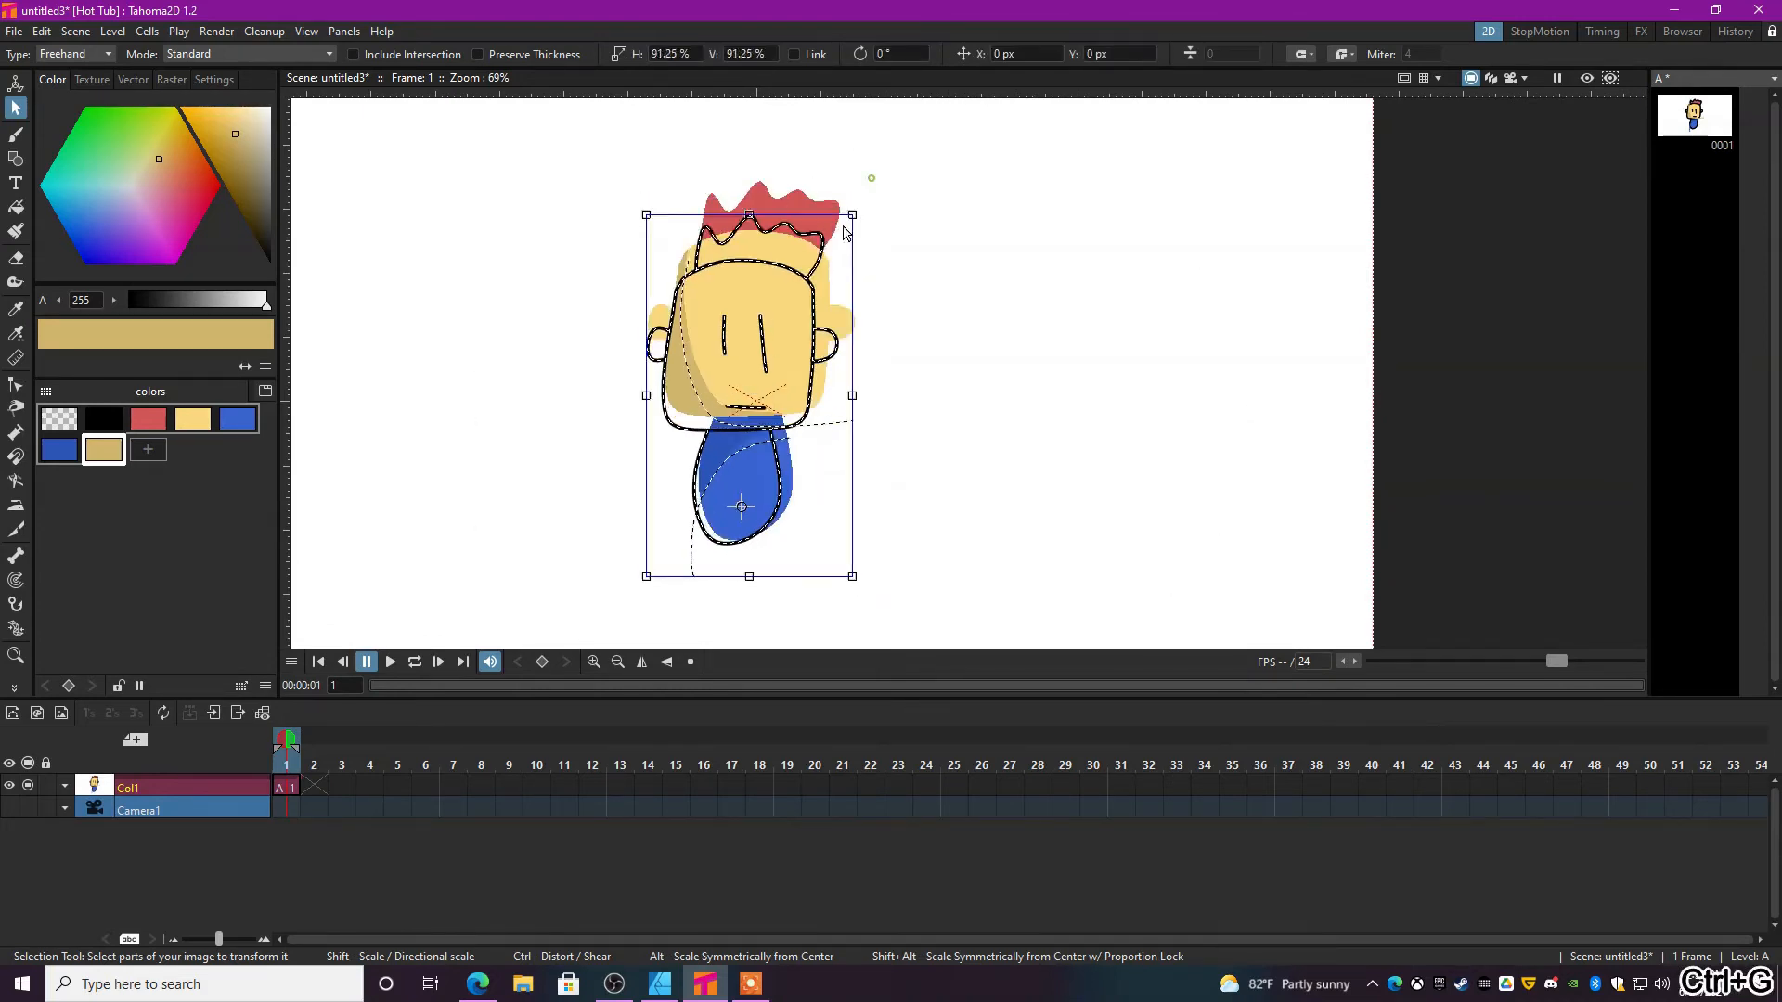
{"action": "left_click", "coordinate": [1069, 421]}
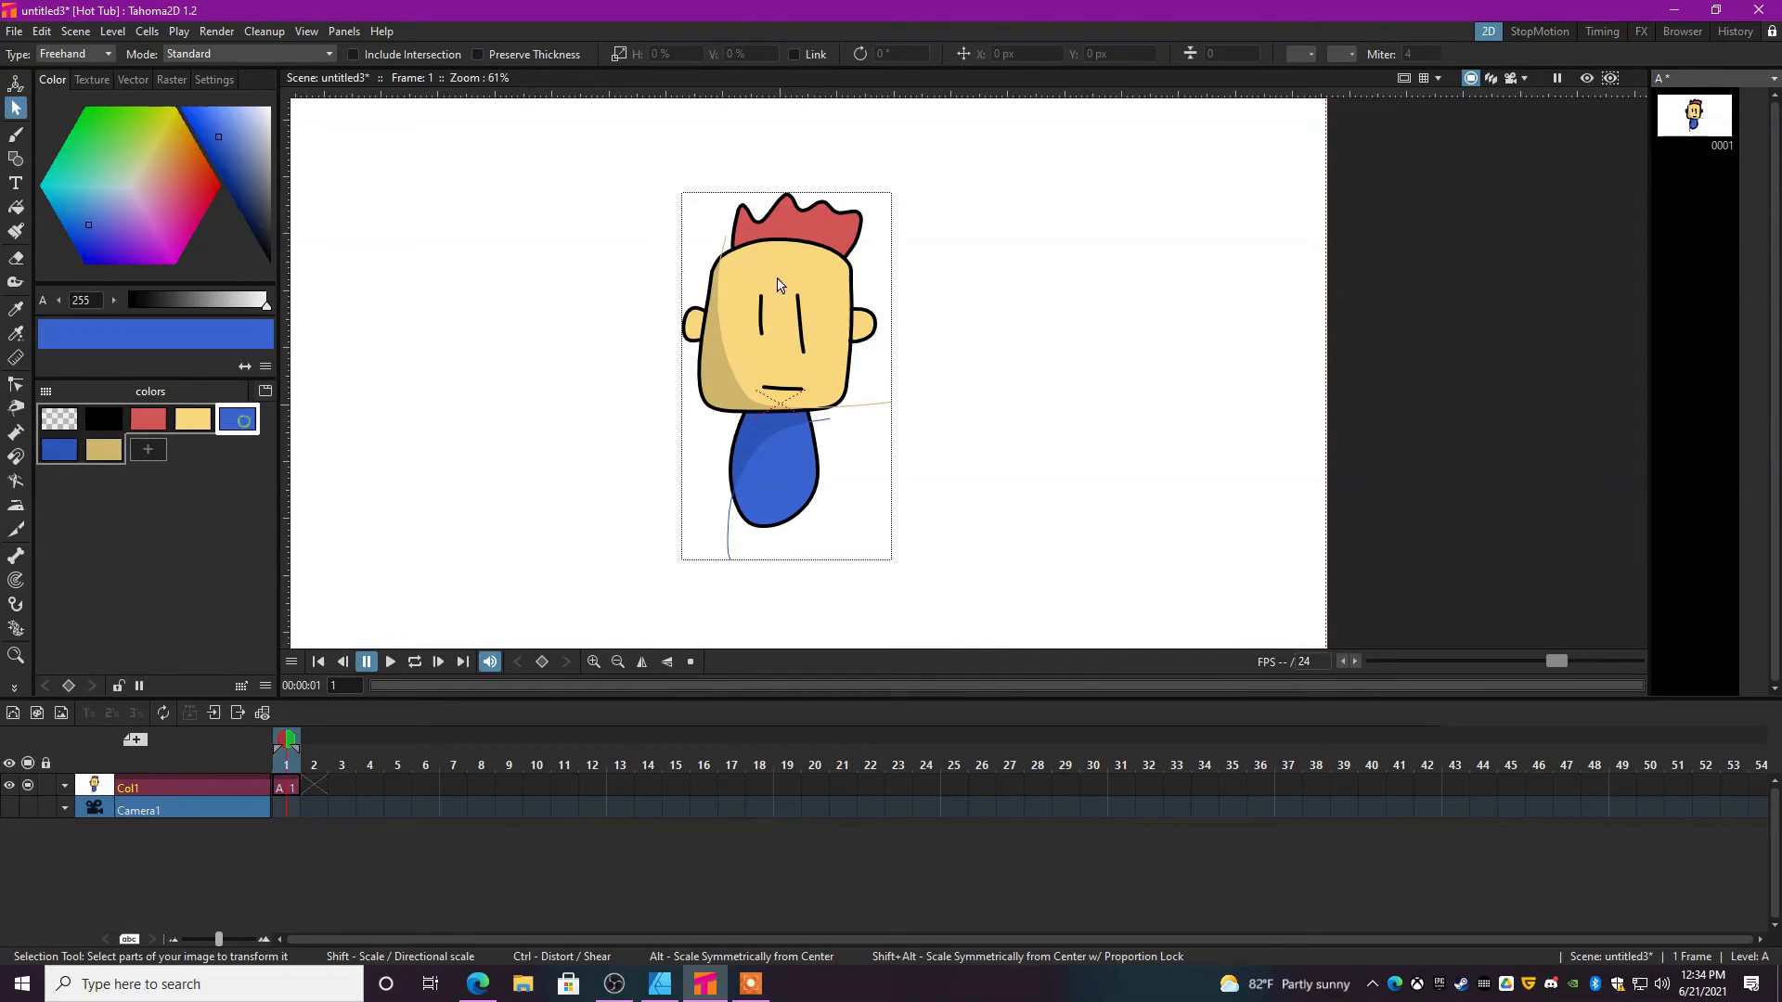
{"action": "left_click", "coordinate": [17, 134]}
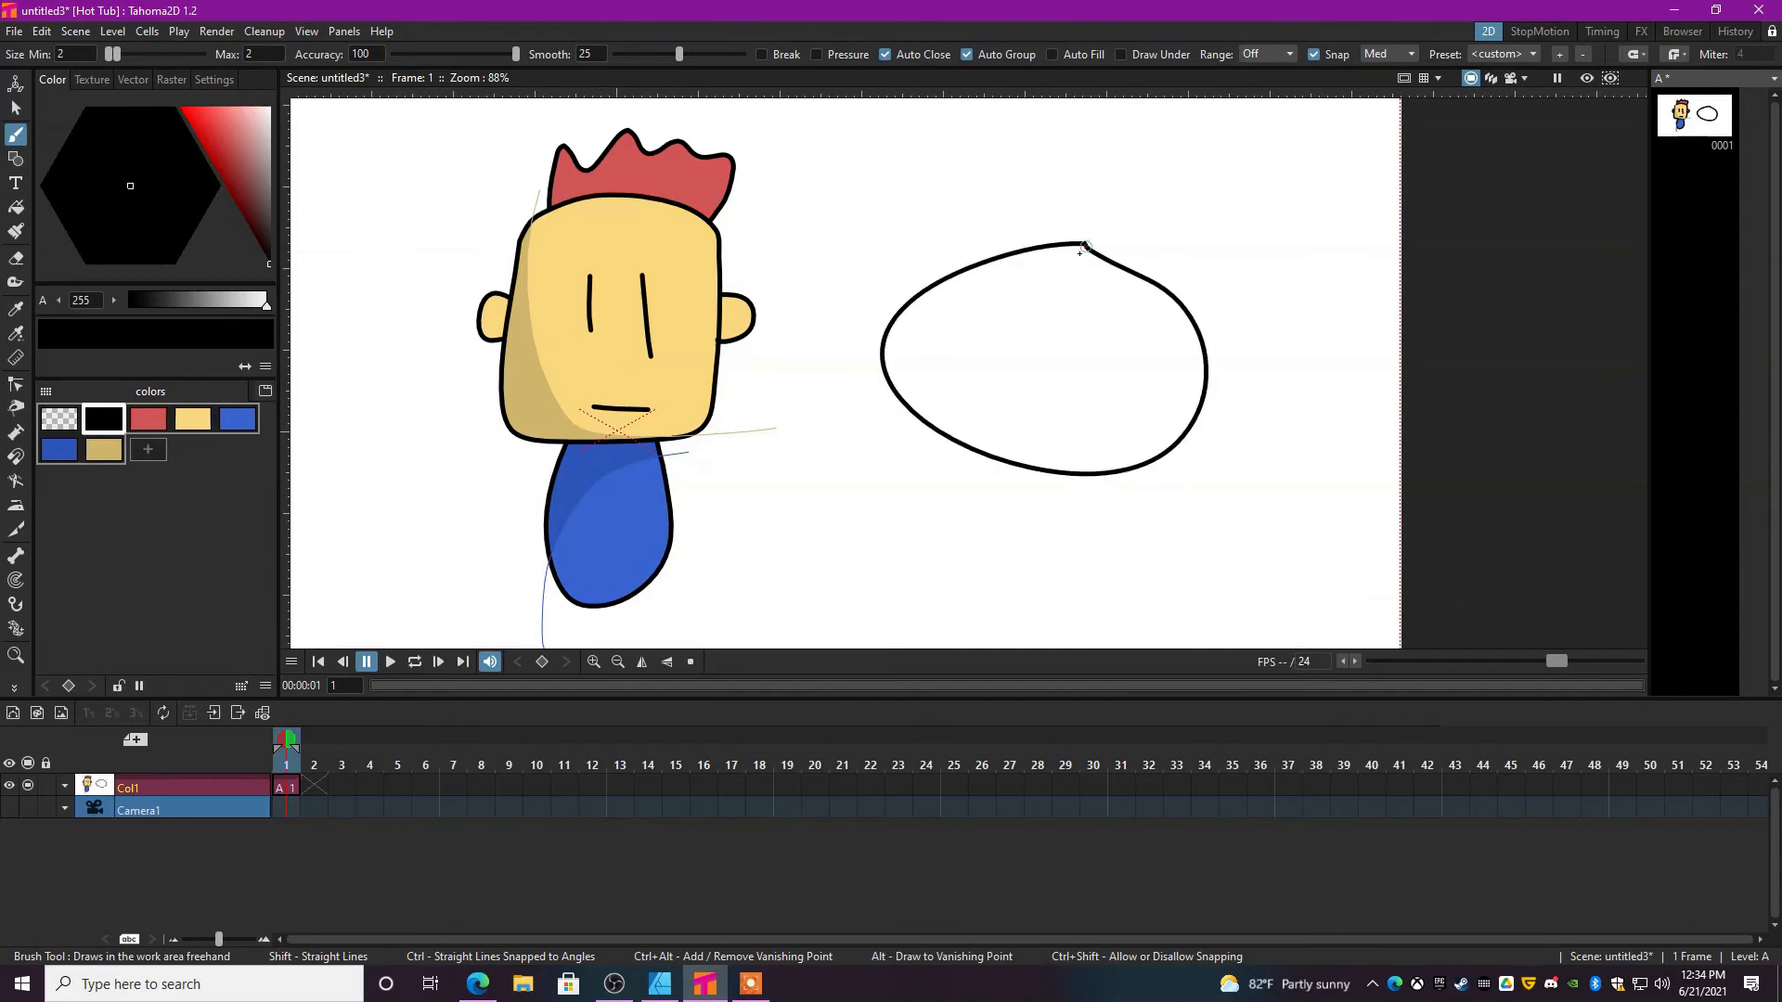
Fill the new oval red and brush a dark red curved shading stroke across it.
{"action": "left_click", "coordinate": [1039, 370]}
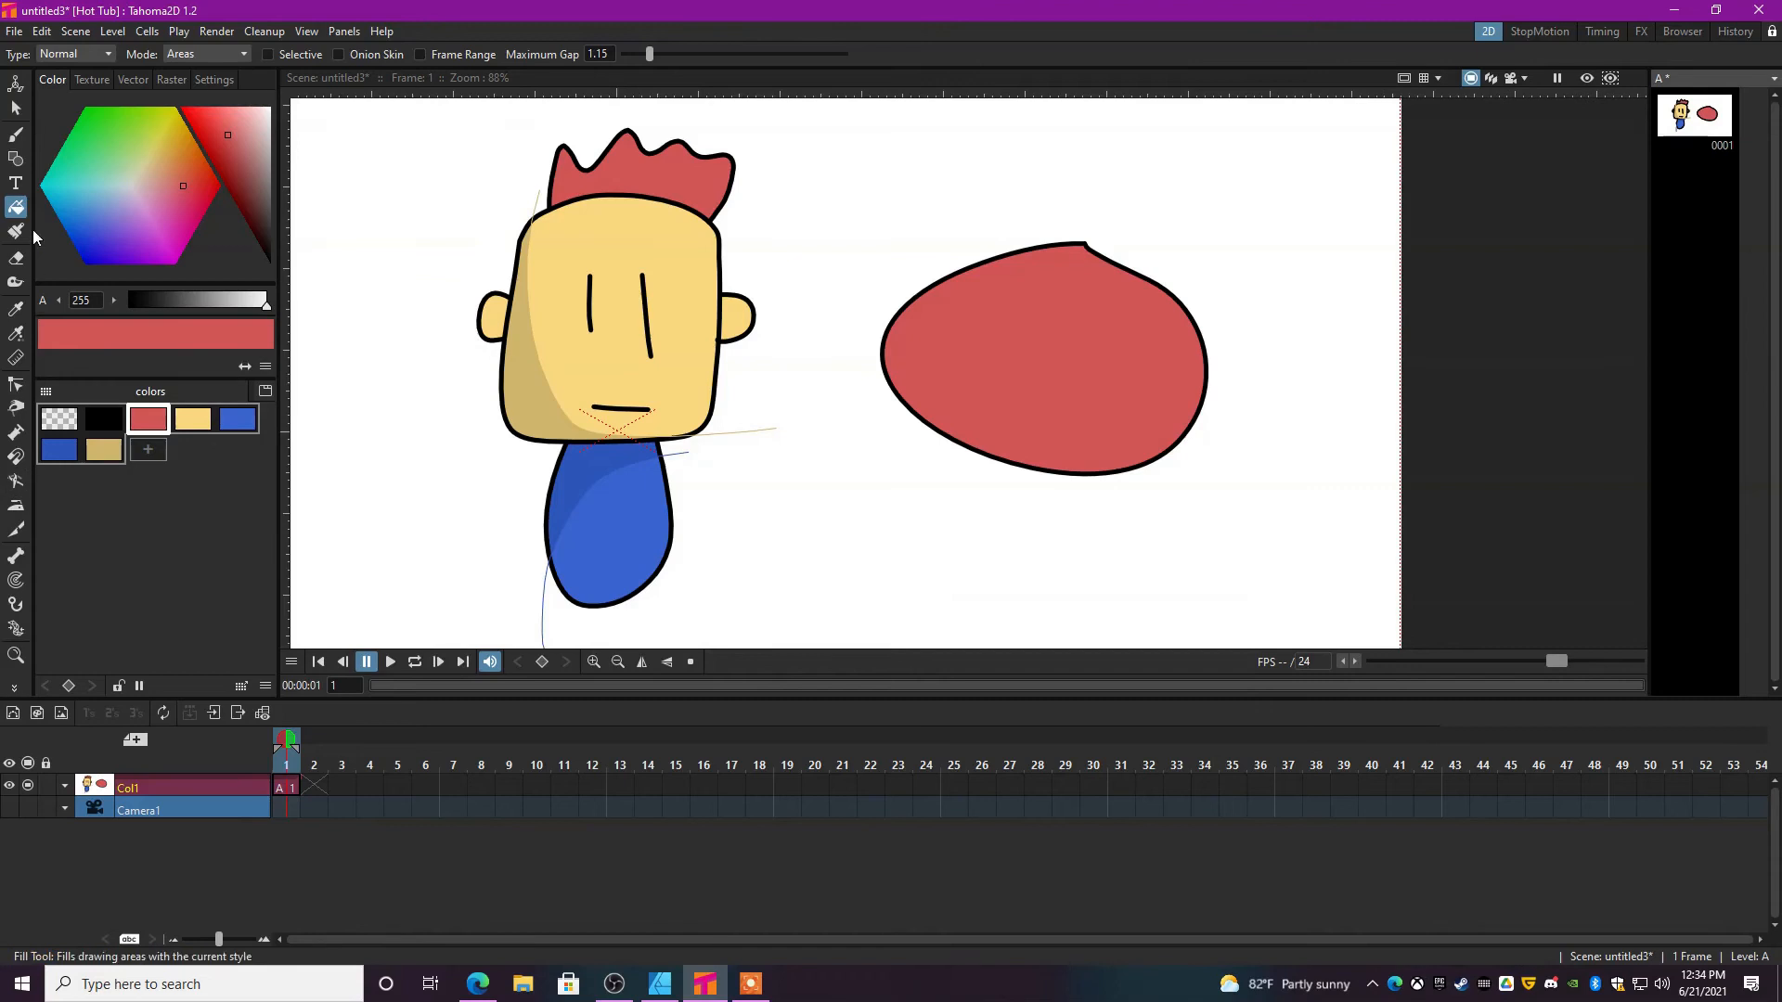
{"action": "left_click", "coordinate": [17, 133]}
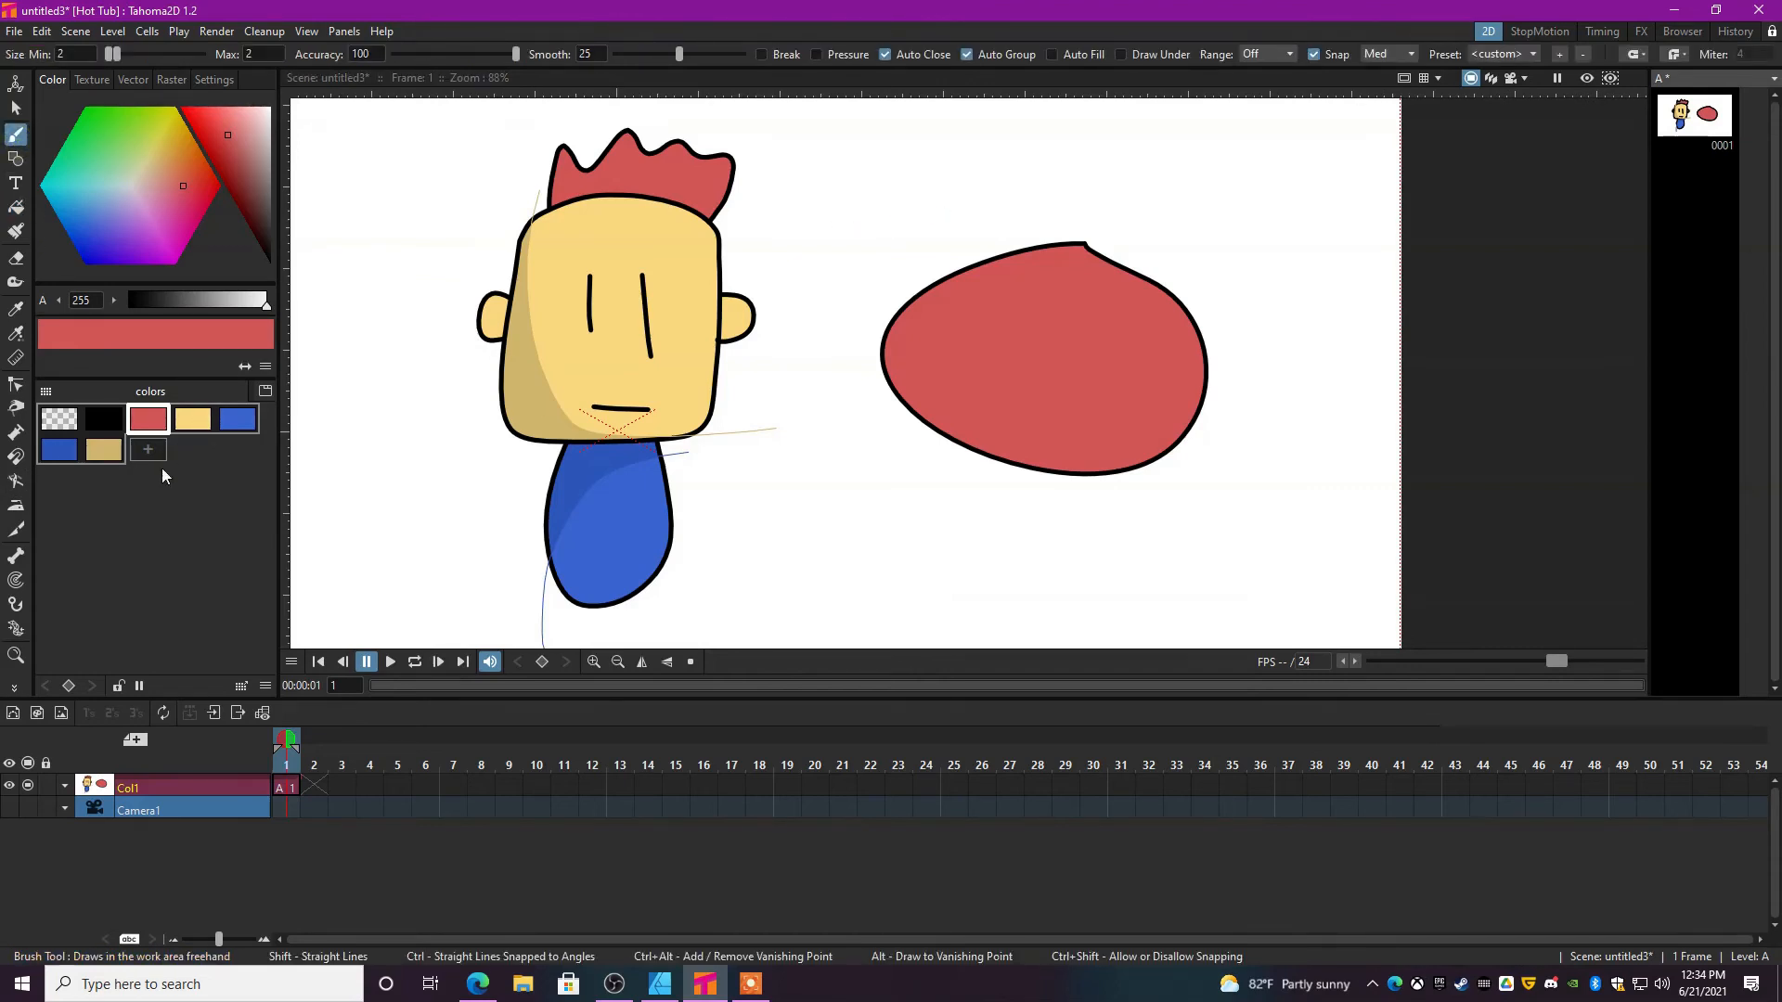
{"action": "left_click_drag", "start_coordinate": [945, 193], "coordinate": [1062, 471]}
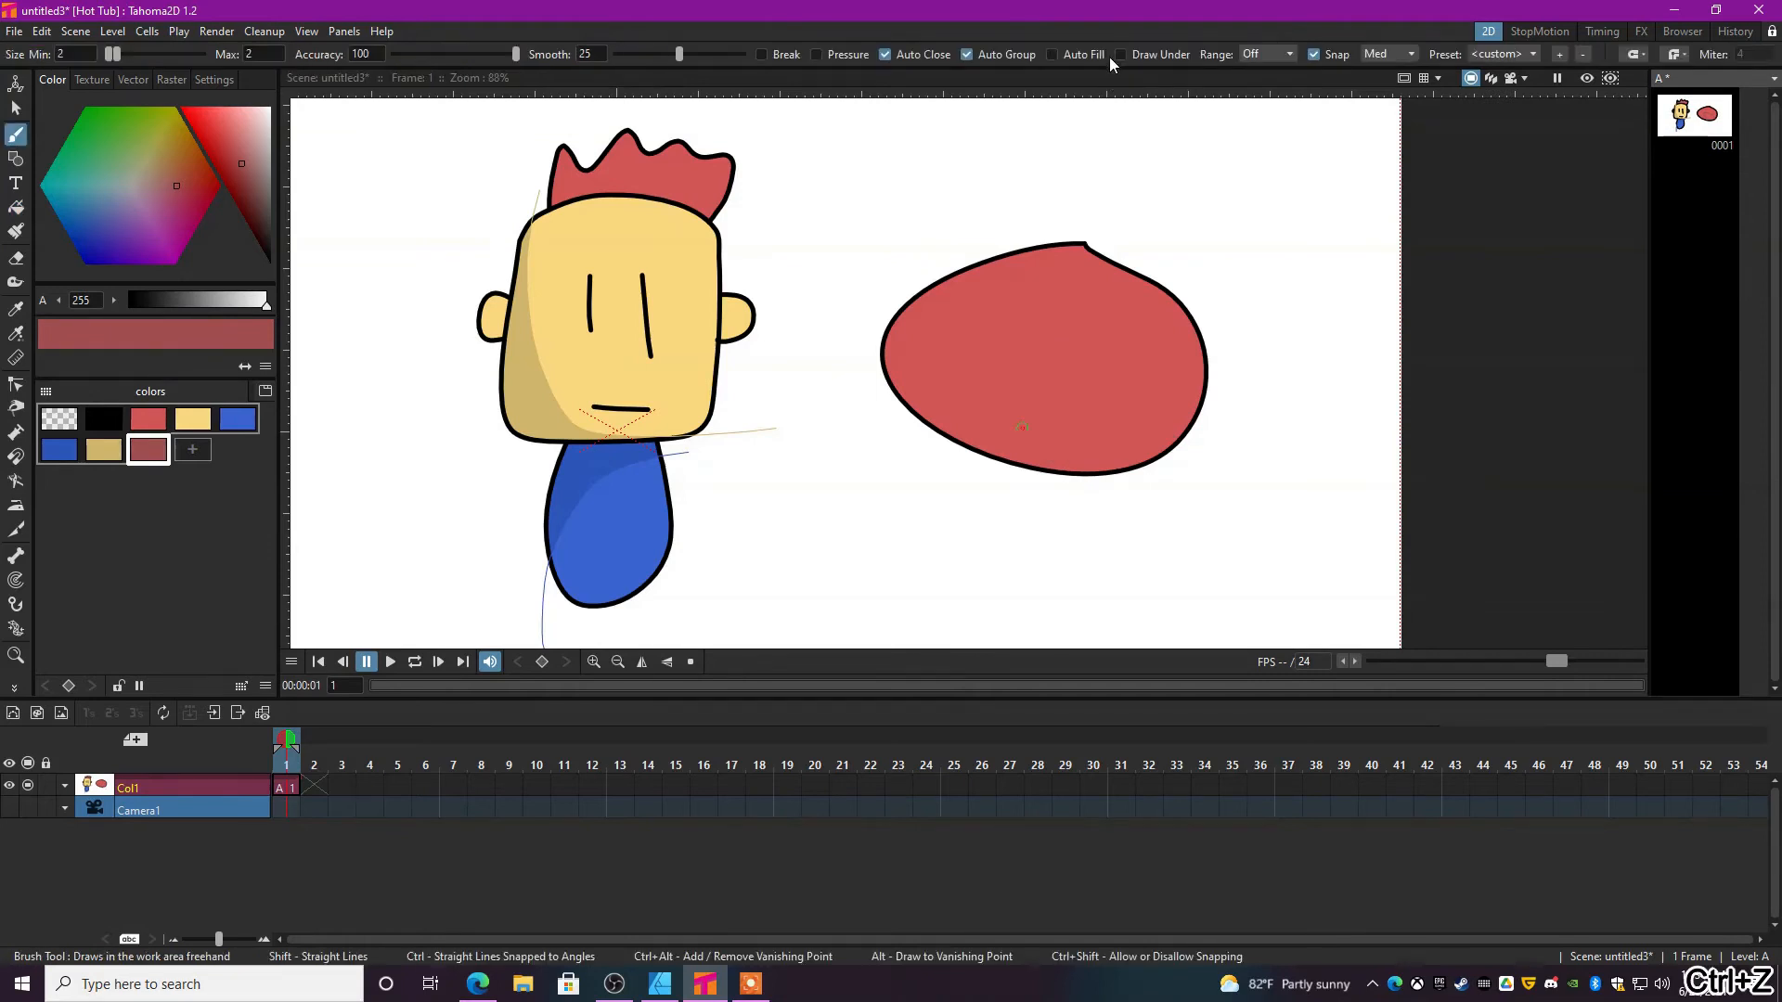
{"action": "left_click_drag", "start_coordinate": [952, 203], "coordinate": [1257, 544]}
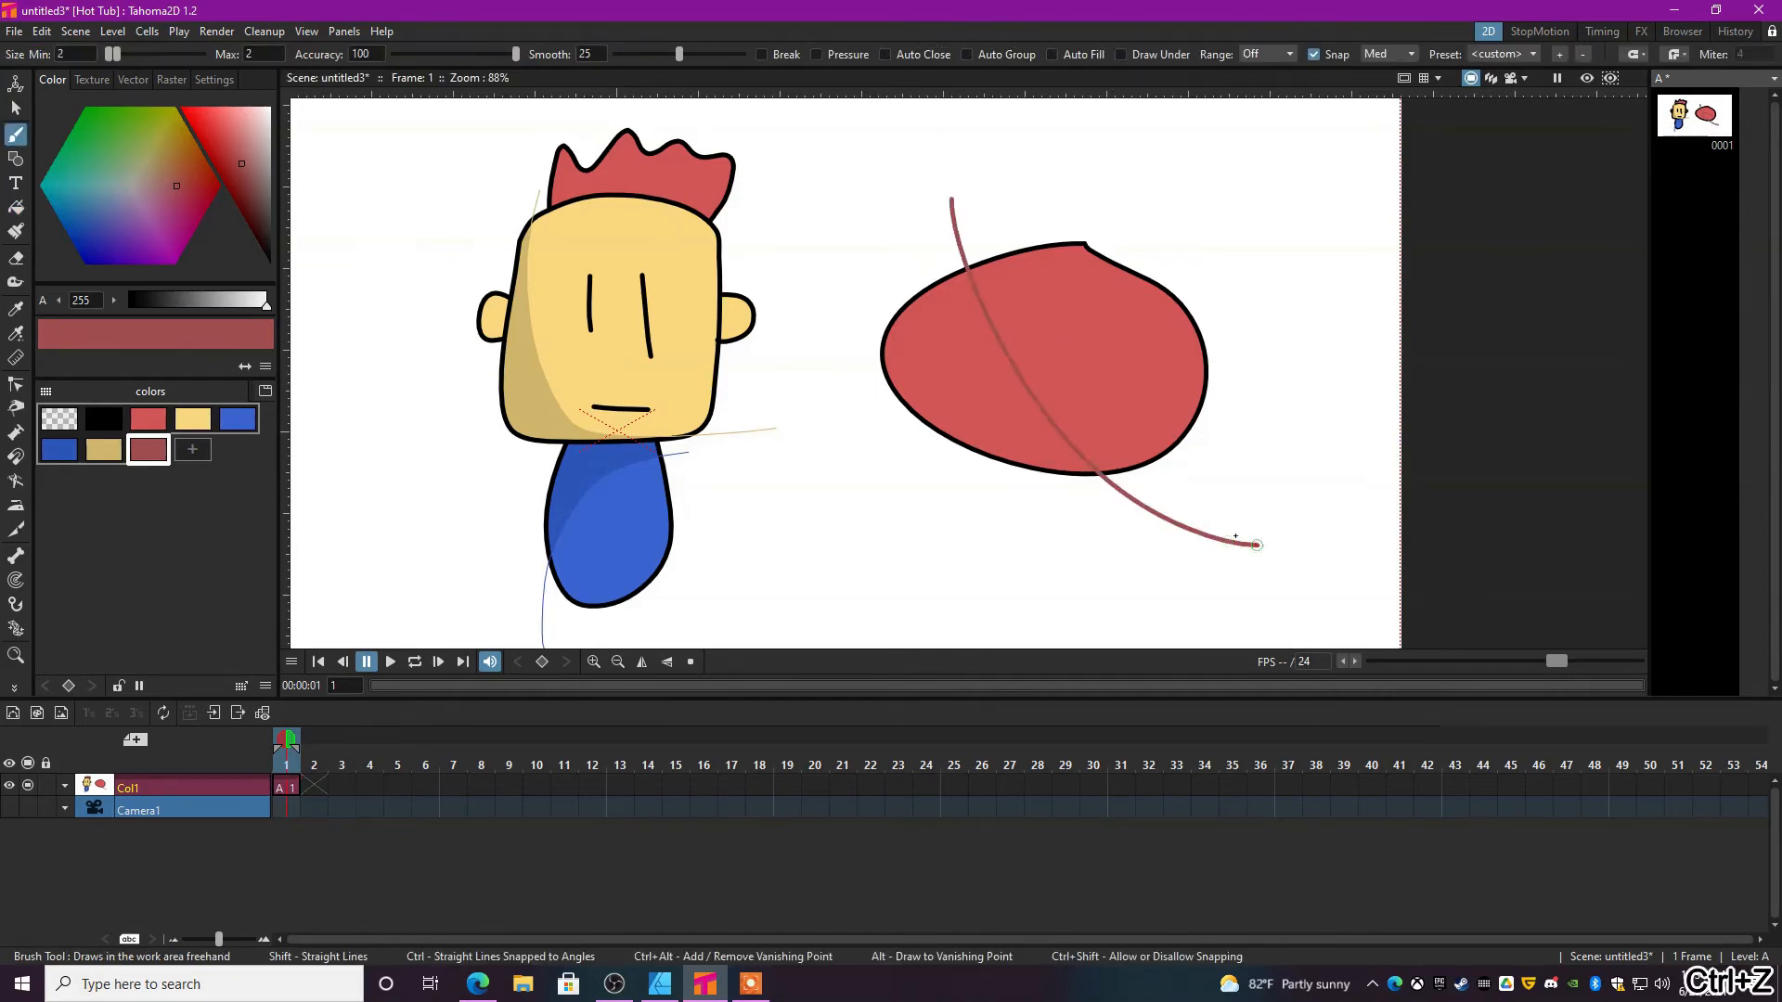
Try an area fill, then return to the brush with auto-close for a shaded blue blob.
{"action": "left_click", "coordinate": [17, 208]}
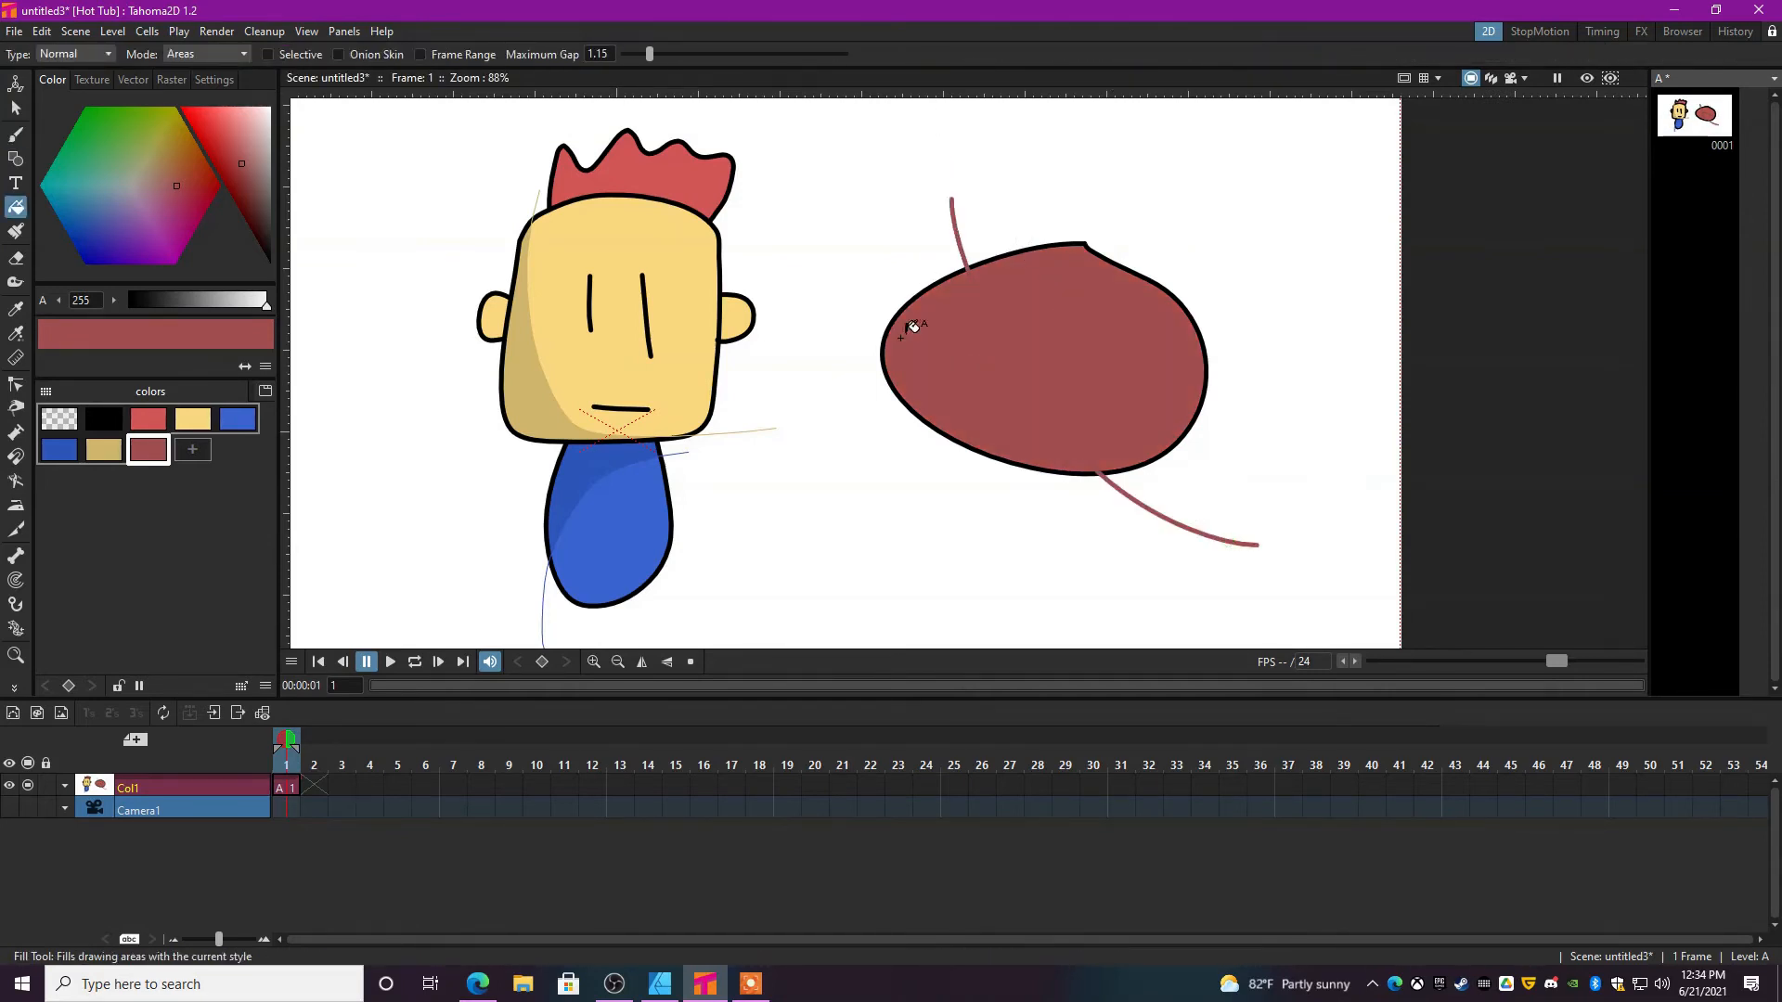
{"action": "mouse_move", "coordinate": [1243, 336]}
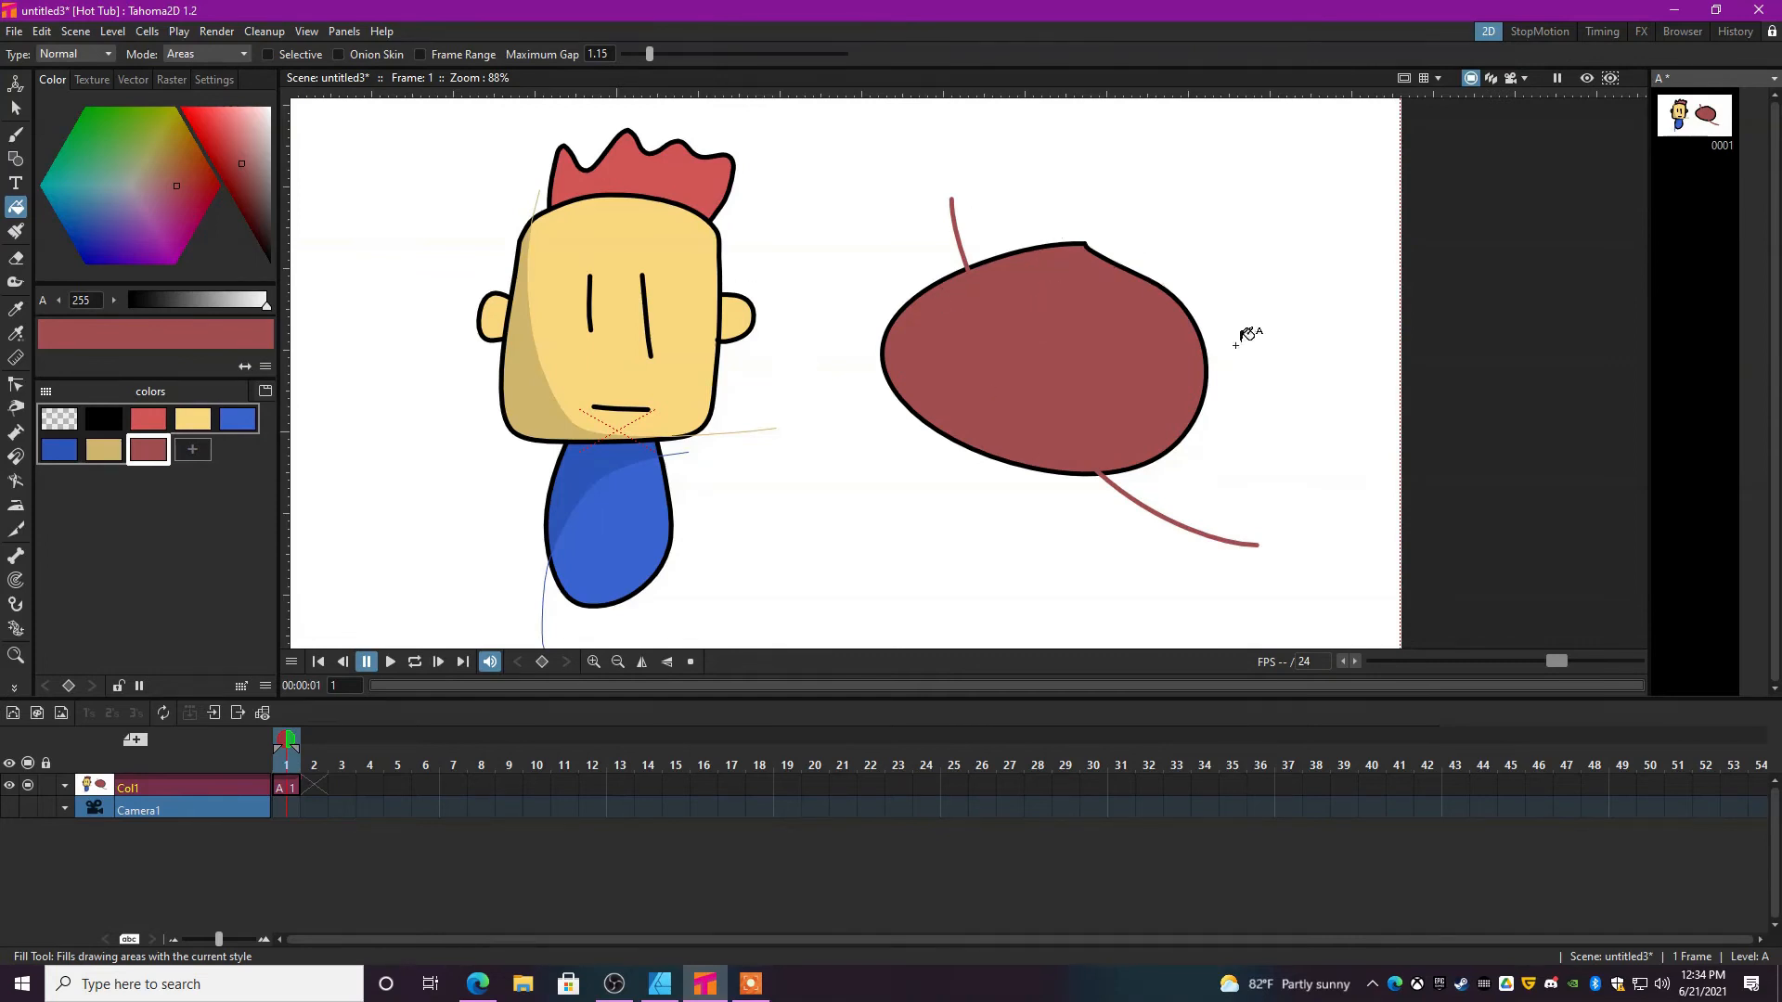
{"action": "left_click", "coordinate": [975, 312]}
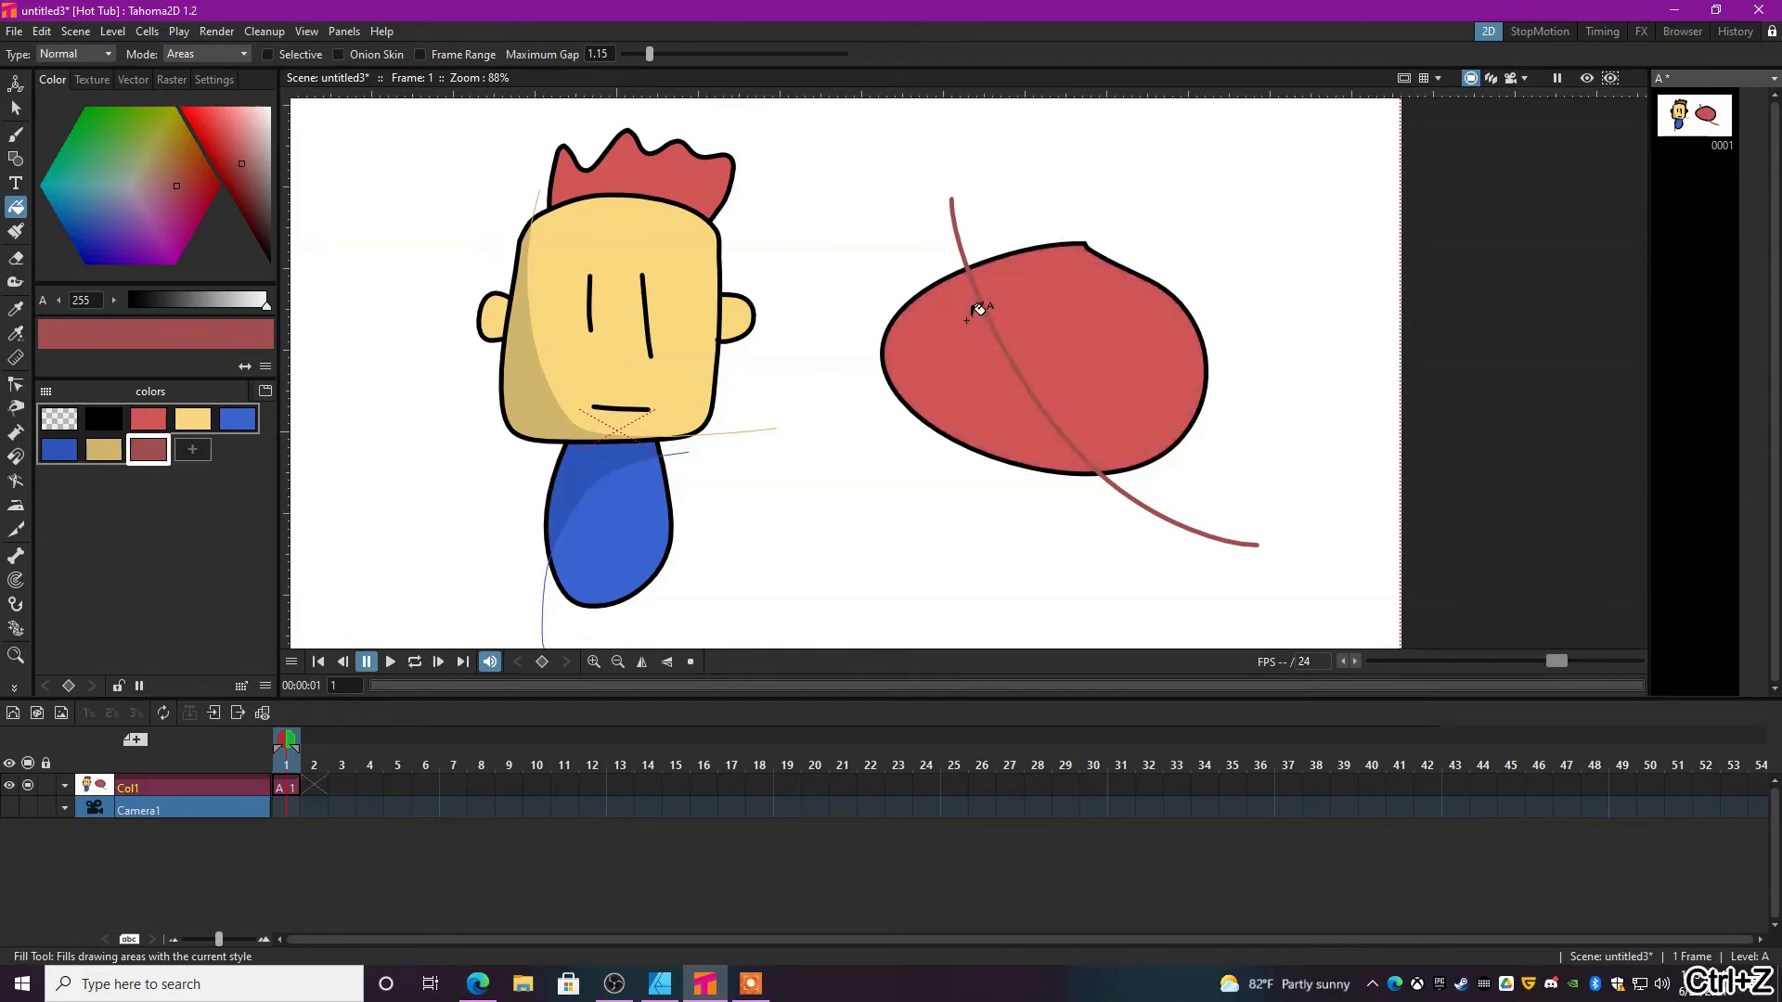
{"action": "left_click", "coordinate": [17, 134]}
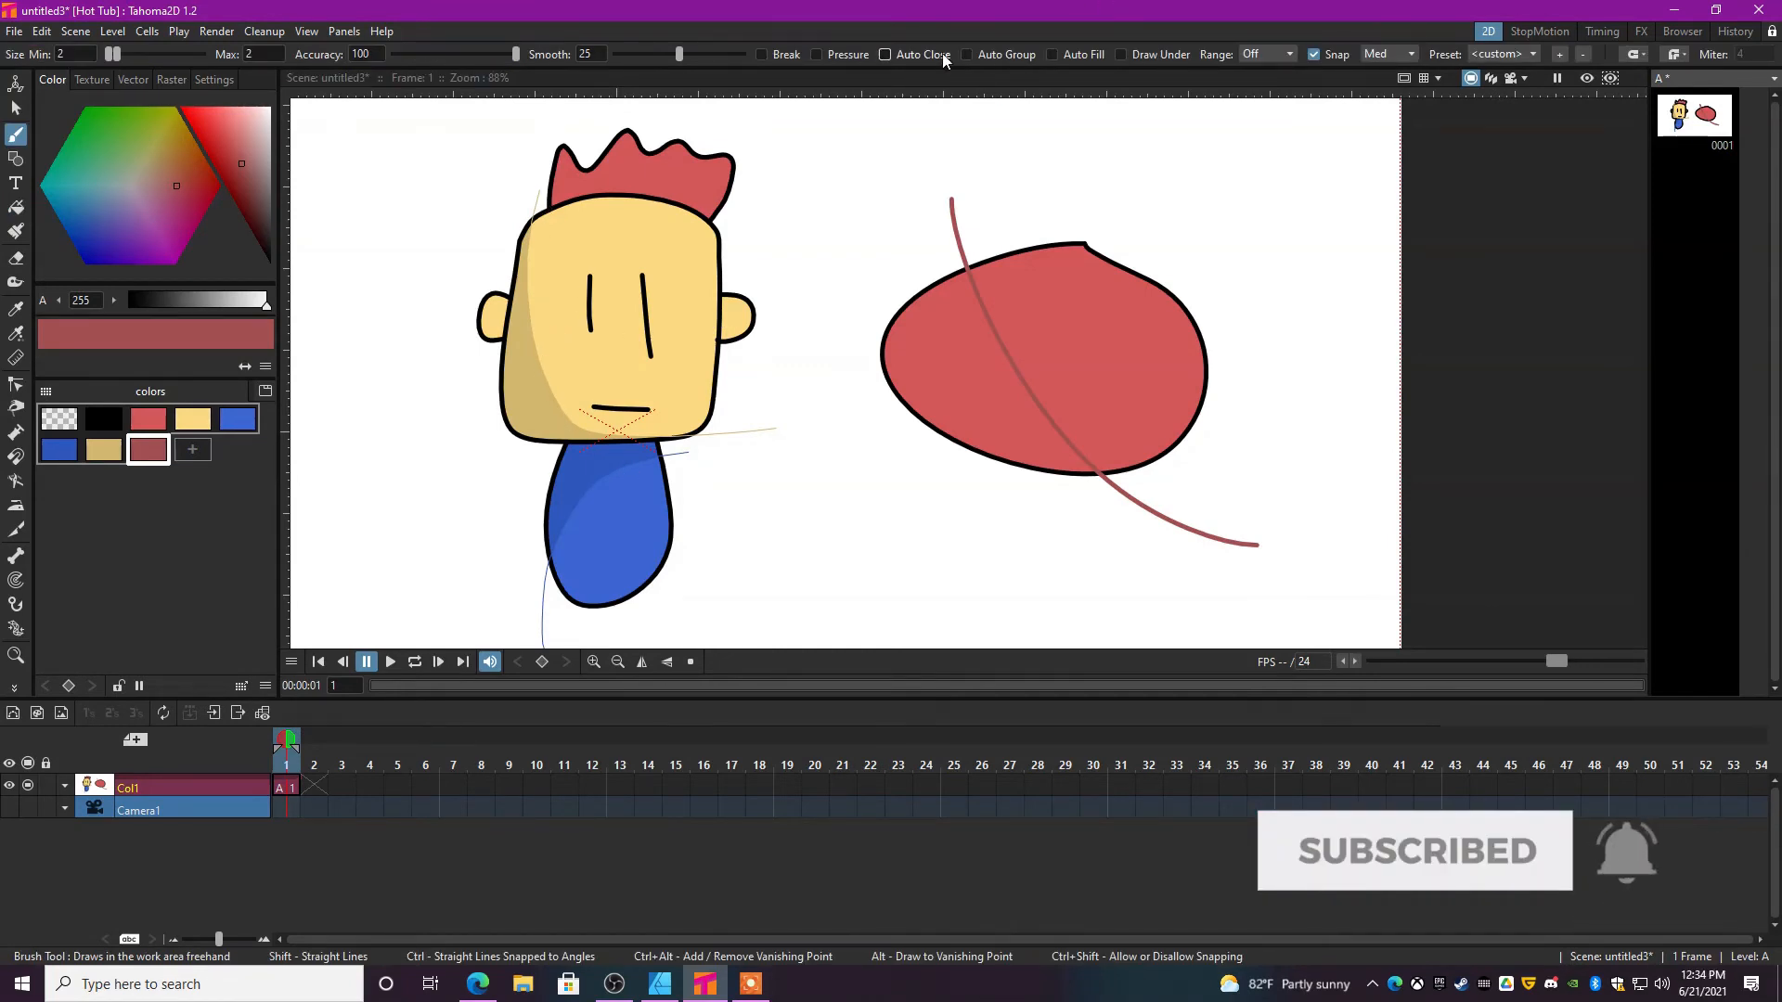
{"action": "left_click", "coordinate": [102, 419]}
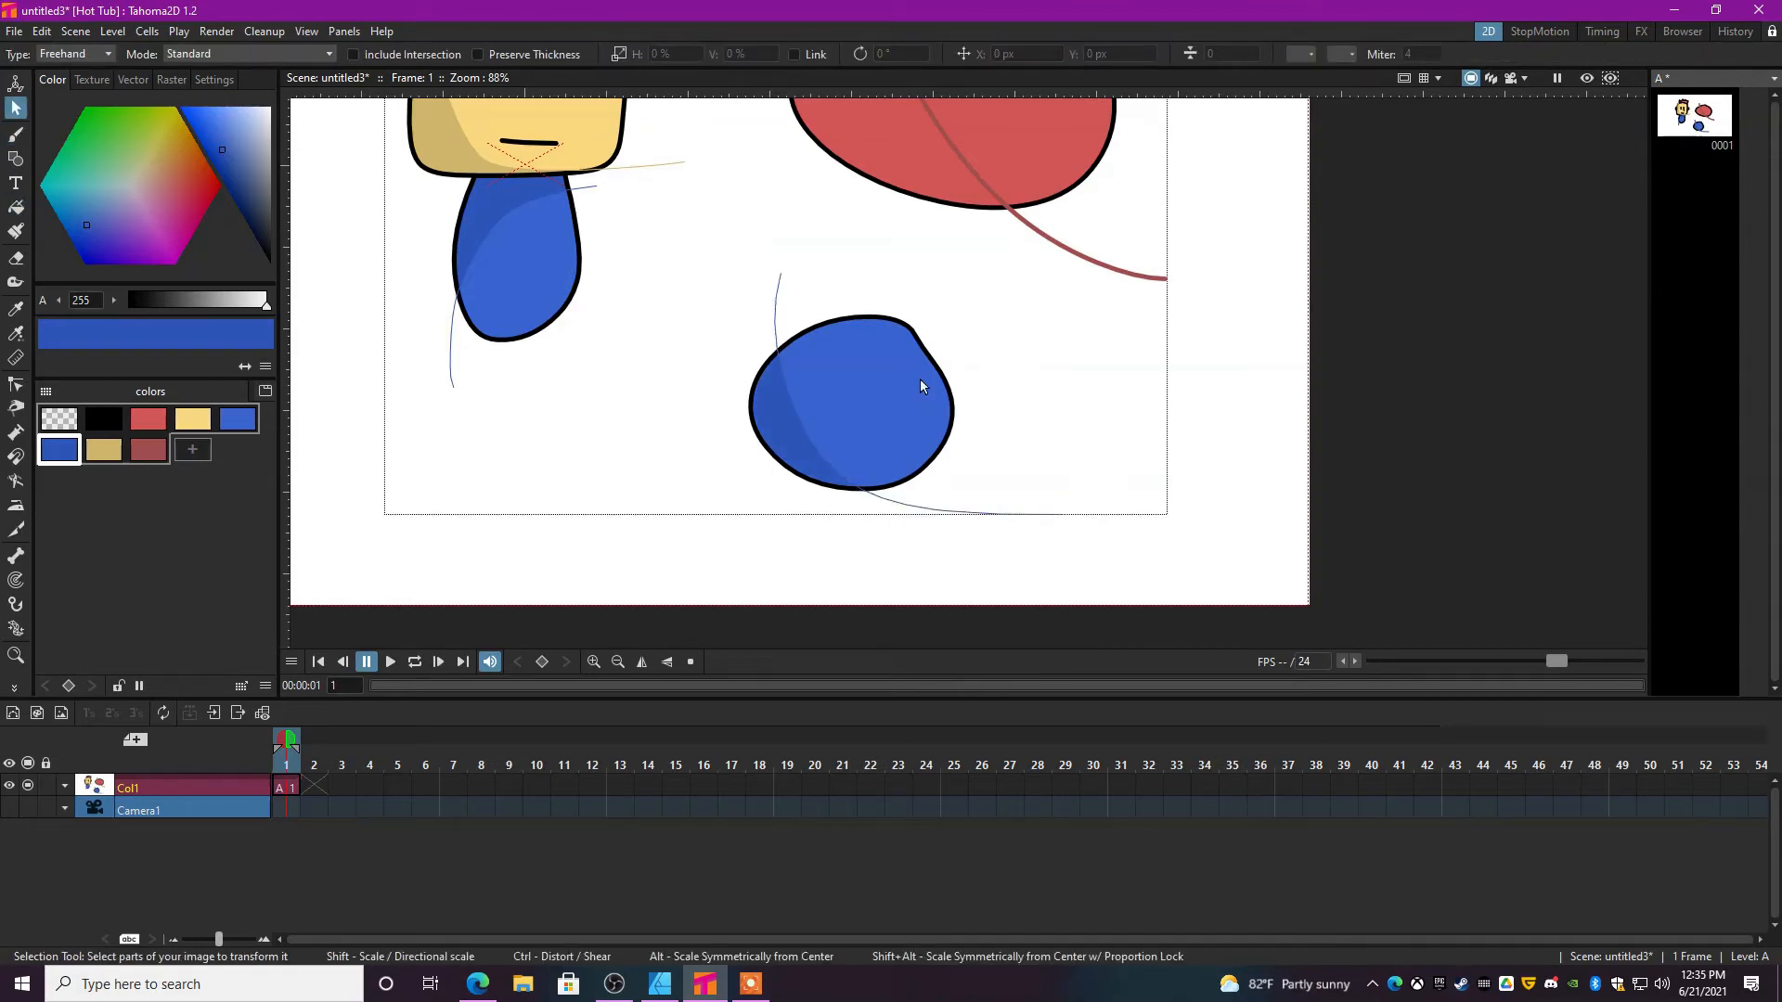
Brush a pale blue highlight on the blob, then select all and delete the drawing.
{"action": "left_click", "coordinate": [239, 139]}
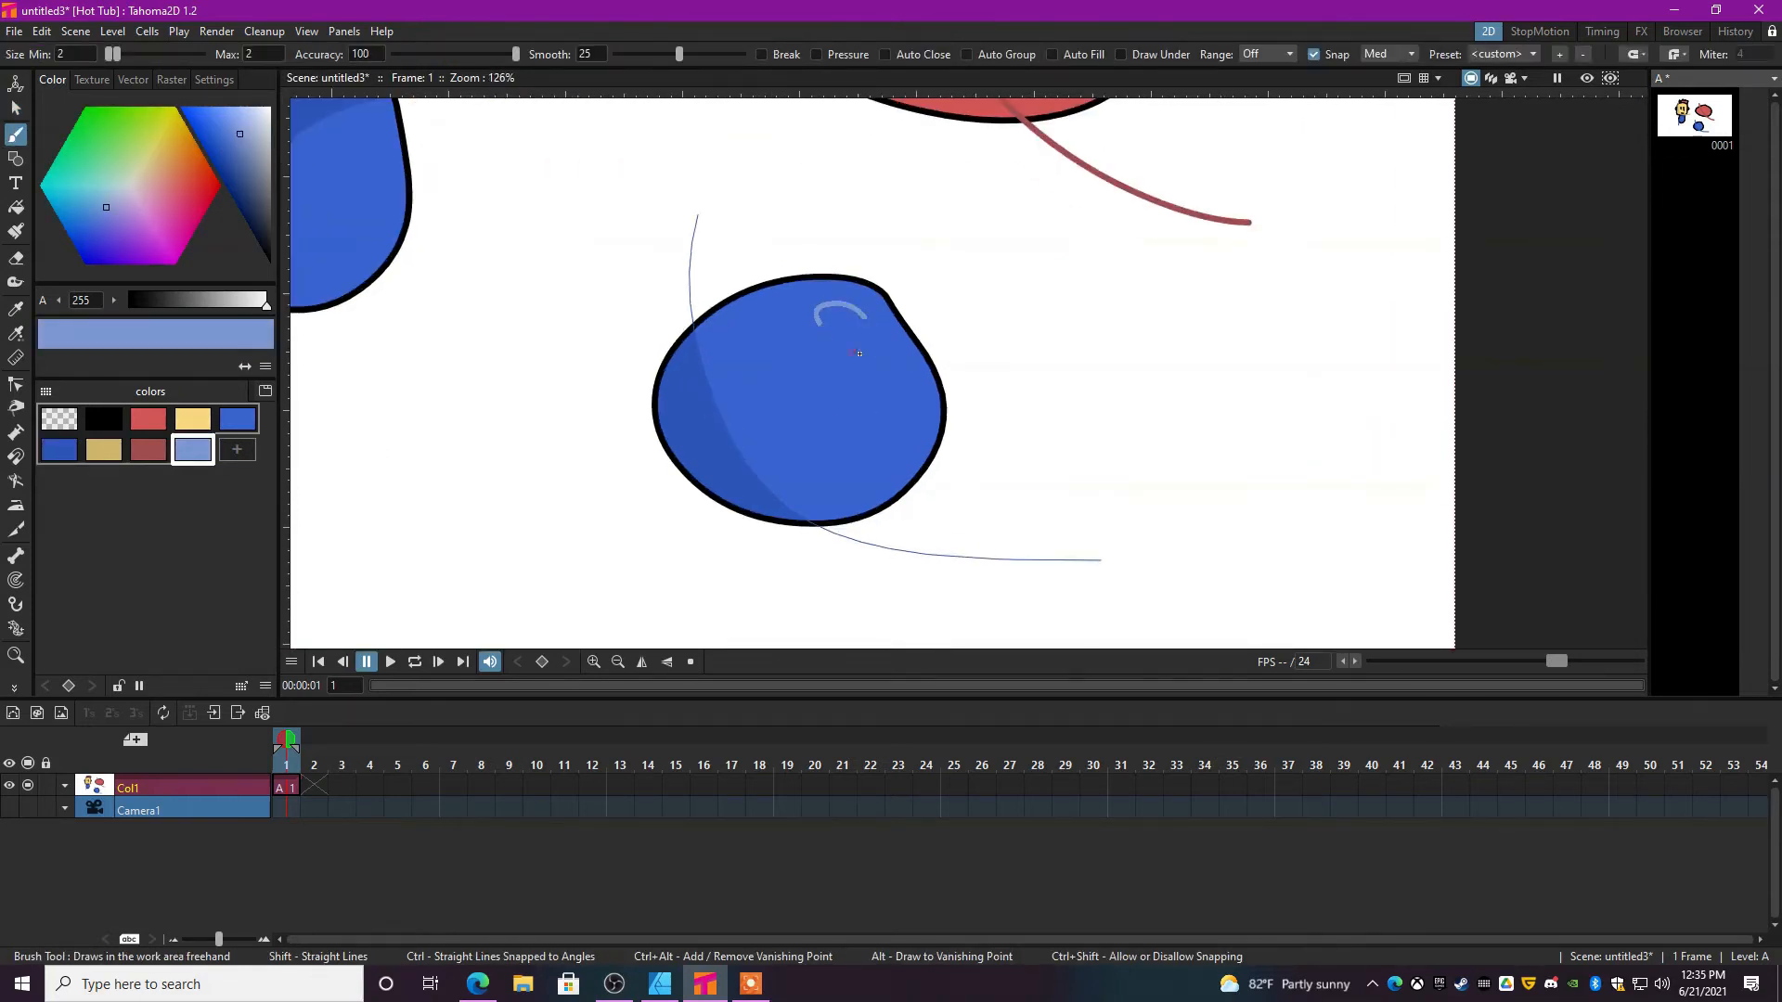
{"action": "left_click", "coordinate": [17, 206]}
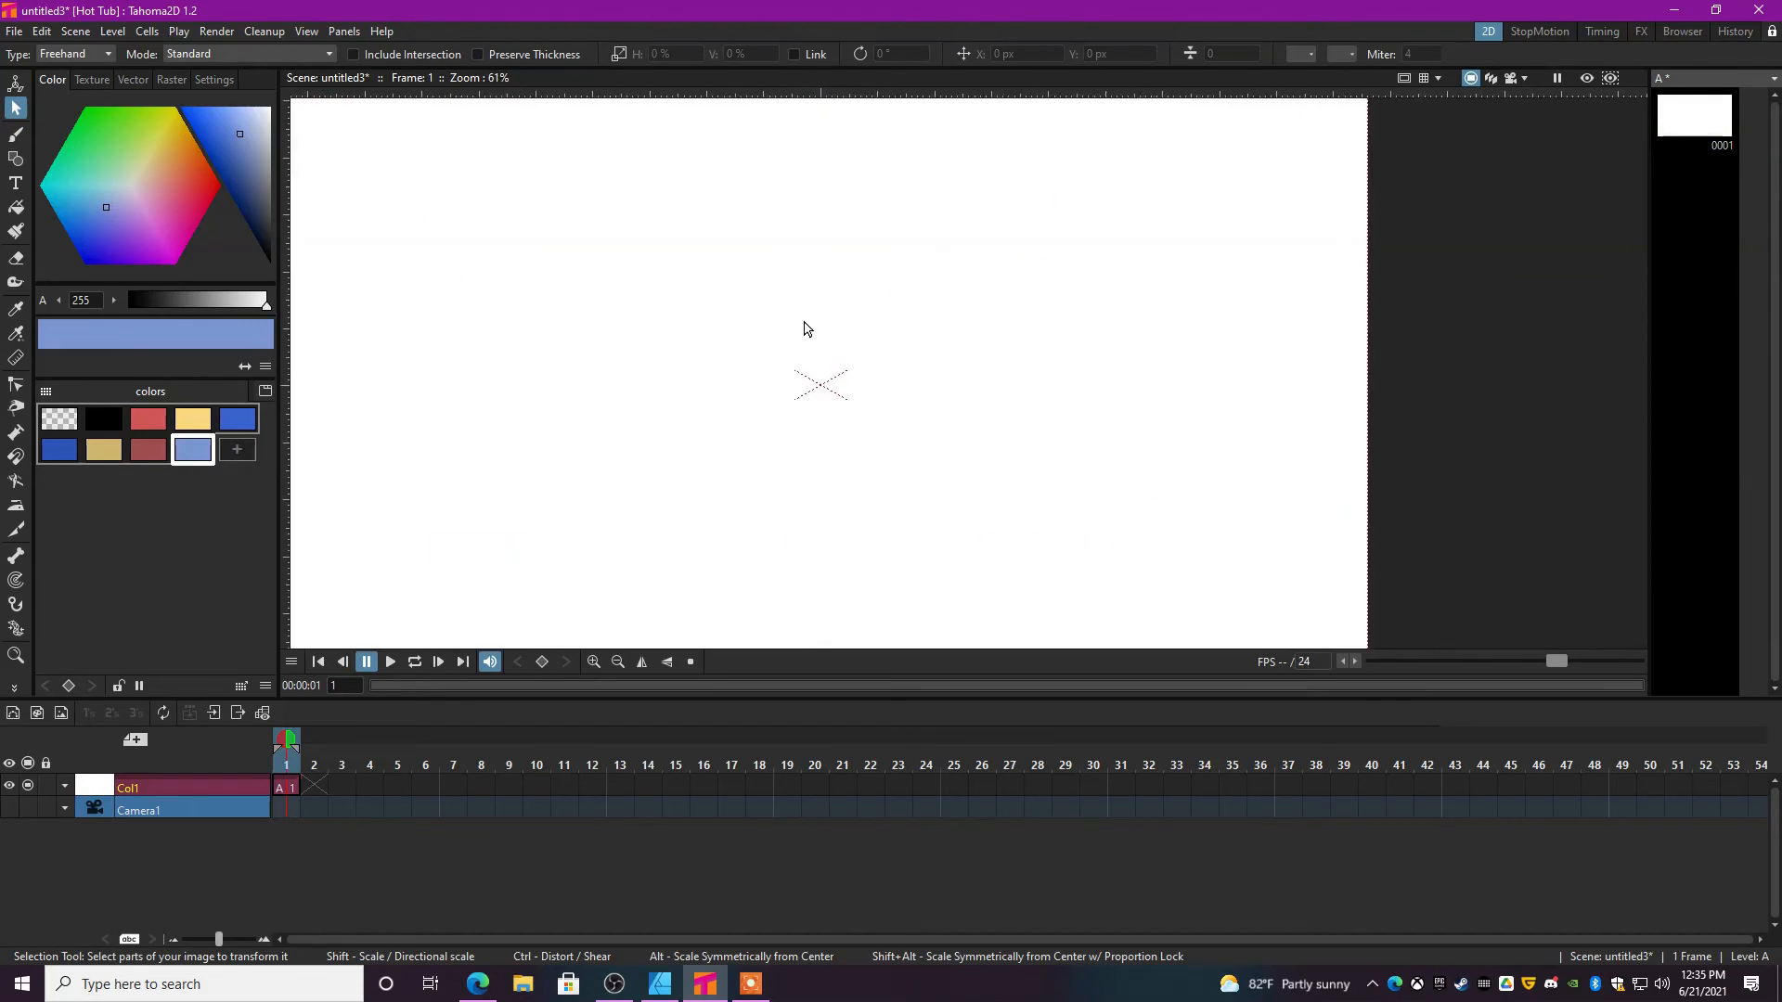
Activate the Geometry tool and set its shape type to Polyline.
{"action": "left_click", "coordinate": [17, 160]}
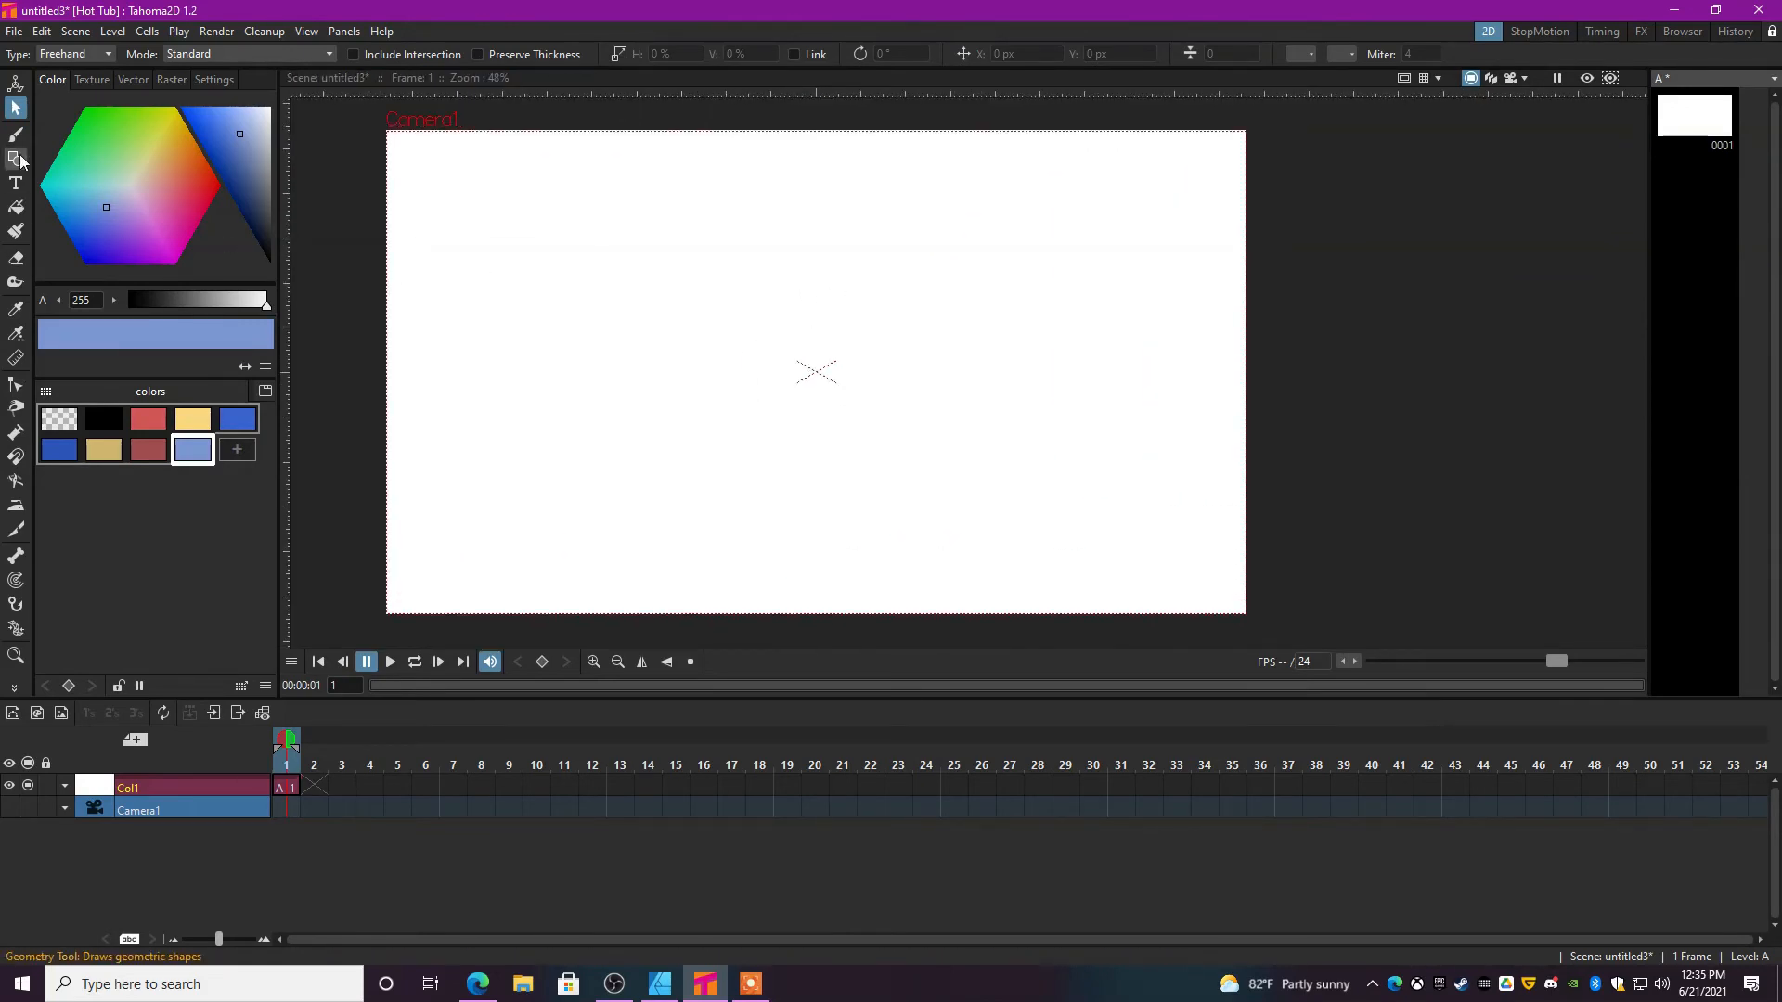
{"action": "left_click", "coordinate": [17, 159]}
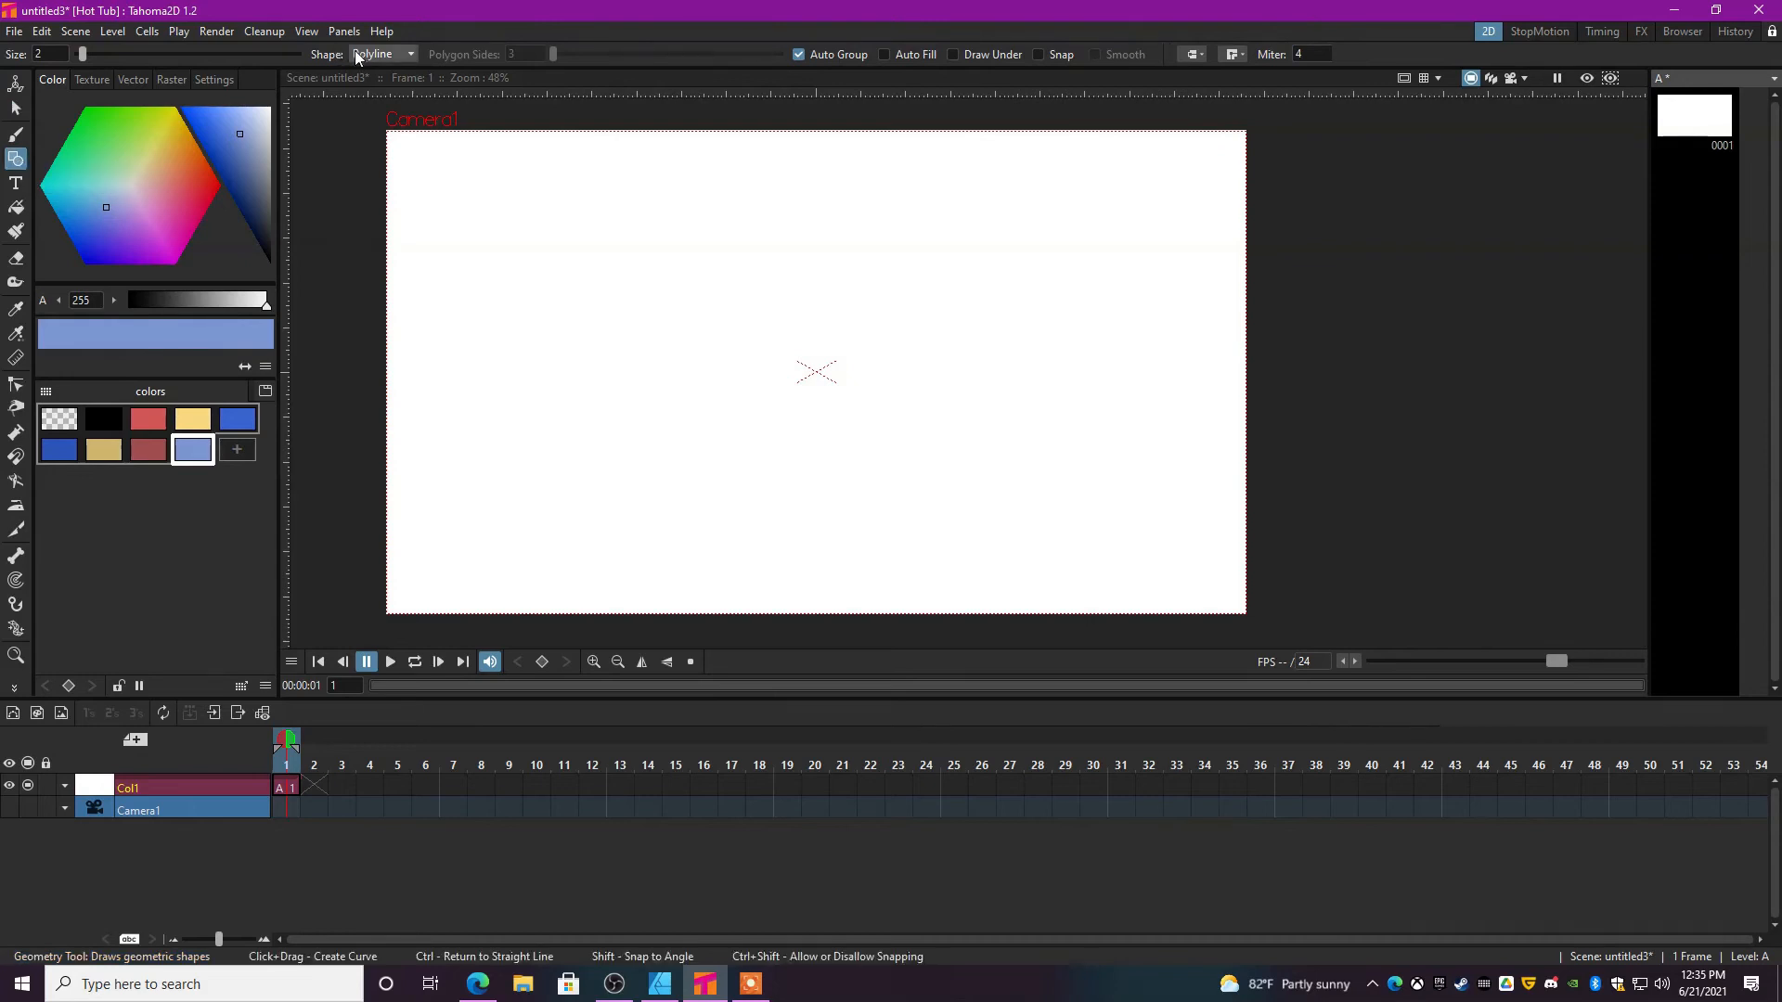
{"action": "left_click", "coordinate": [382, 54]}
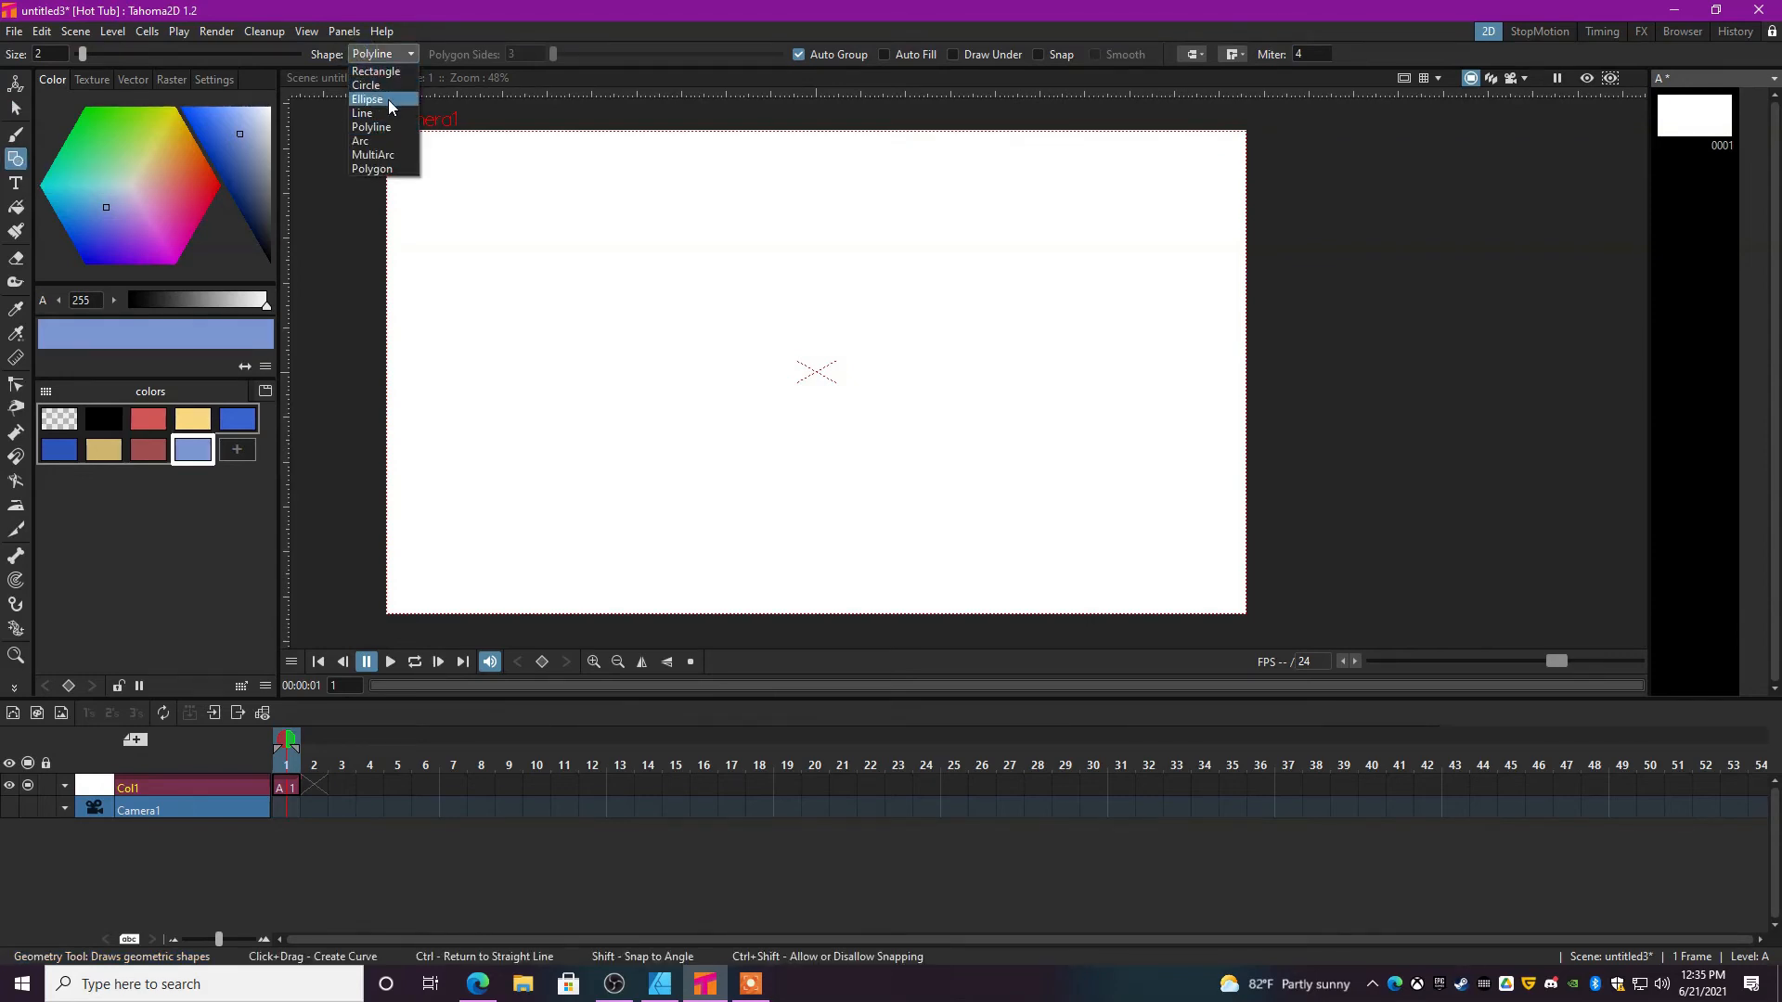
{"action": "mouse_move", "coordinate": [391, 141]}
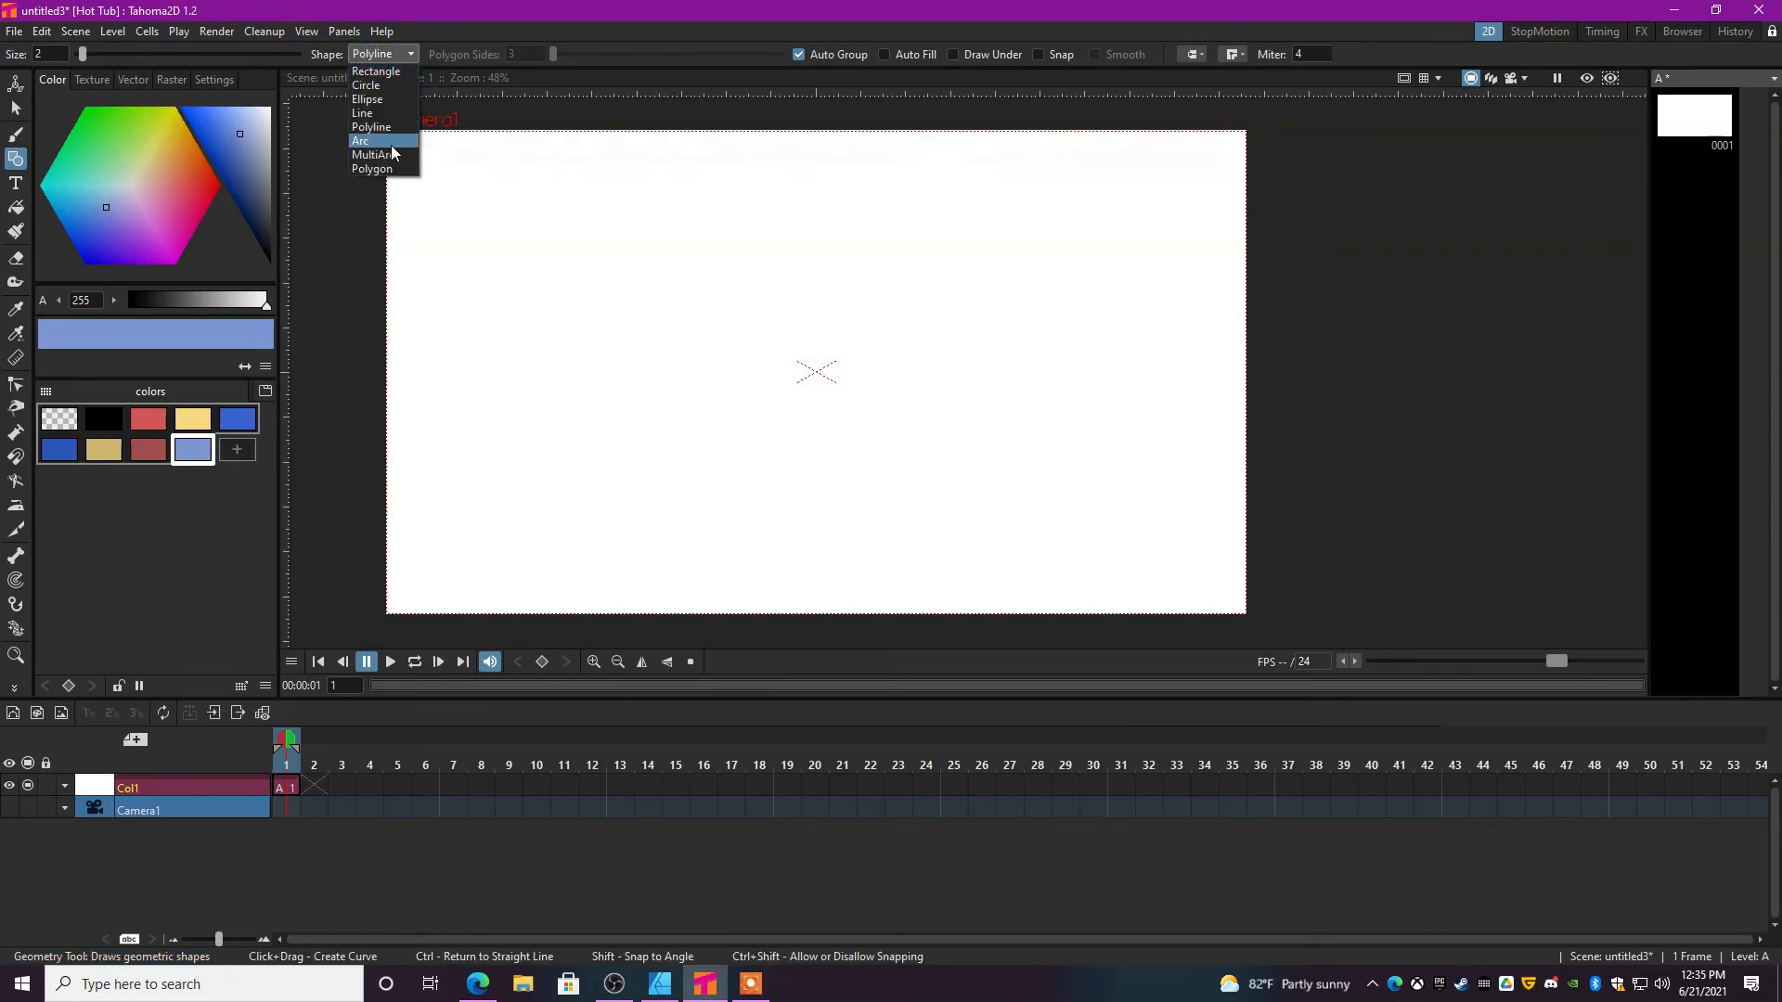
{"action": "mouse_move", "coordinate": [365, 85]}
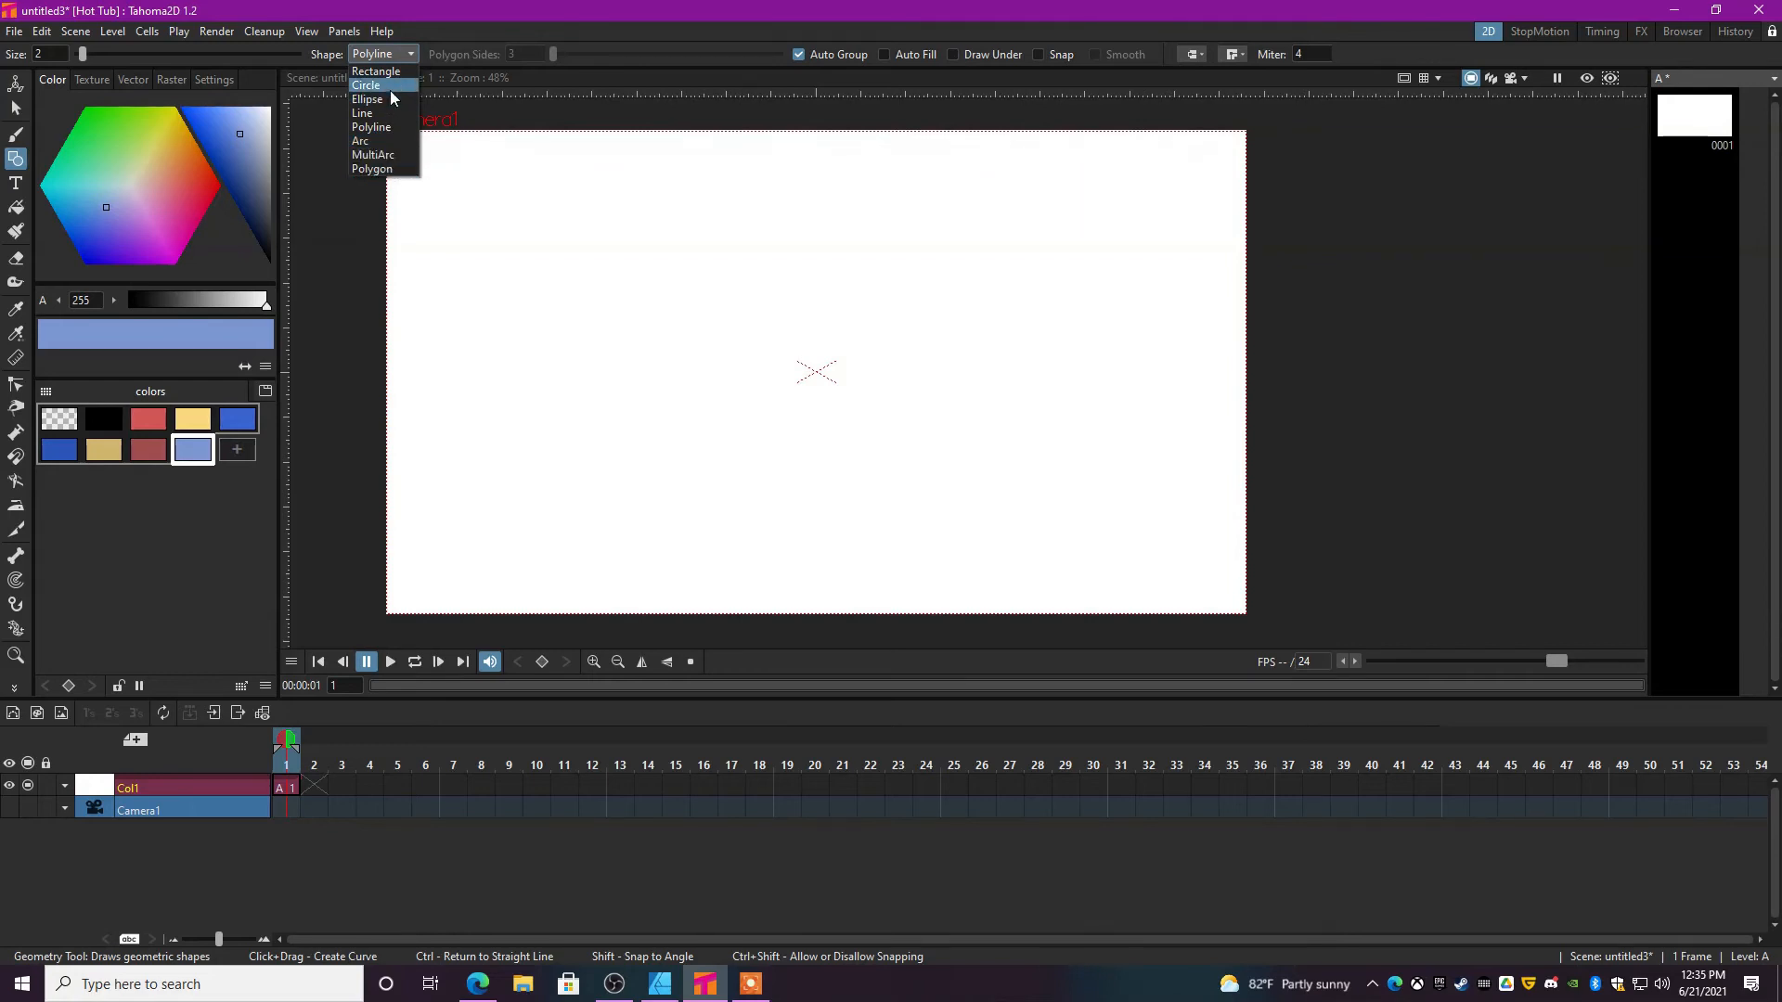
{"action": "mouse_move", "coordinate": [386, 128]}
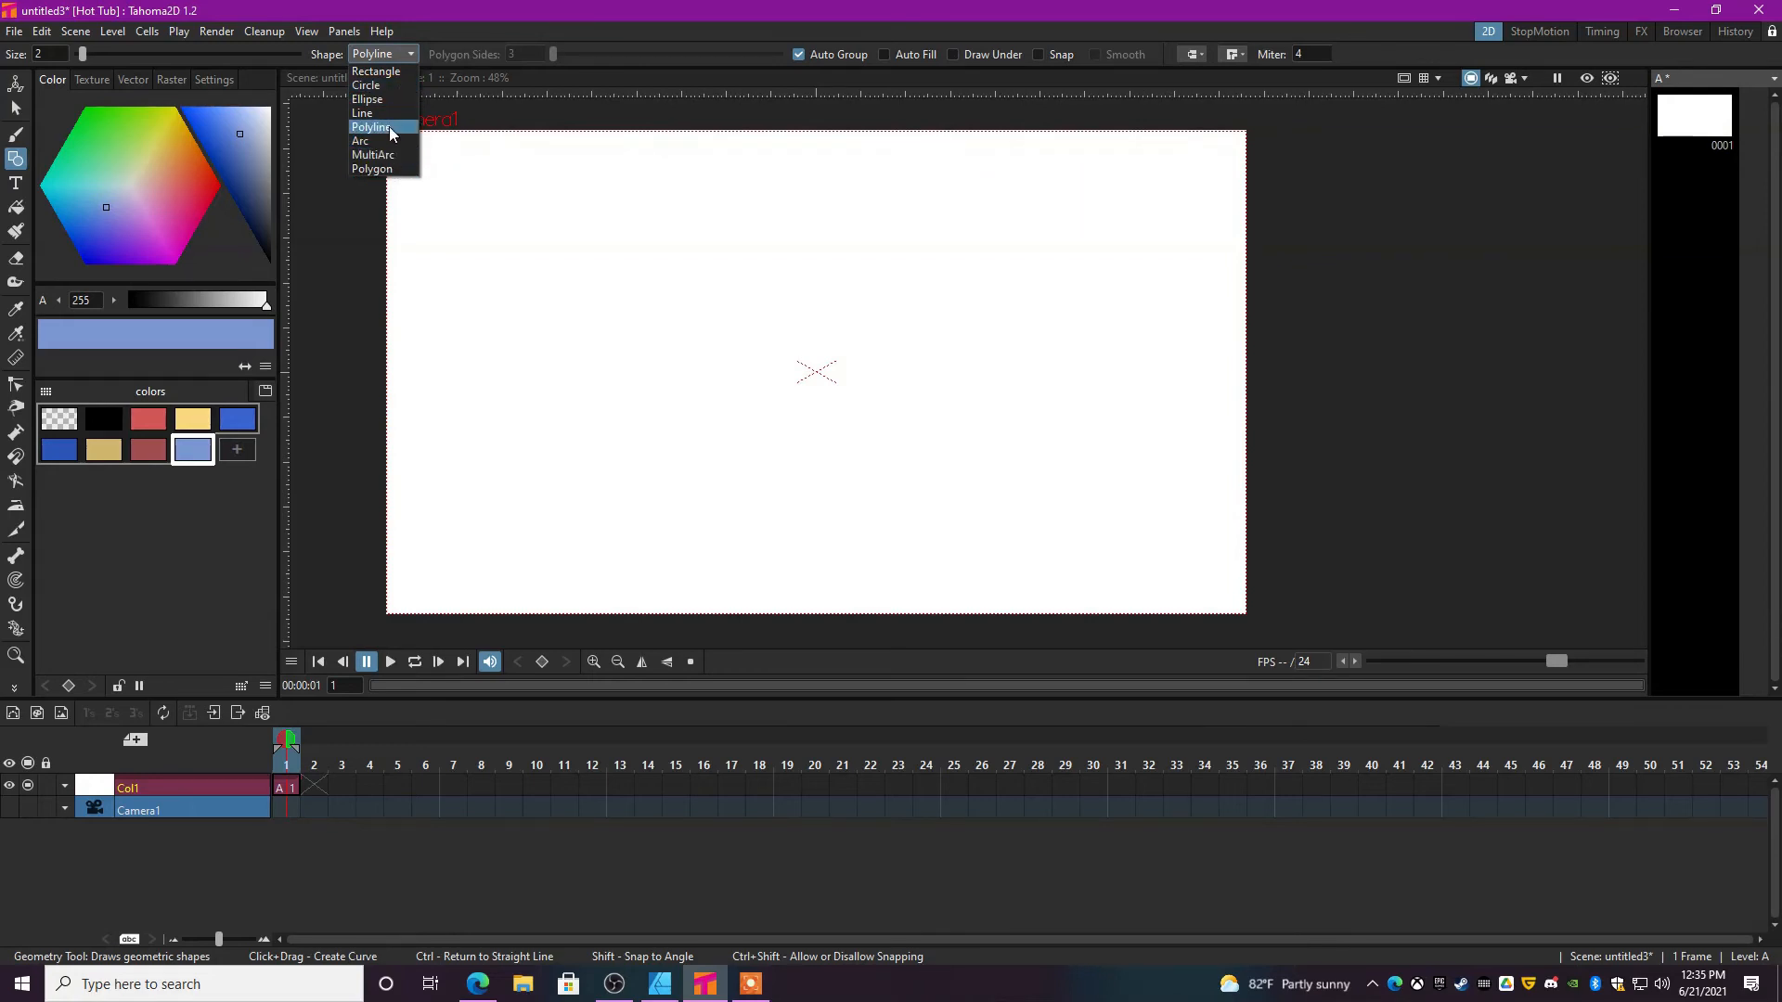
{"action": "left_click", "coordinate": [369, 126]}
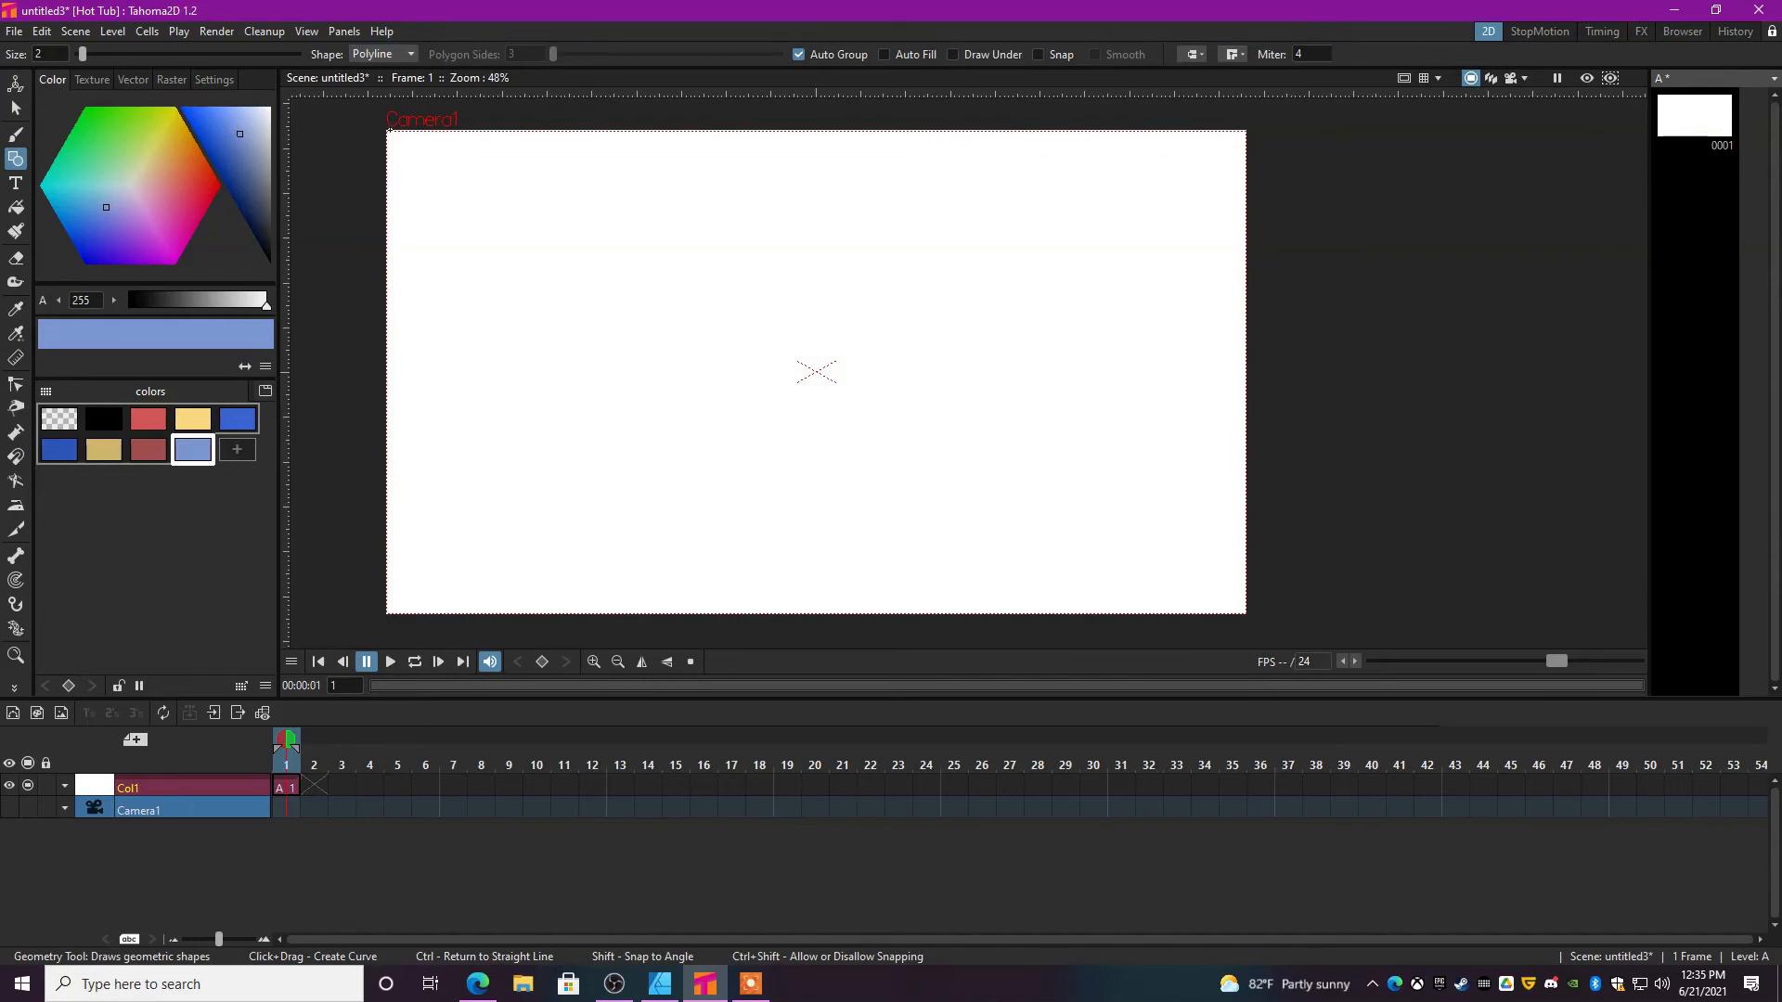
{"action": "mouse_move", "coordinate": [532, 323]}
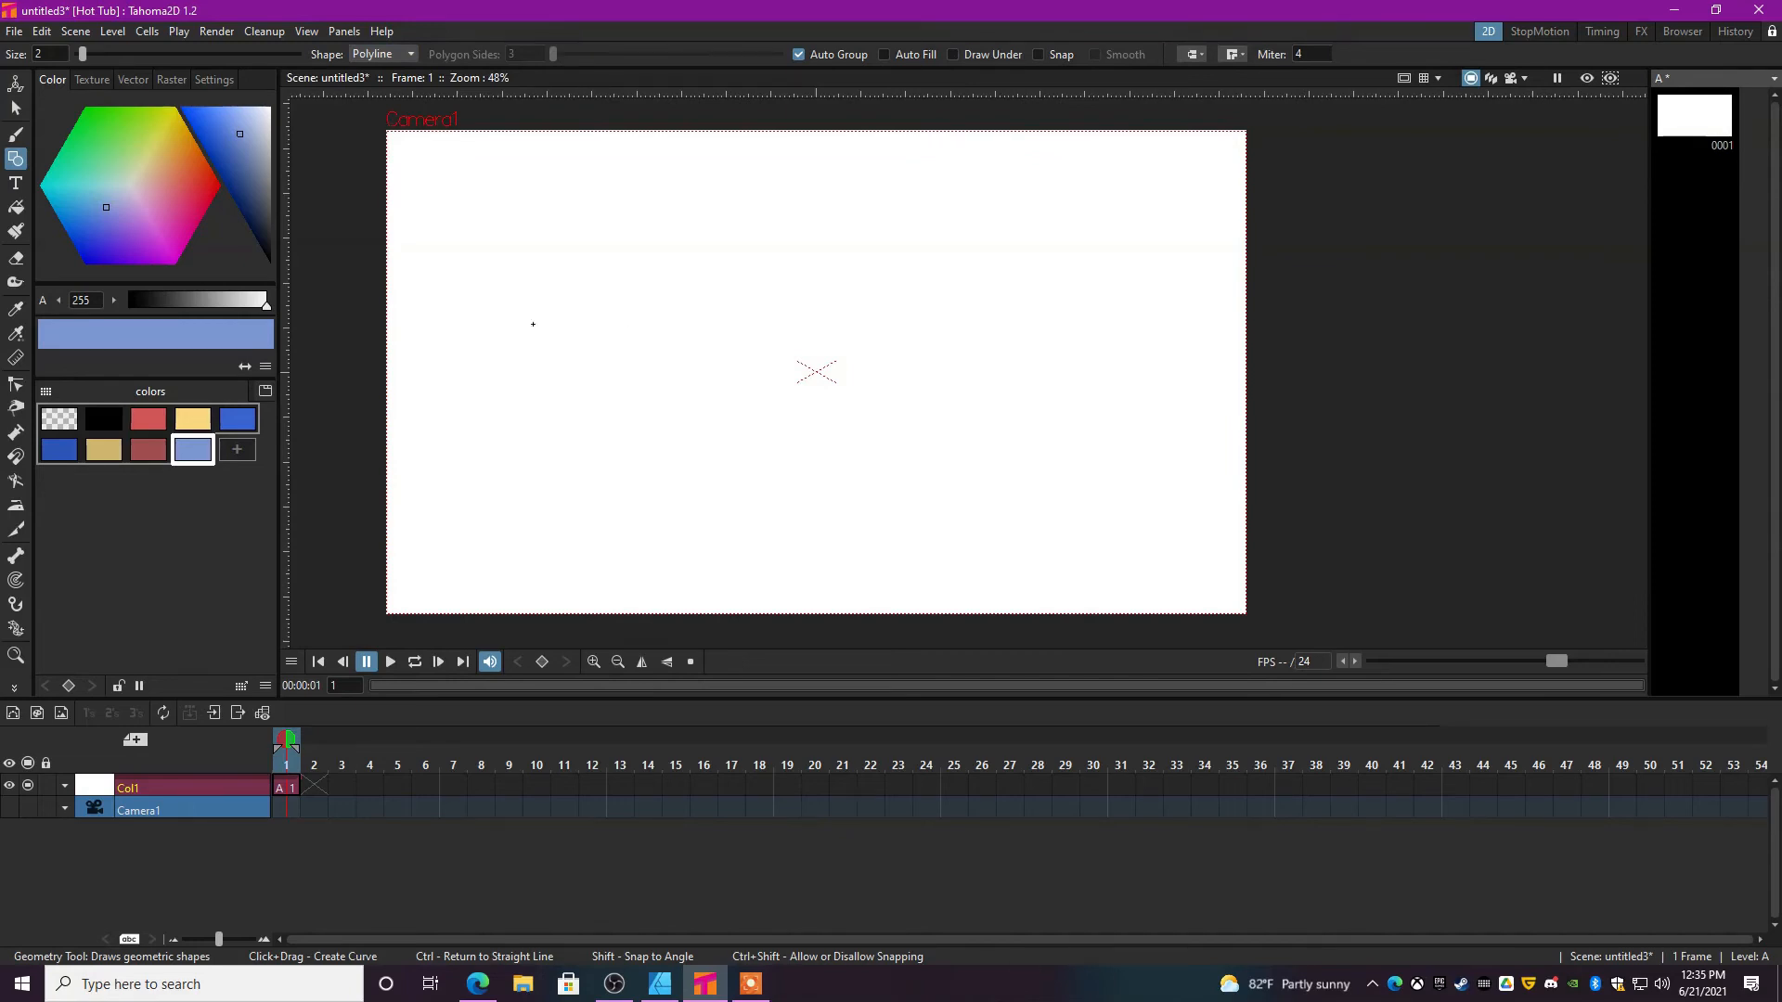
With black selected, draw a tall arched polyline outline with a flat bottom for the head.
{"action": "left_click", "coordinate": [102, 419]}
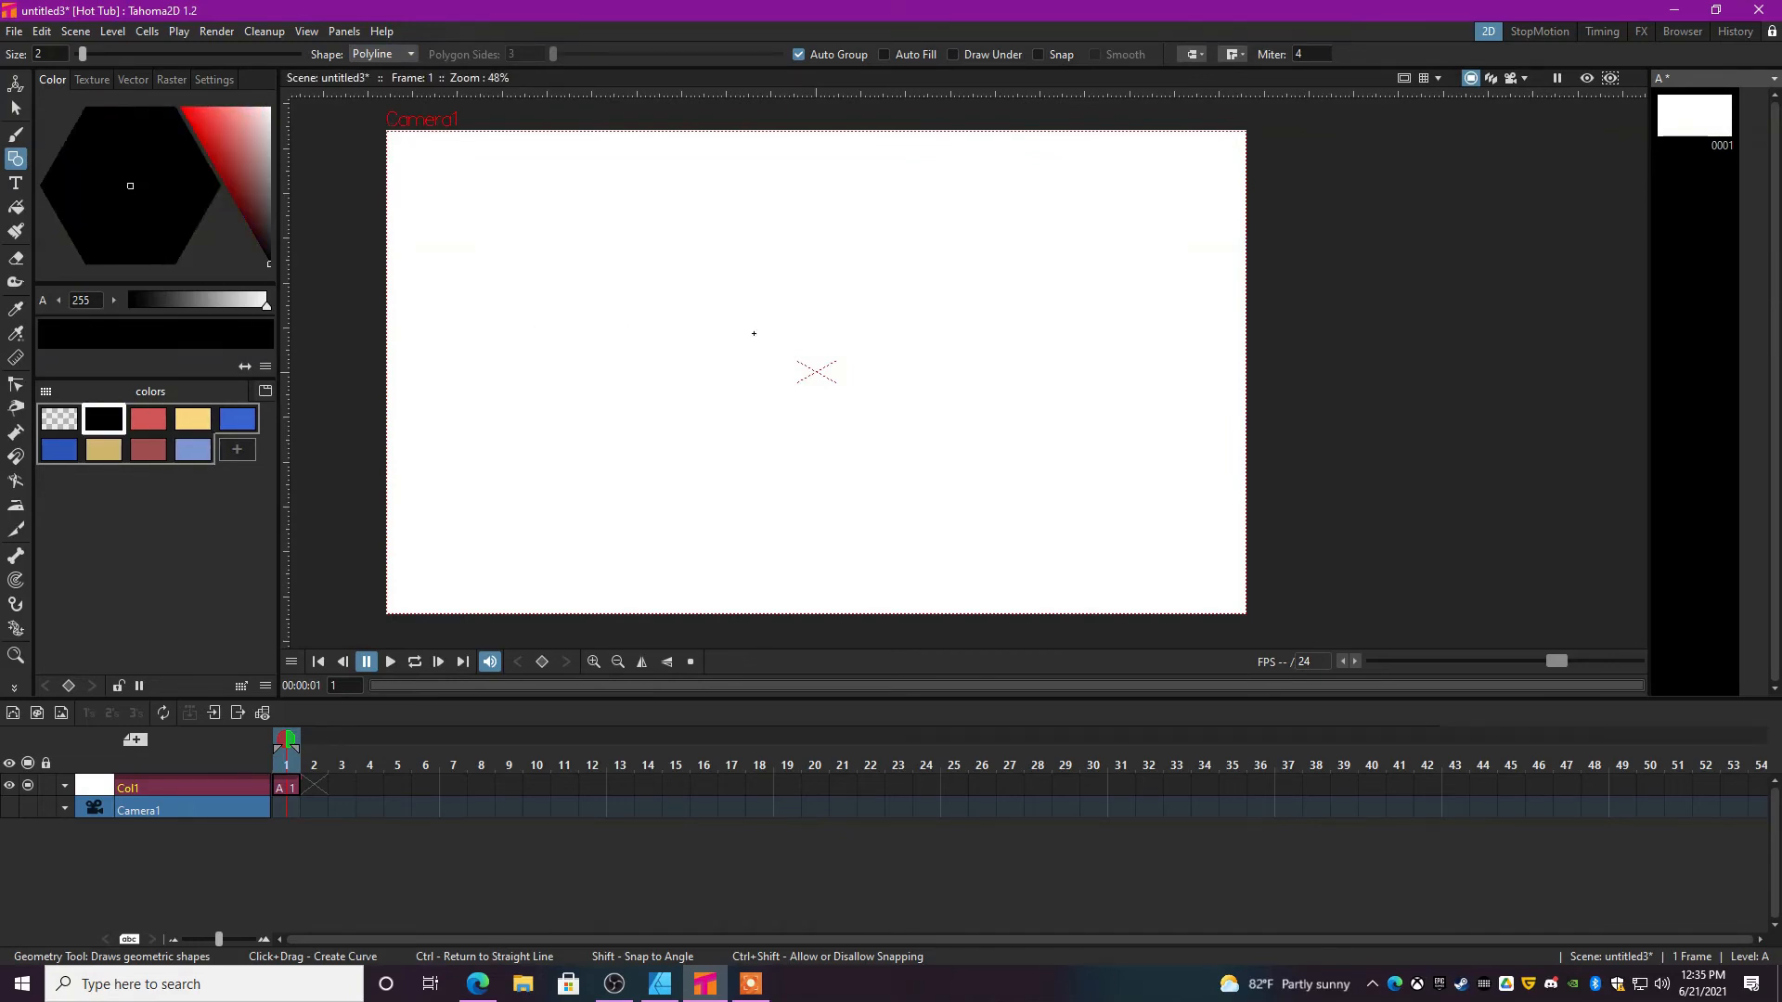
{"action": "left_click_drag", "start_coordinate": [657, 423], "coordinate": [749, 253]}
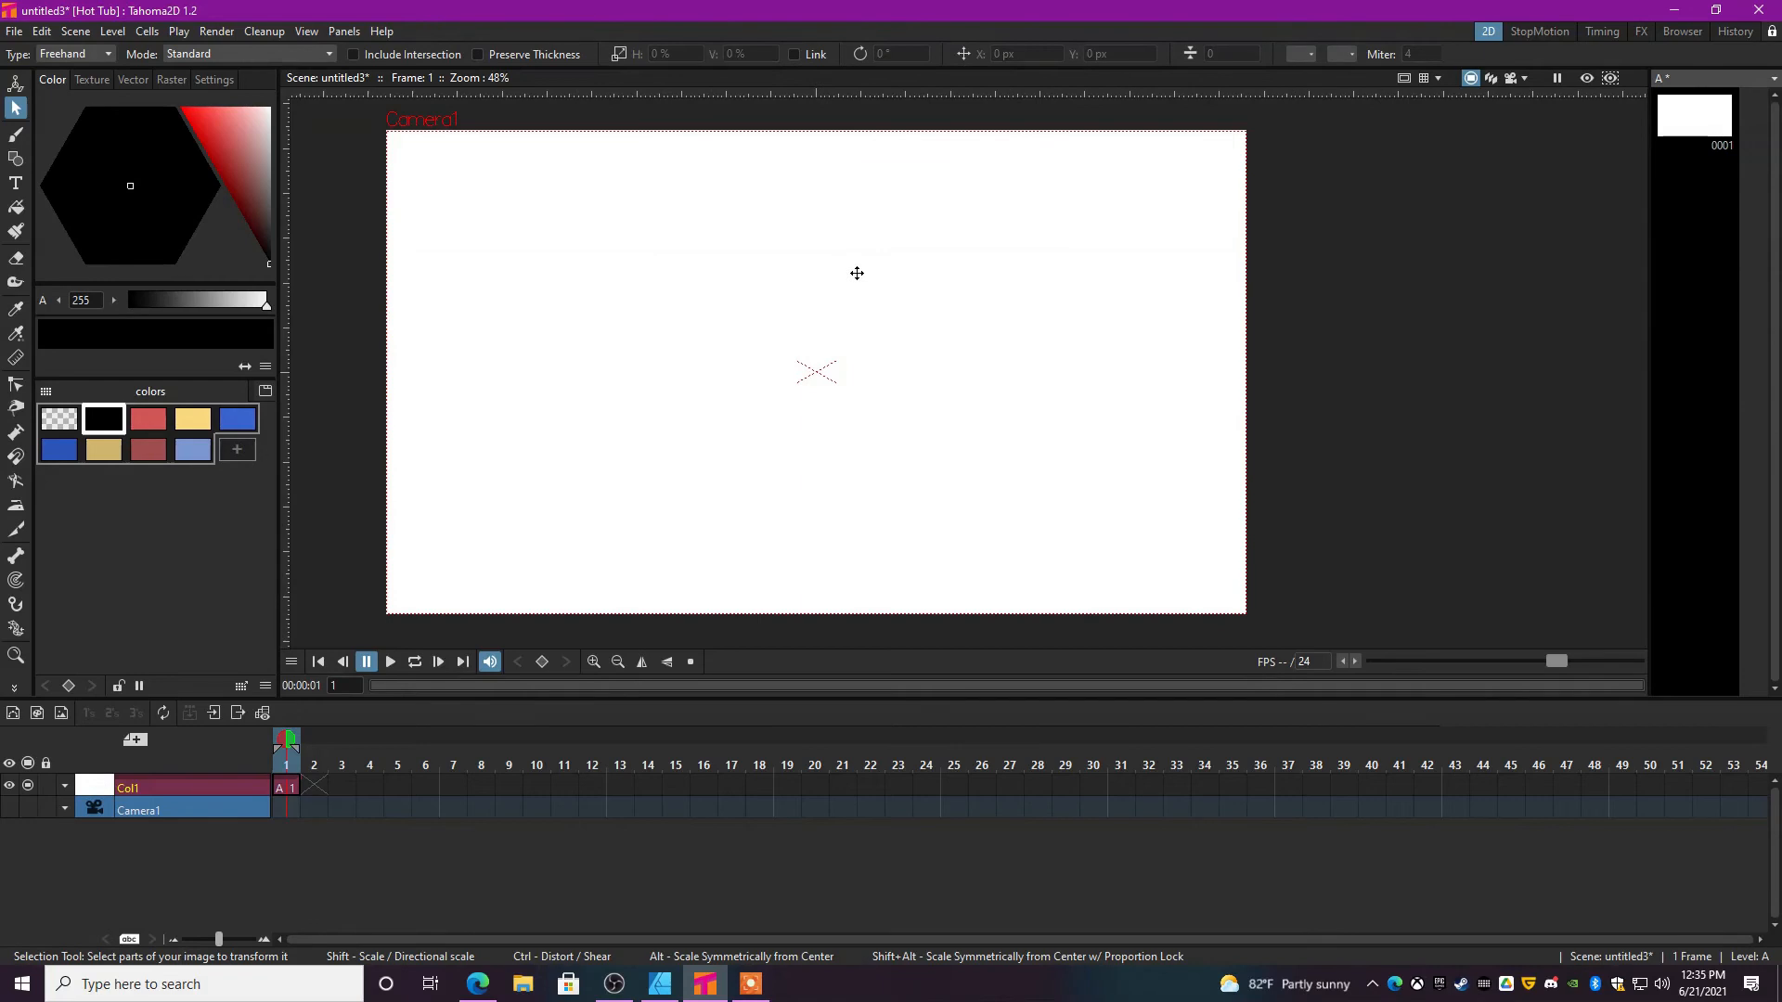
{"action": "left_click", "coordinate": [17, 159]}
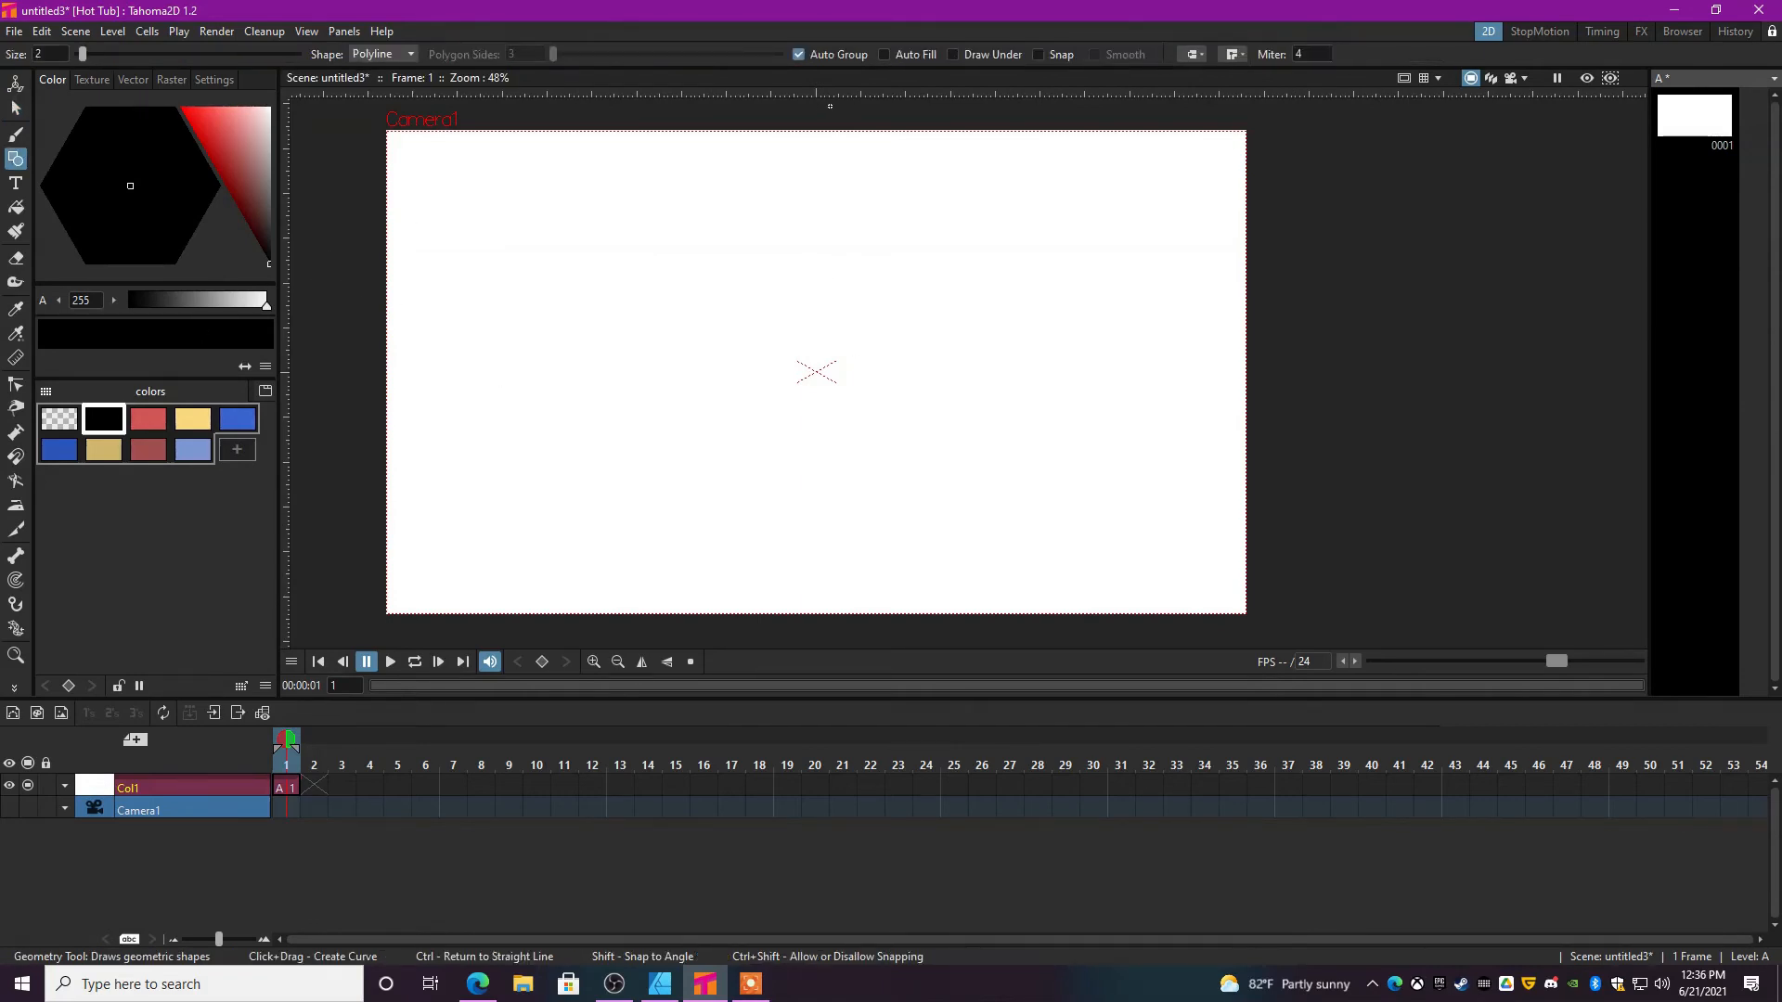
{"action": "mouse_move", "coordinate": [761, 278]}
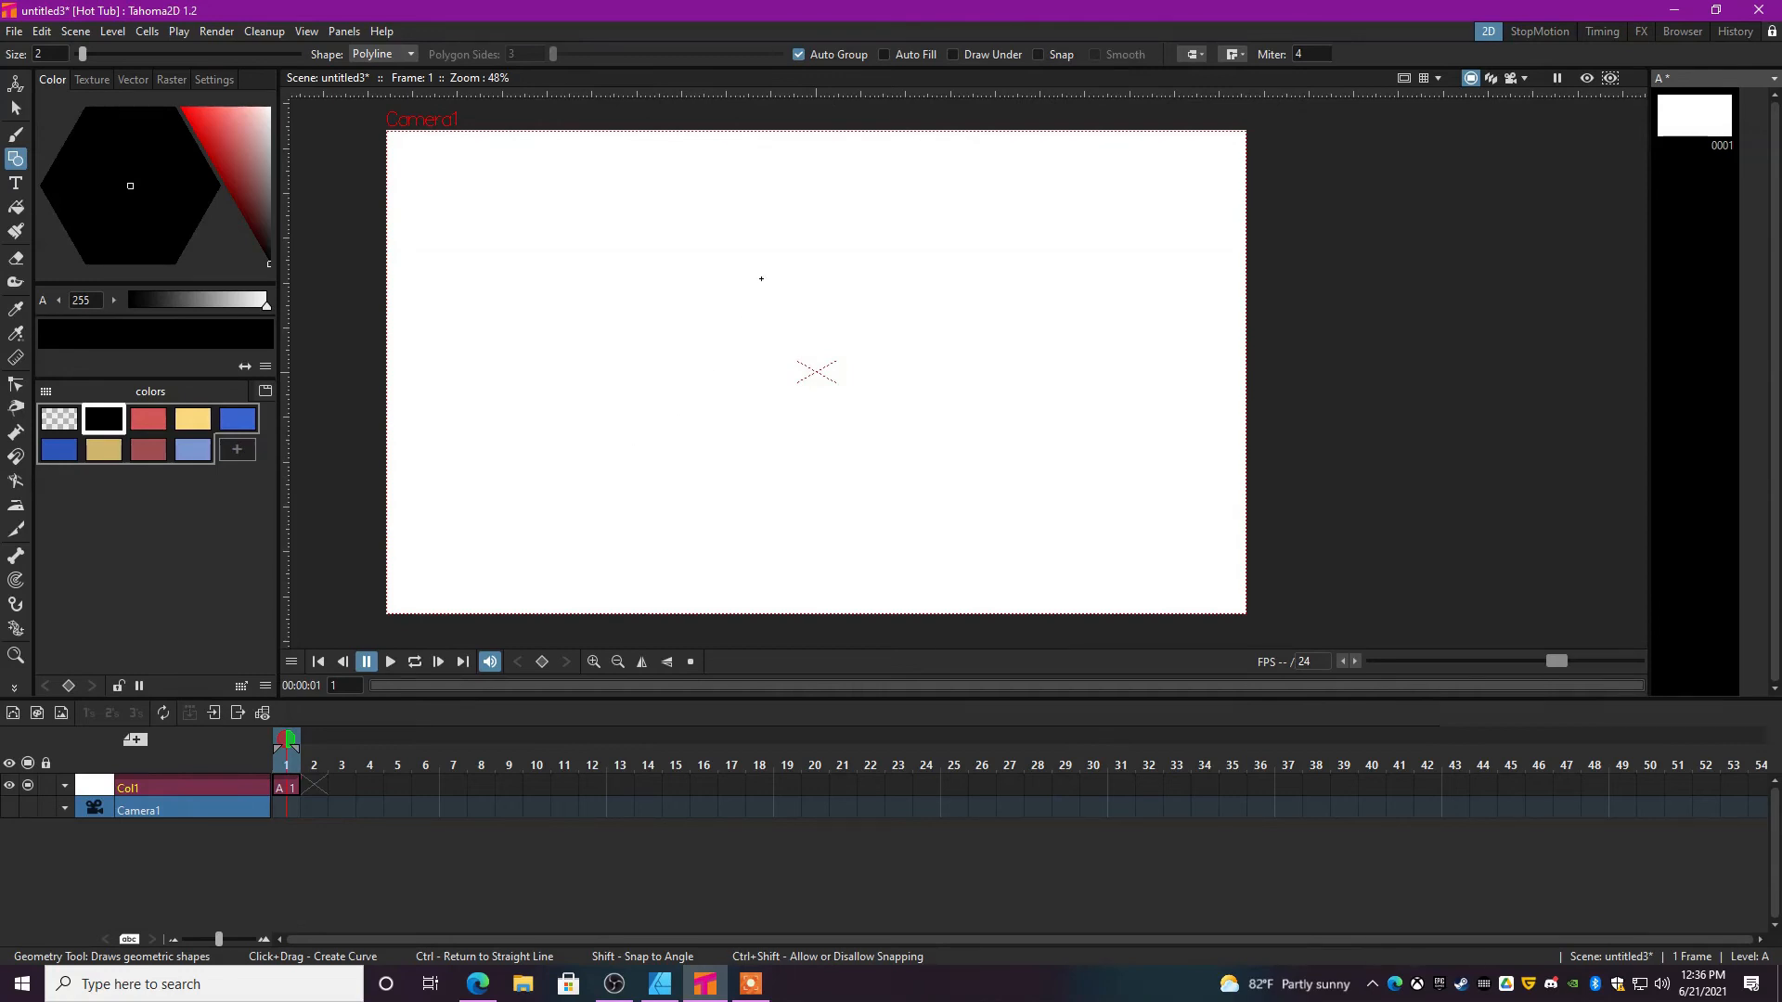
{"action": "left_click_drag", "start_coordinate": [668, 528], "coordinate": [788, 163]}
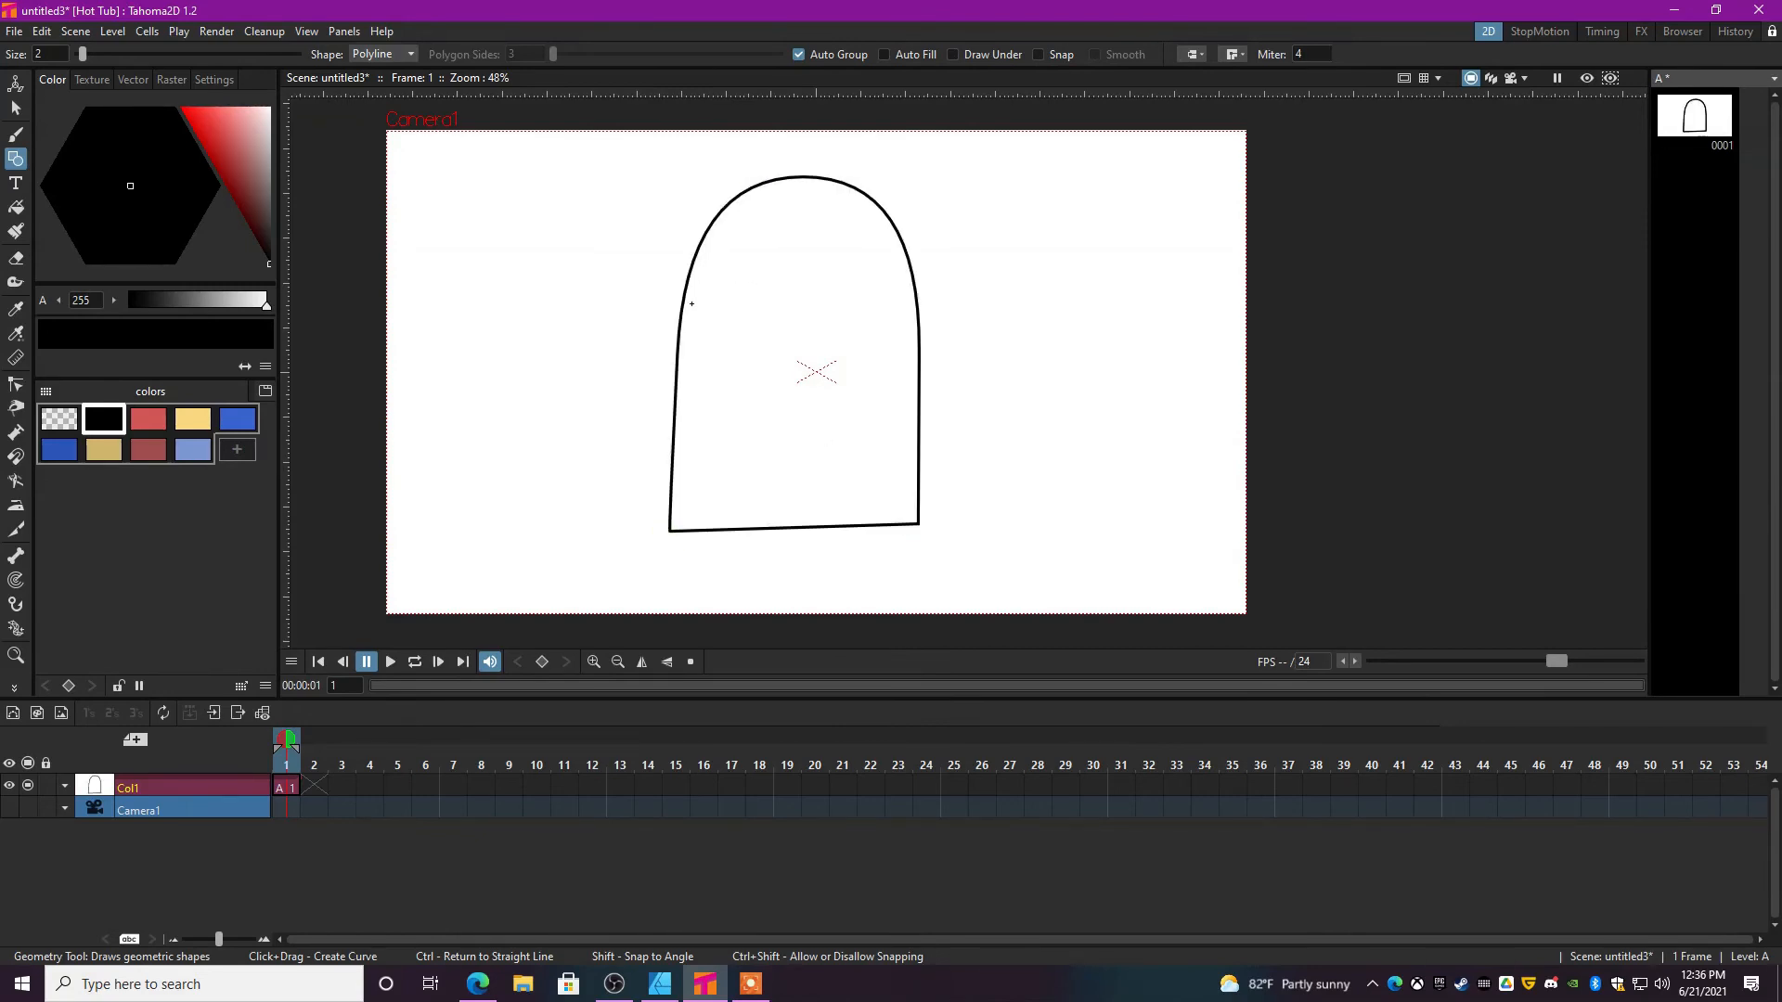
Add two solid black eyes, a zigzag toothy mouth and pointed ears to the head.
{"action": "left_click", "coordinate": [17, 134]}
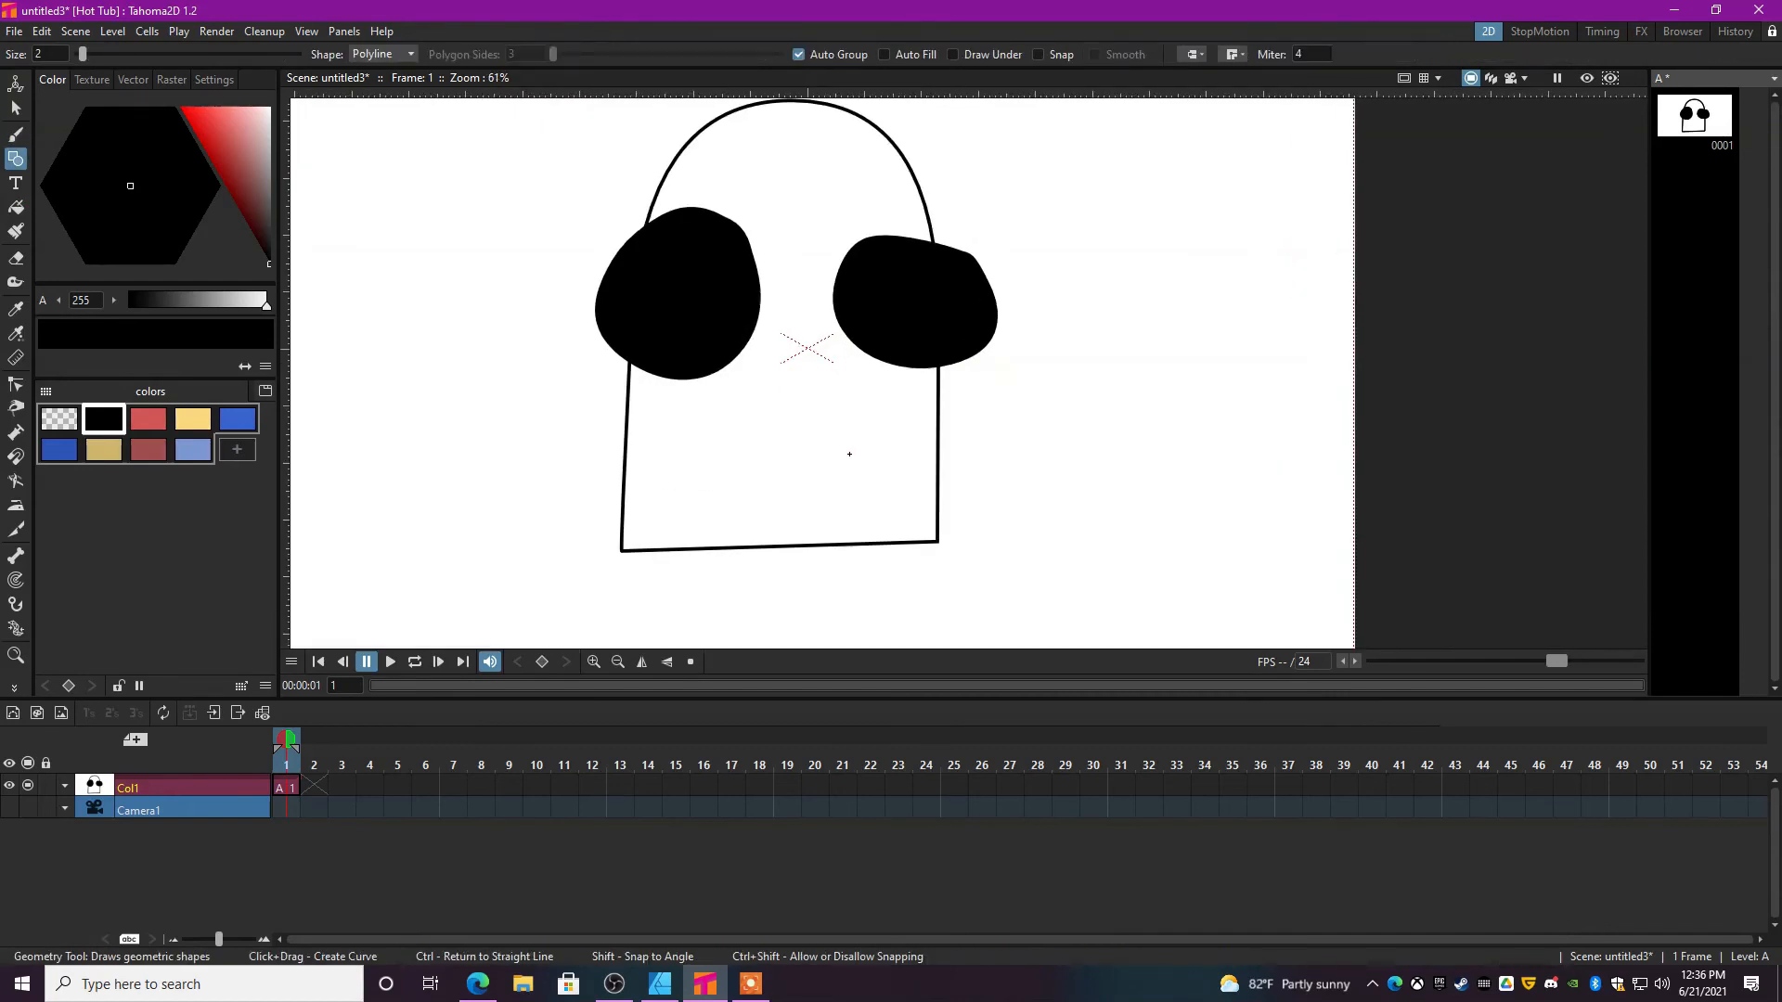
{"action": "left_click_drag", "start_coordinate": [711, 427], "coordinate": [880, 423]}
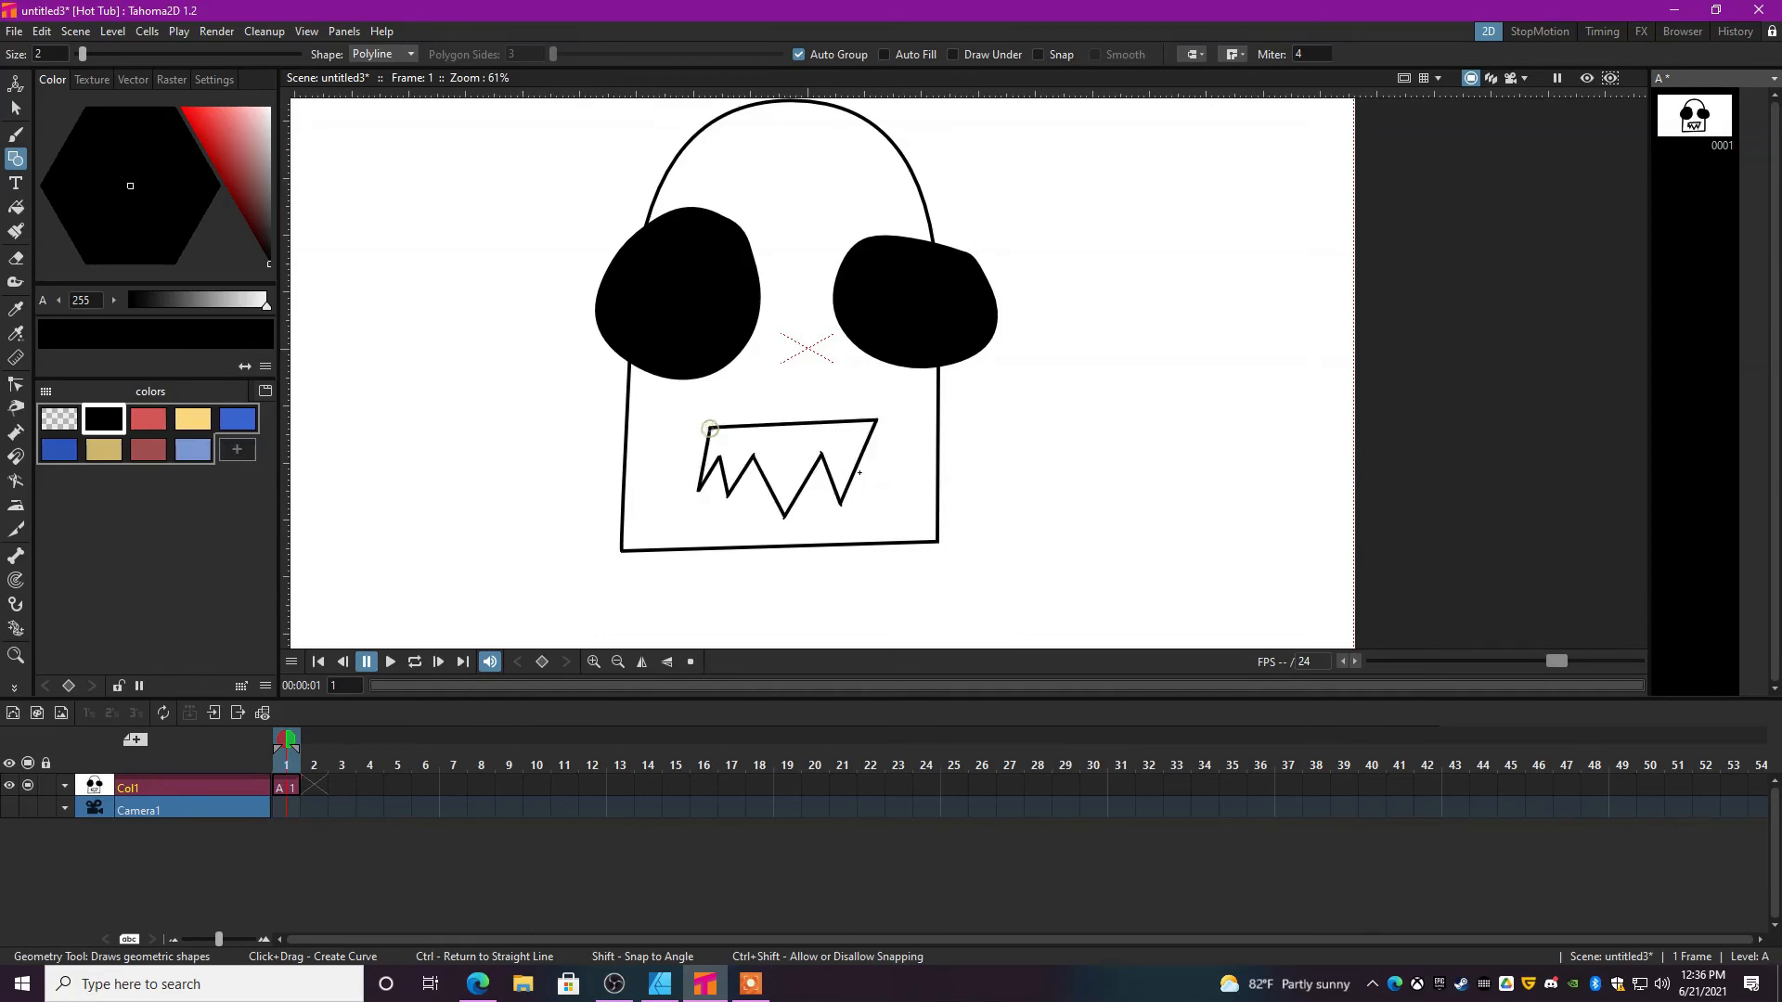
{"action": "scroll", "scroll_direction": "down", "scroll_amount": 3}
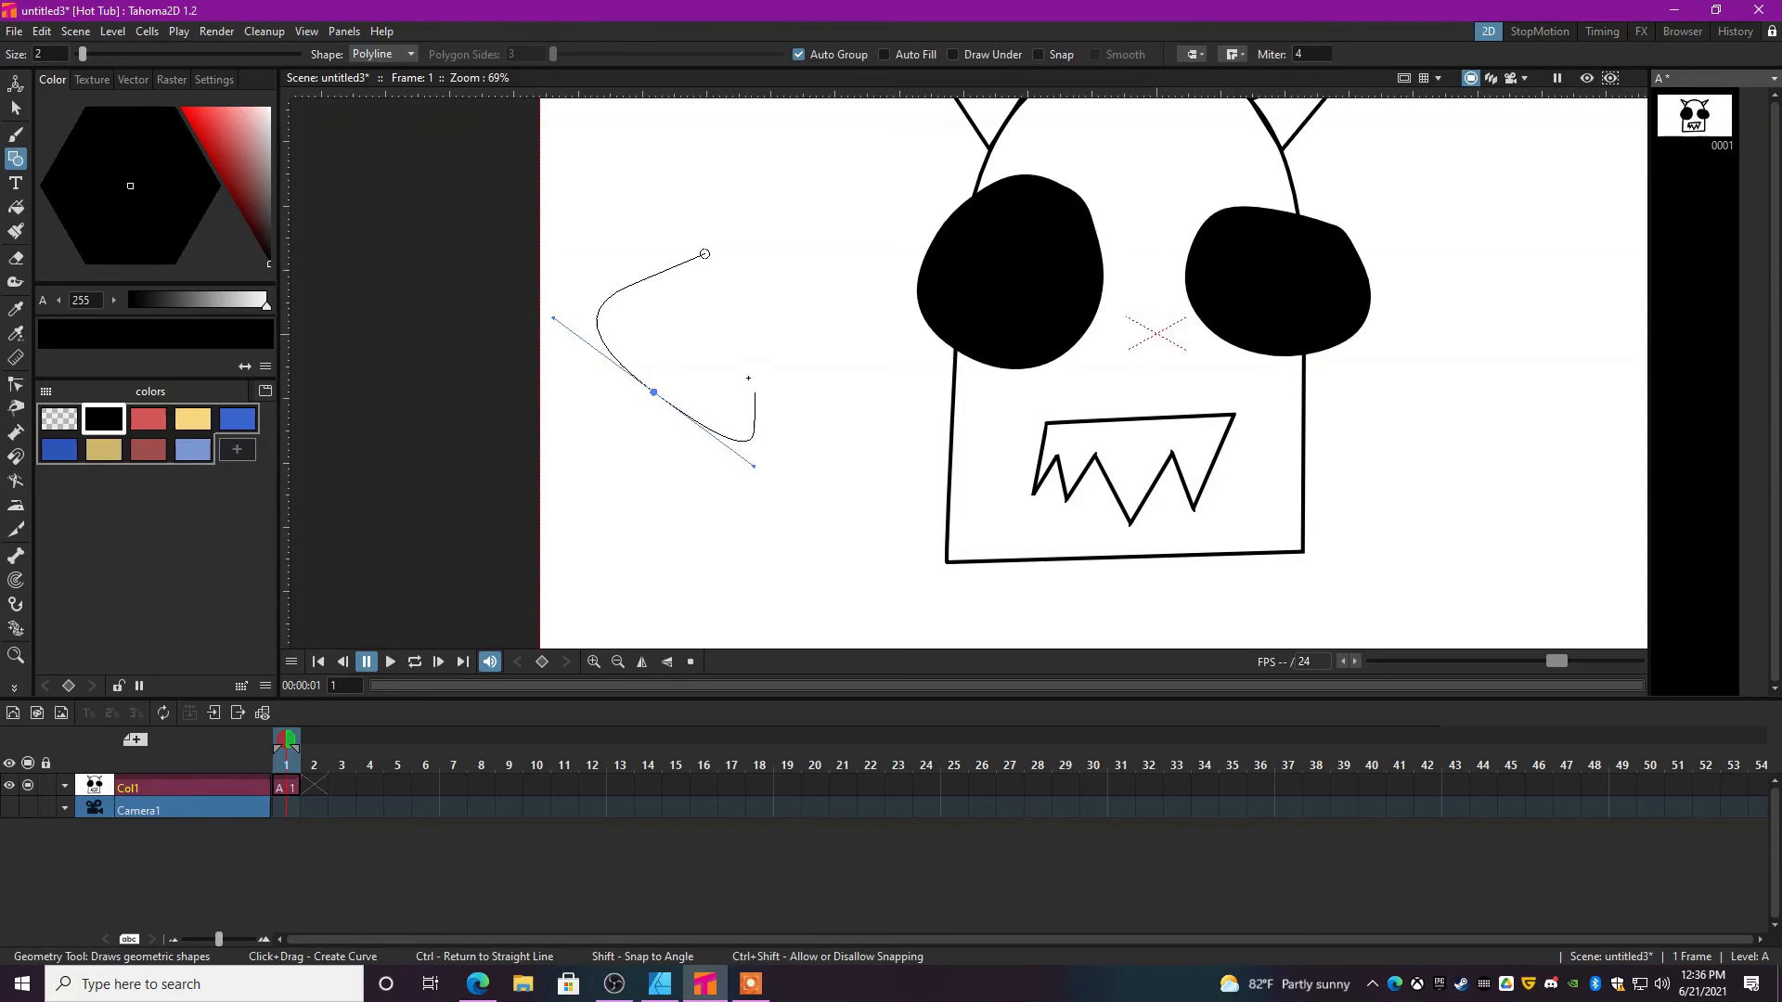
Build a closed jagged, partly curved polyline shape to the left of the head.
{"action": "left_click_drag", "start_coordinate": [651, 394], "coordinate": [746, 522]}
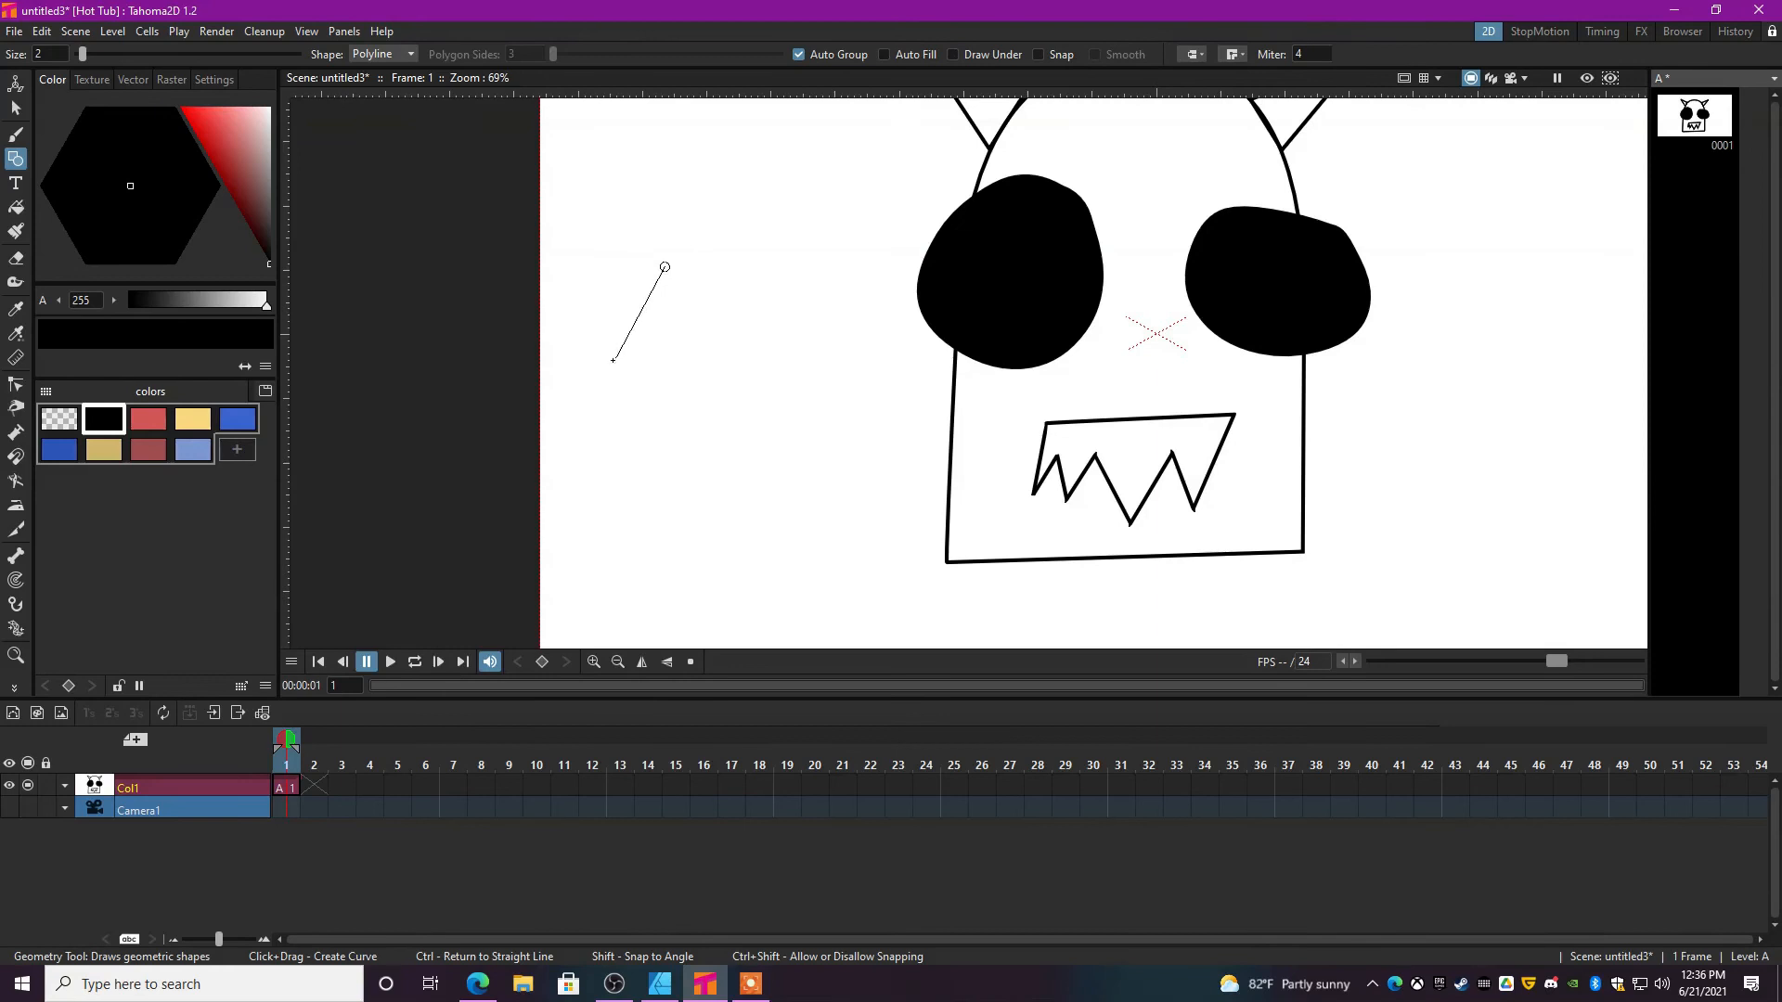
{"action": "left_click", "coordinate": [646, 492]}
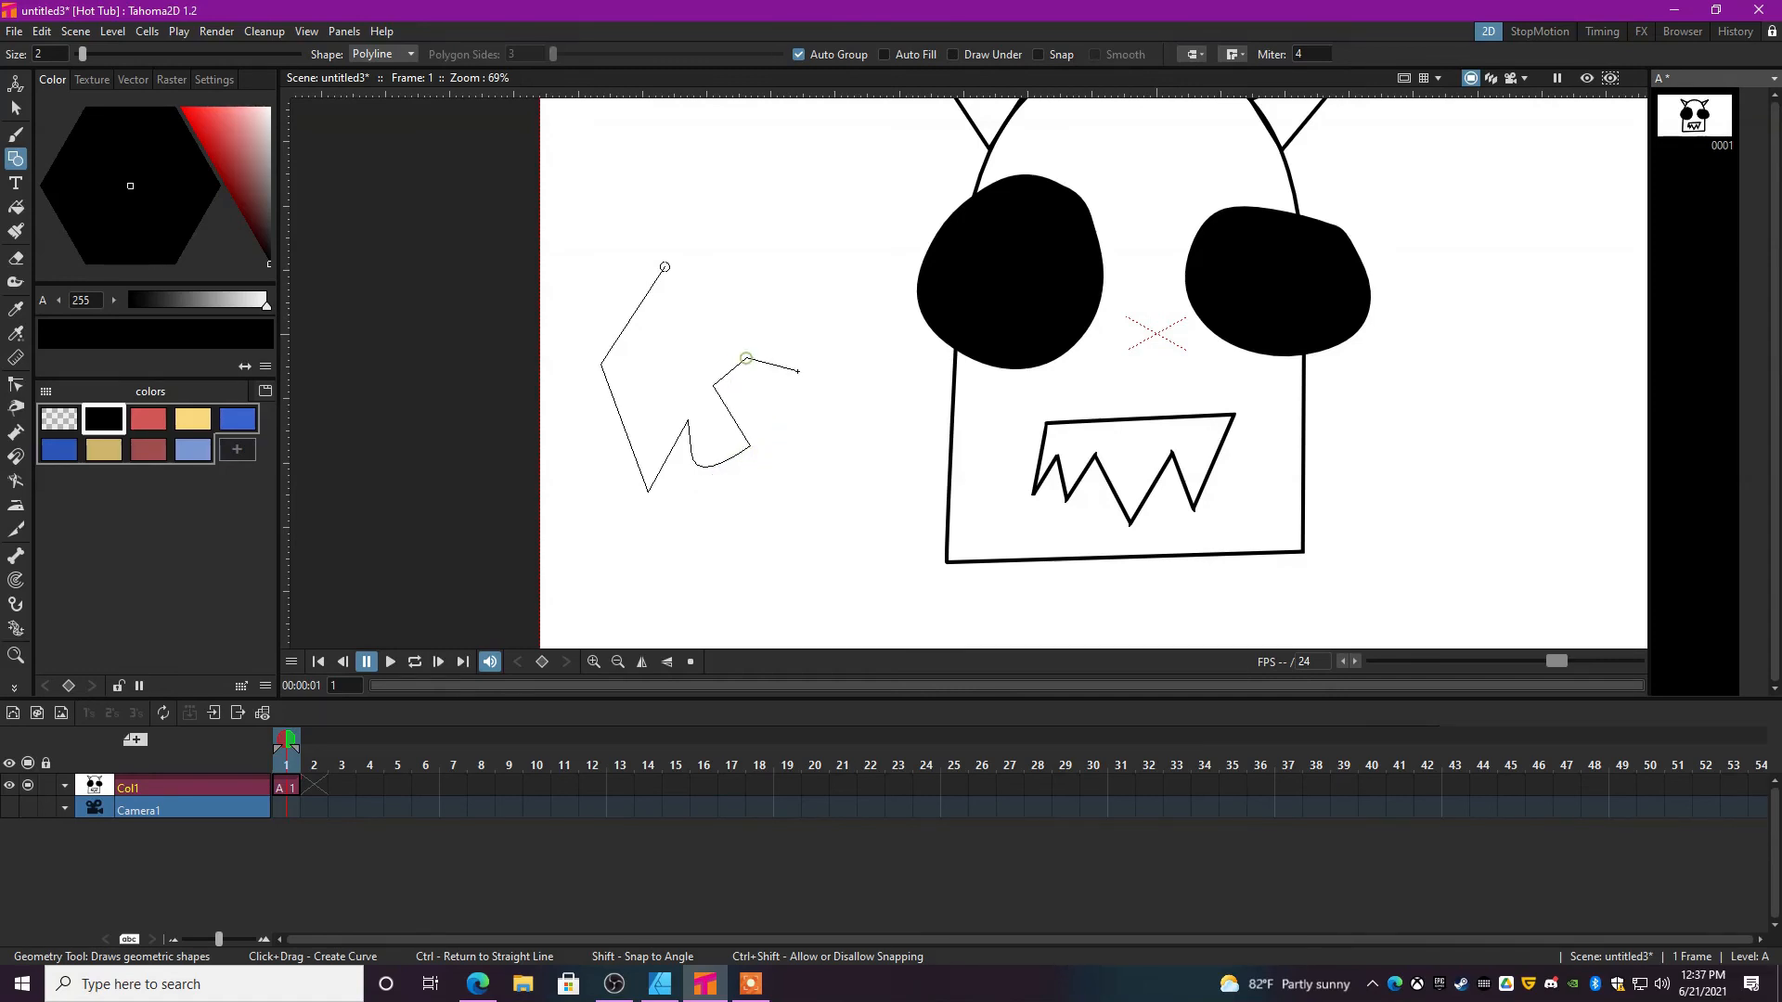
{"action": "left_click_drag", "start_coordinate": [796, 370], "coordinate": [909, 455]}
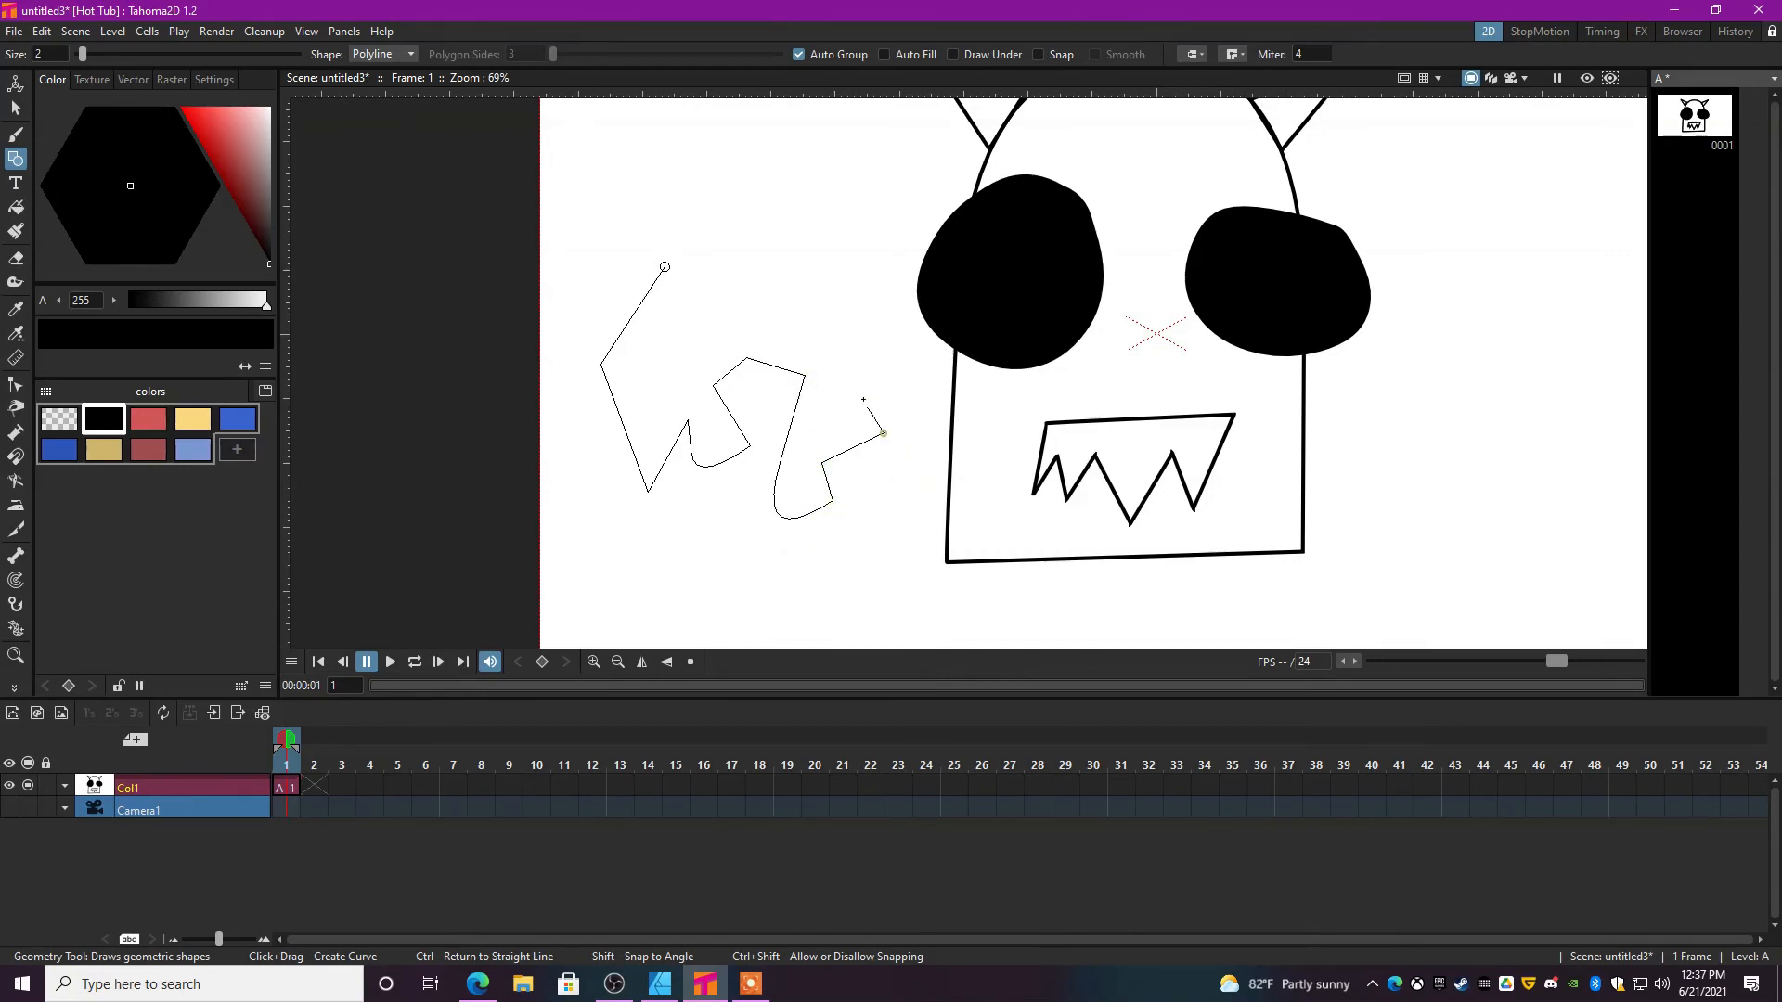
{"action": "left_click_drag", "start_coordinate": [879, 433], "coordinate": [772, 242]}
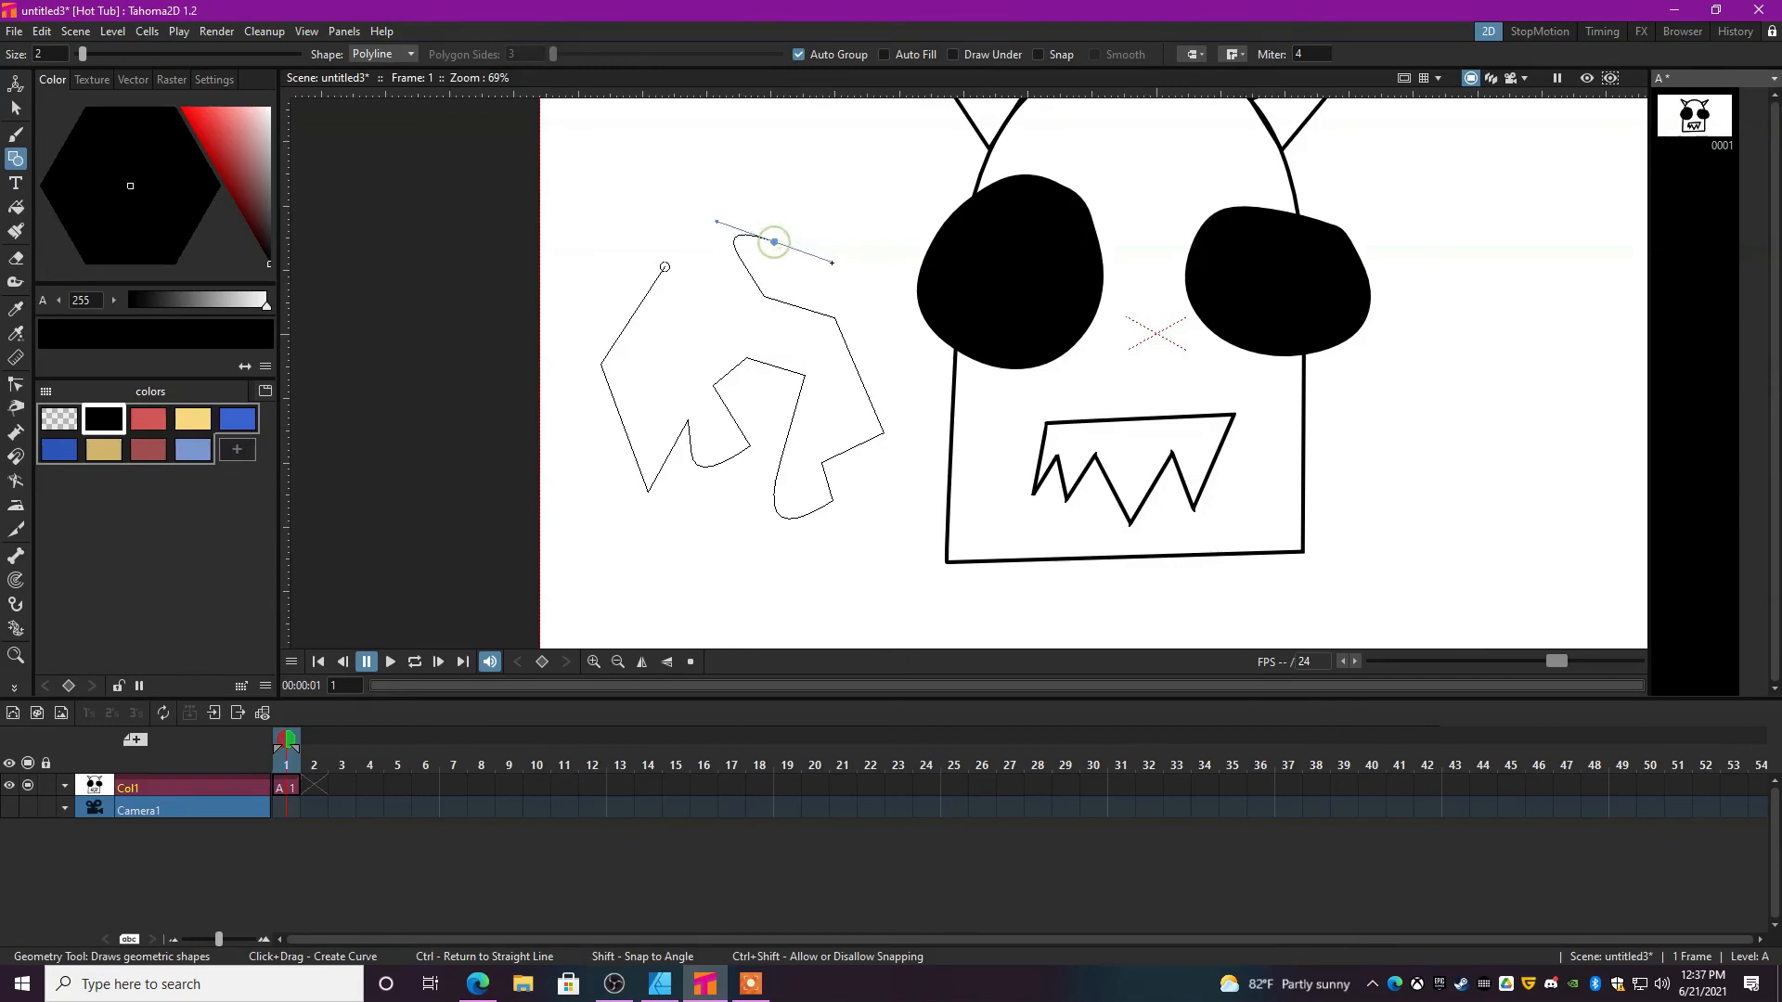
{"action": "left_click", "coordinate": [659, 195]}
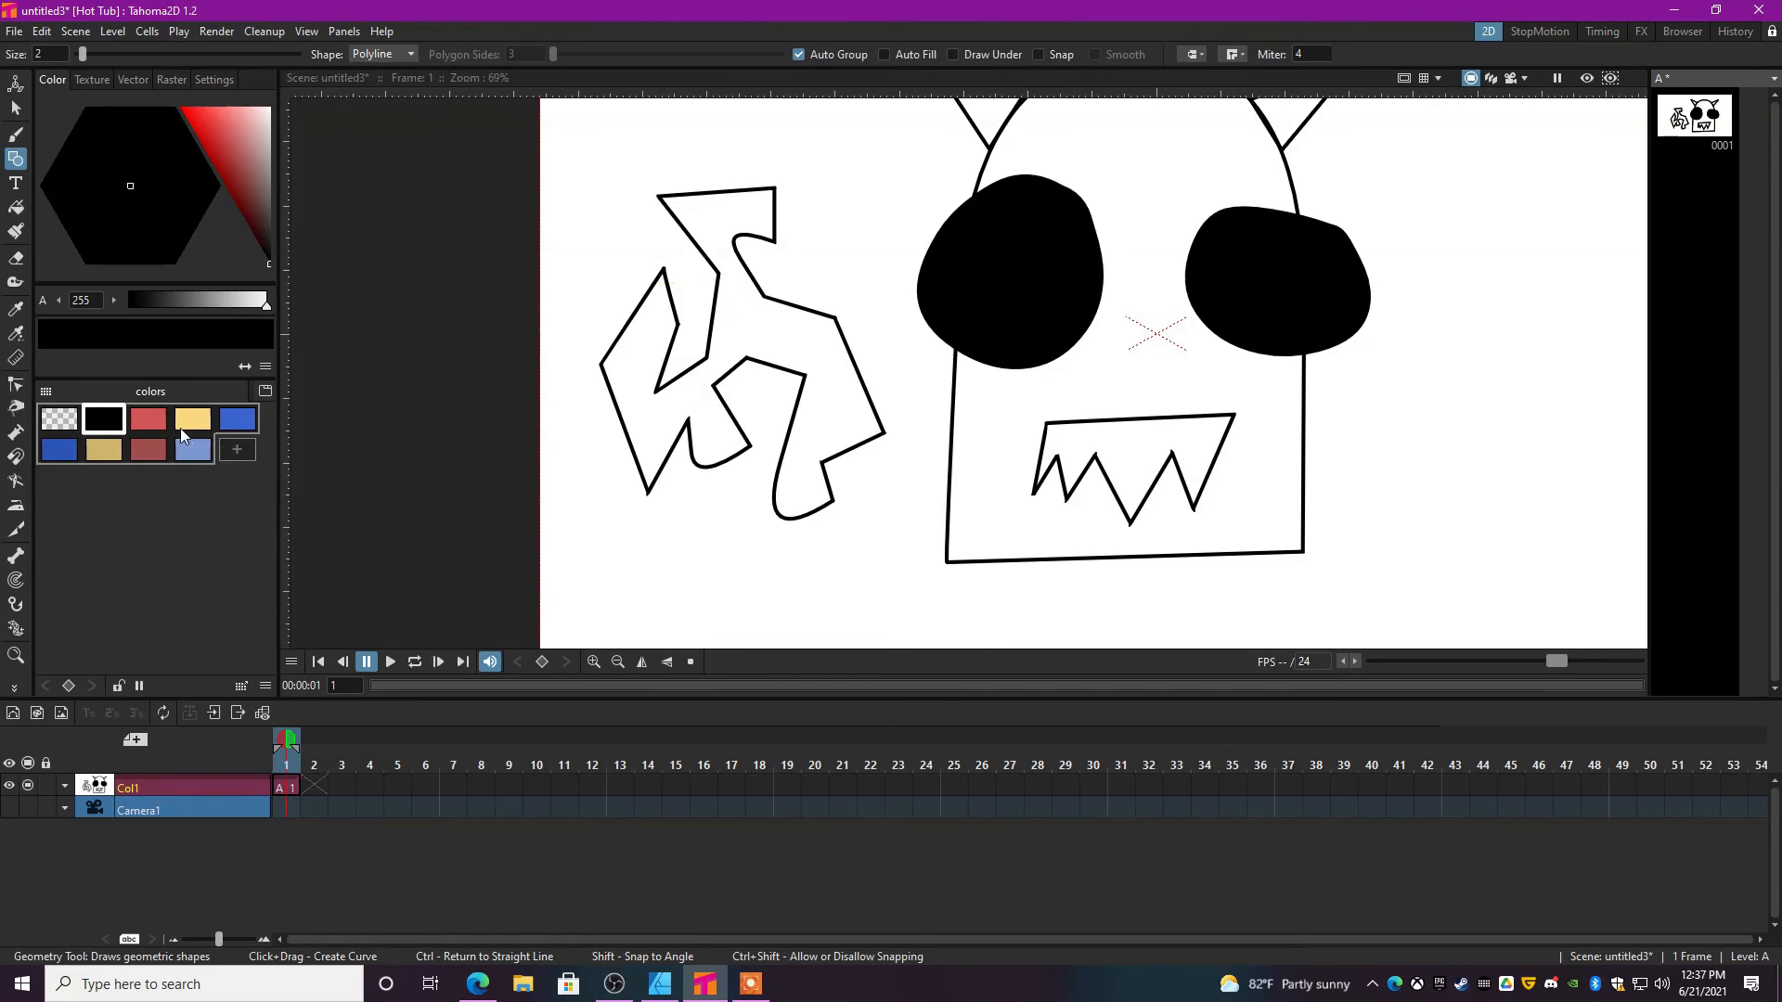
Fill the jagged shape red with a dark red curved stroke along its left edge.
{"action": "left_click", "coordinate": [759, 317]}
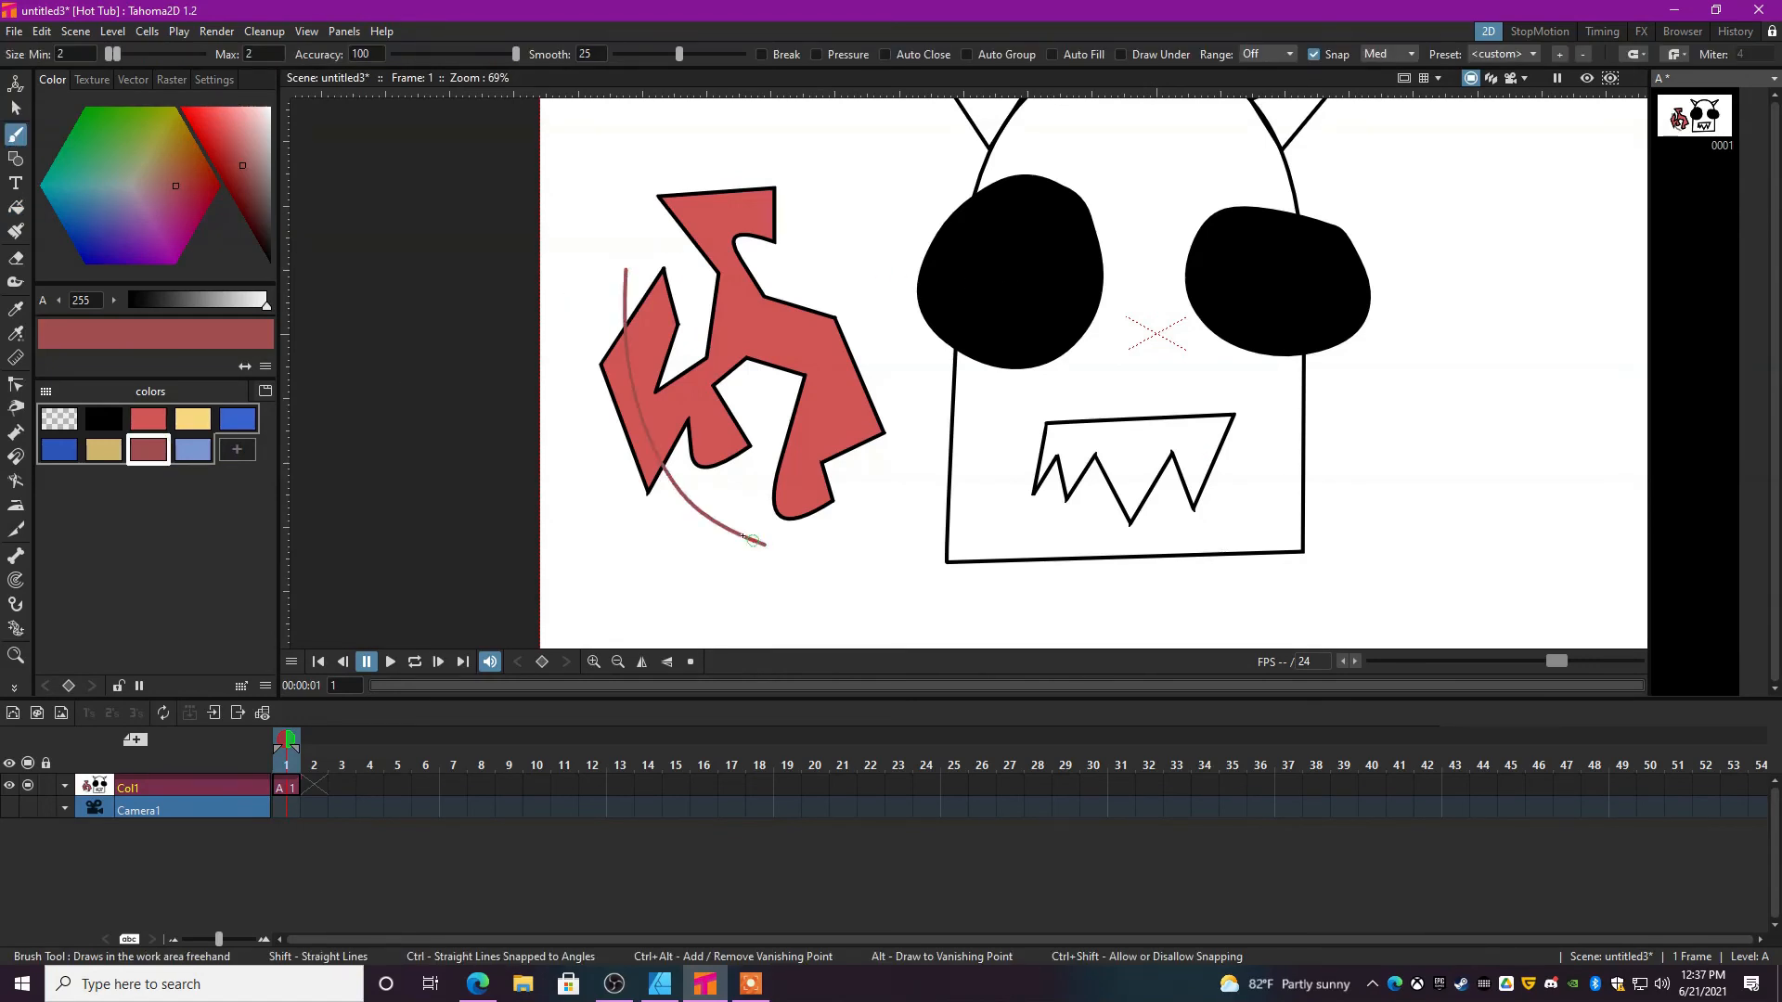
{"action": "left_click", "coordinate": [16, 108]}
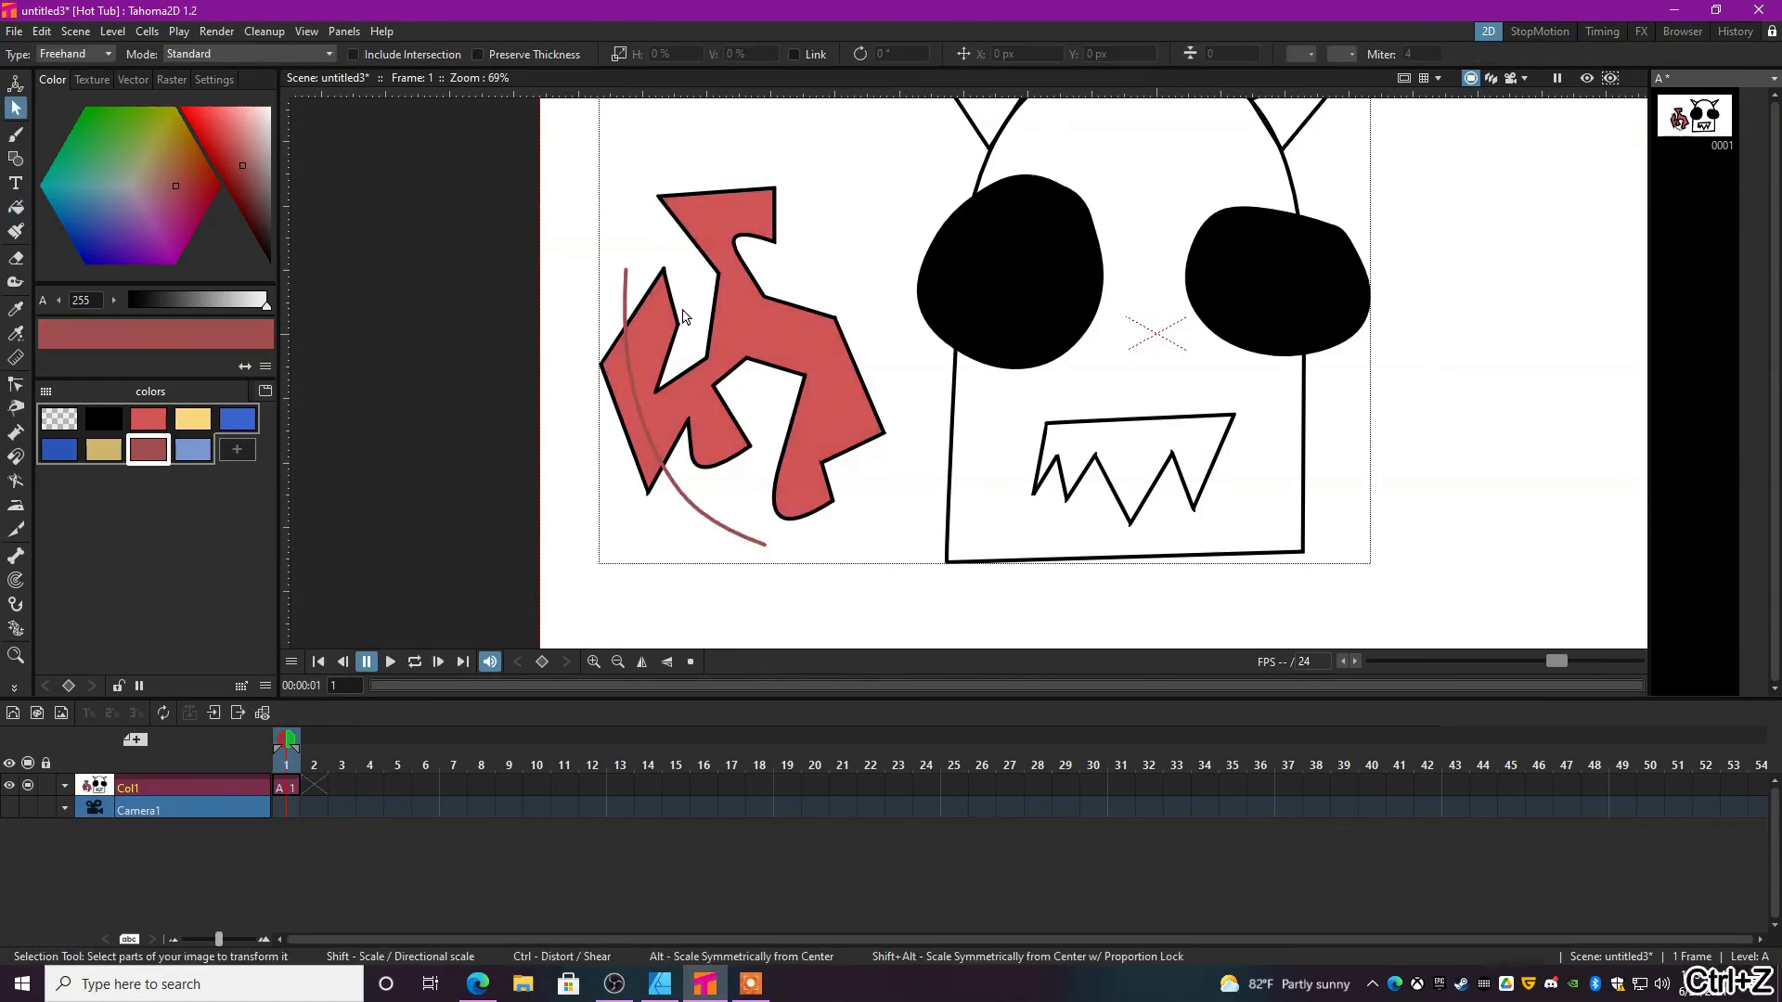